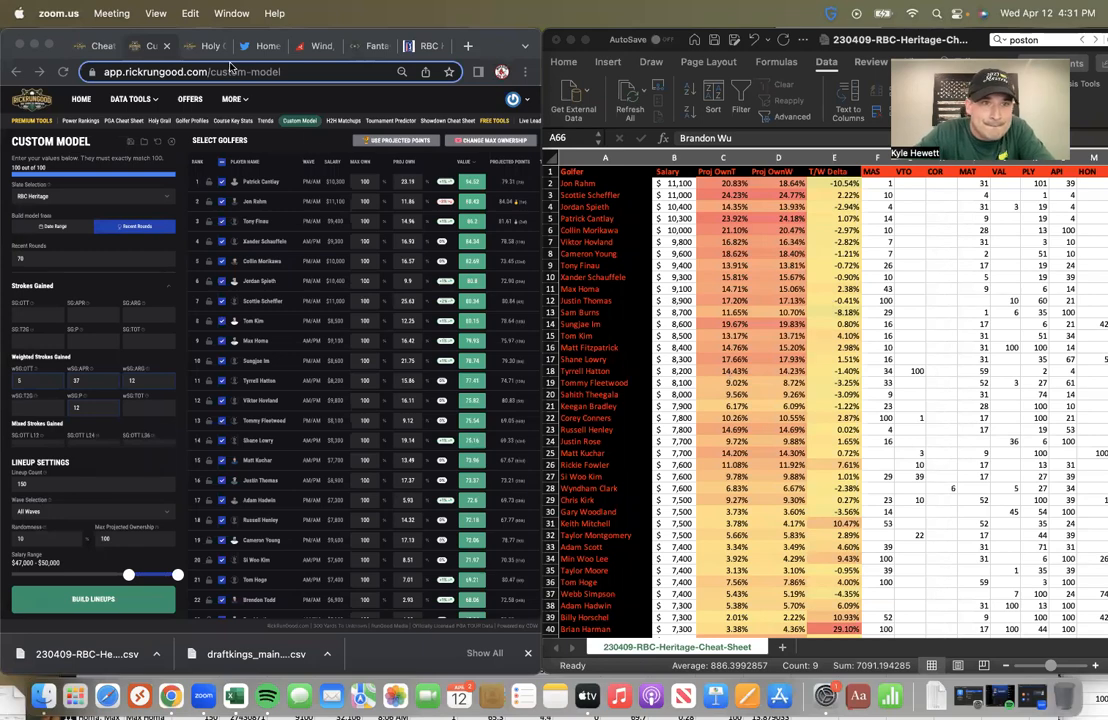
Step: Bring up Twitter's direct messages inbox in the browser
{"action": "left_click", "coordinate": [262, 46]}
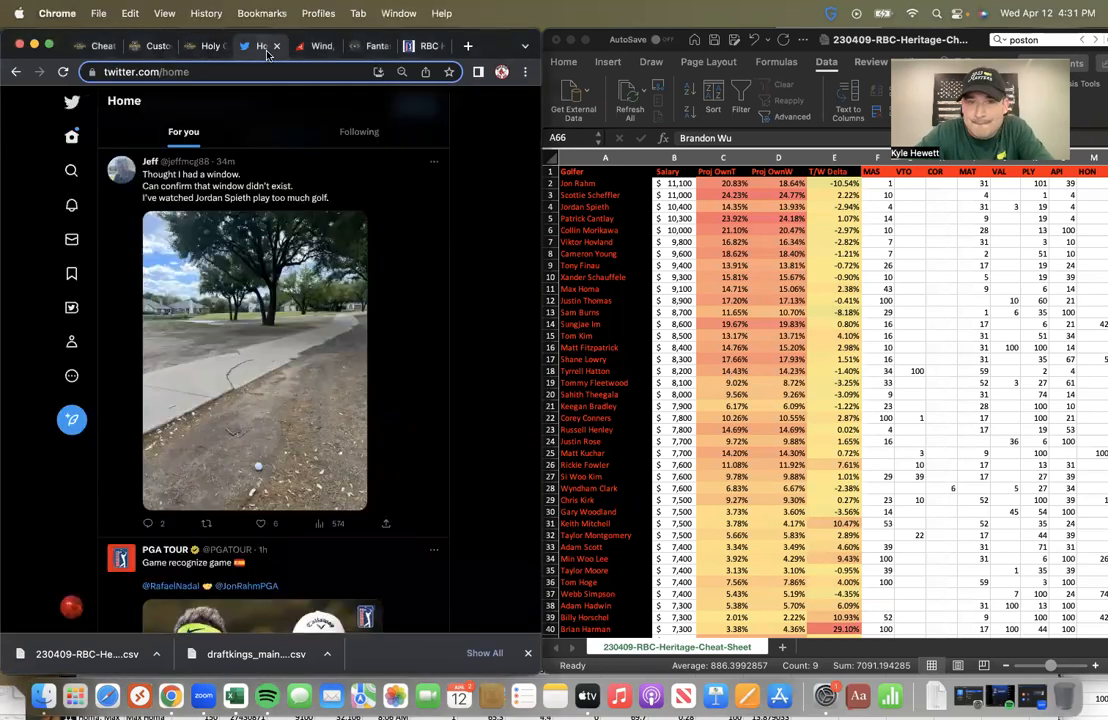
{"action": "left_click", "coordinate": [72, 240]}
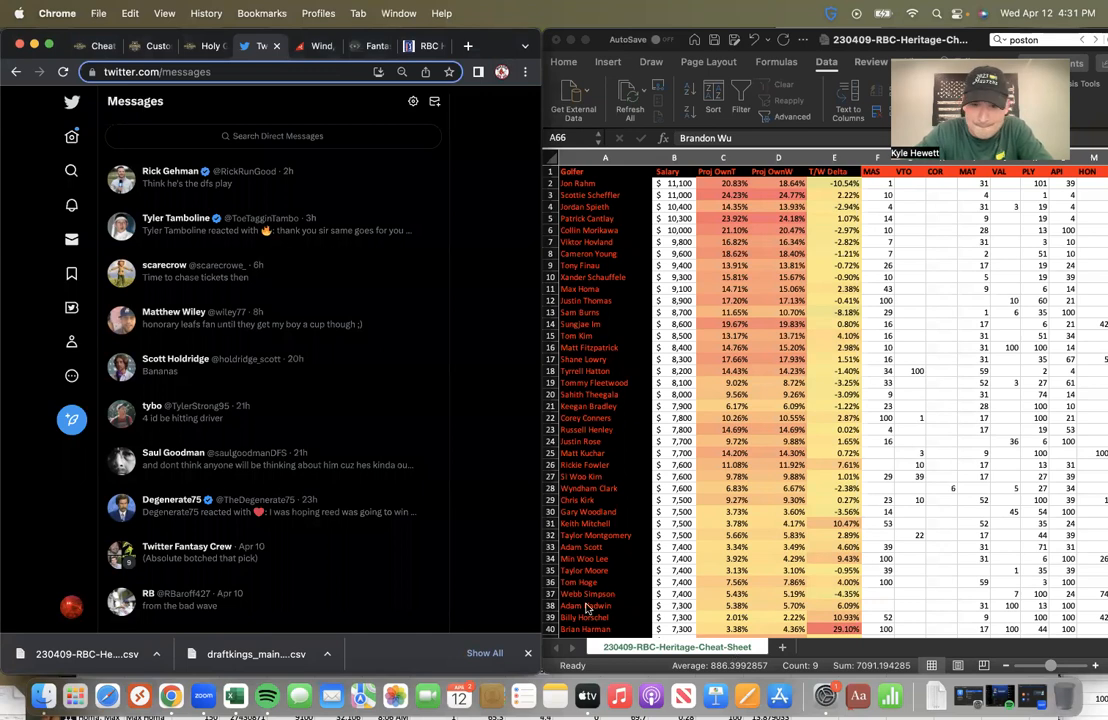
Step: Check projection values in column C for two golfers, including cell C14
{"action": "left_click", "coordinate": [718, 336]}
{"action": "type", "text": "2023 RBC Herit"}
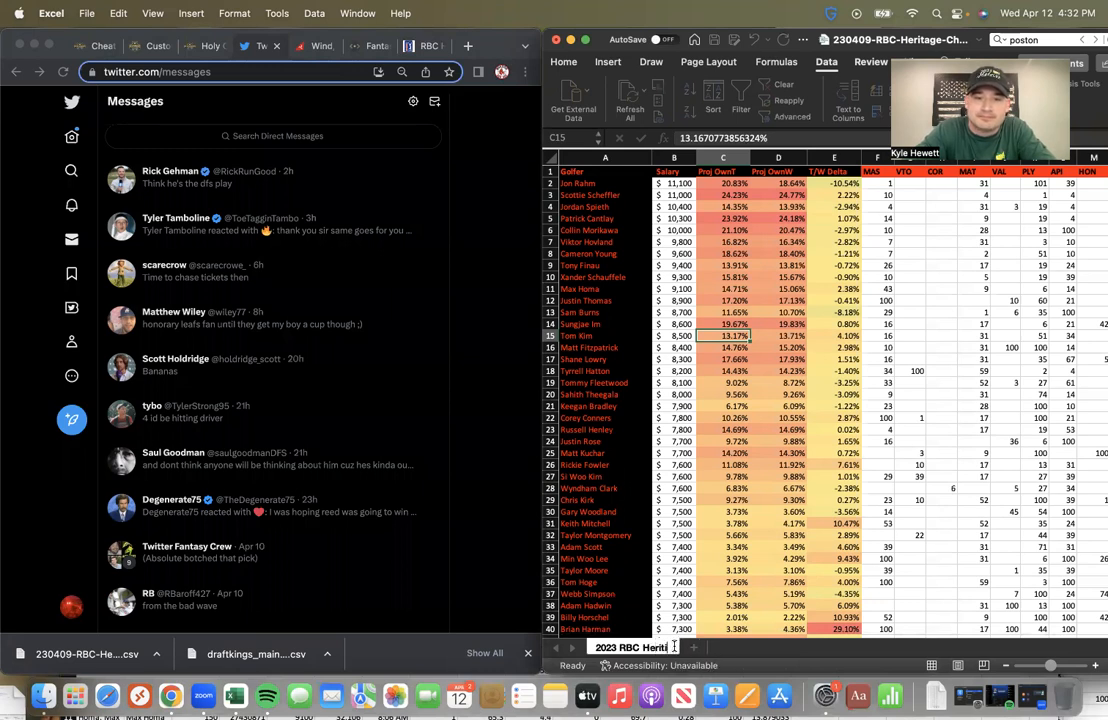
{"action": "left_click", "coordinate": [688, 570]}
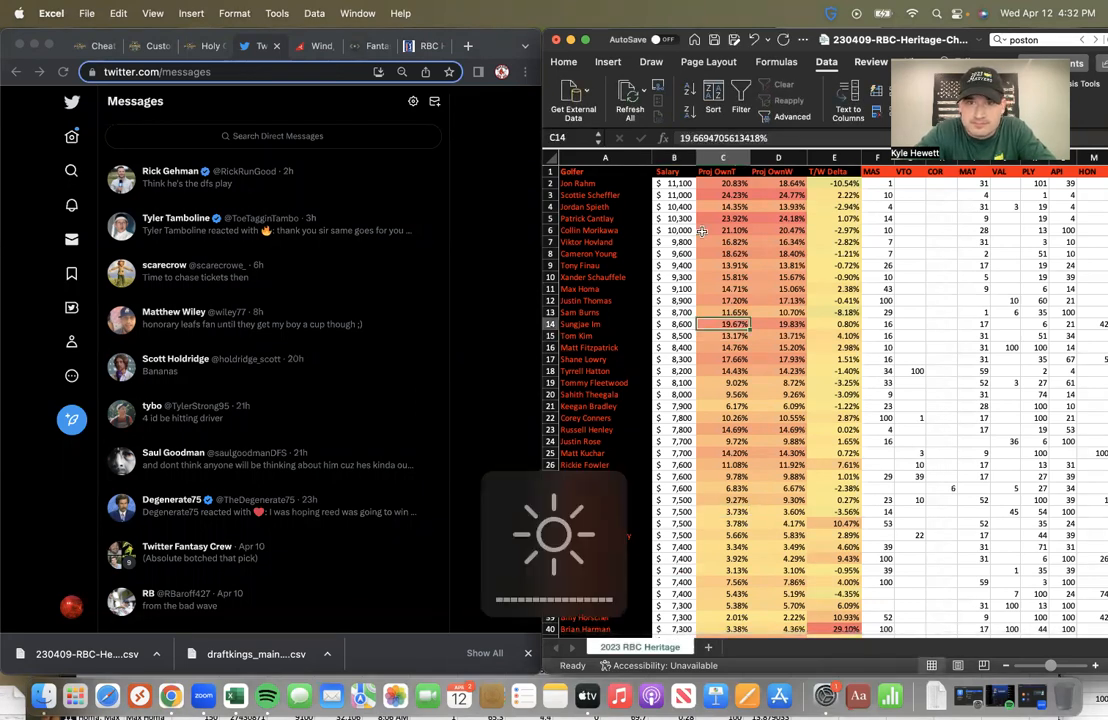
Step: Return to the RickRunGood custom model page with its golfer list
{"action": "left_click", "coordinate": [584, 358]}
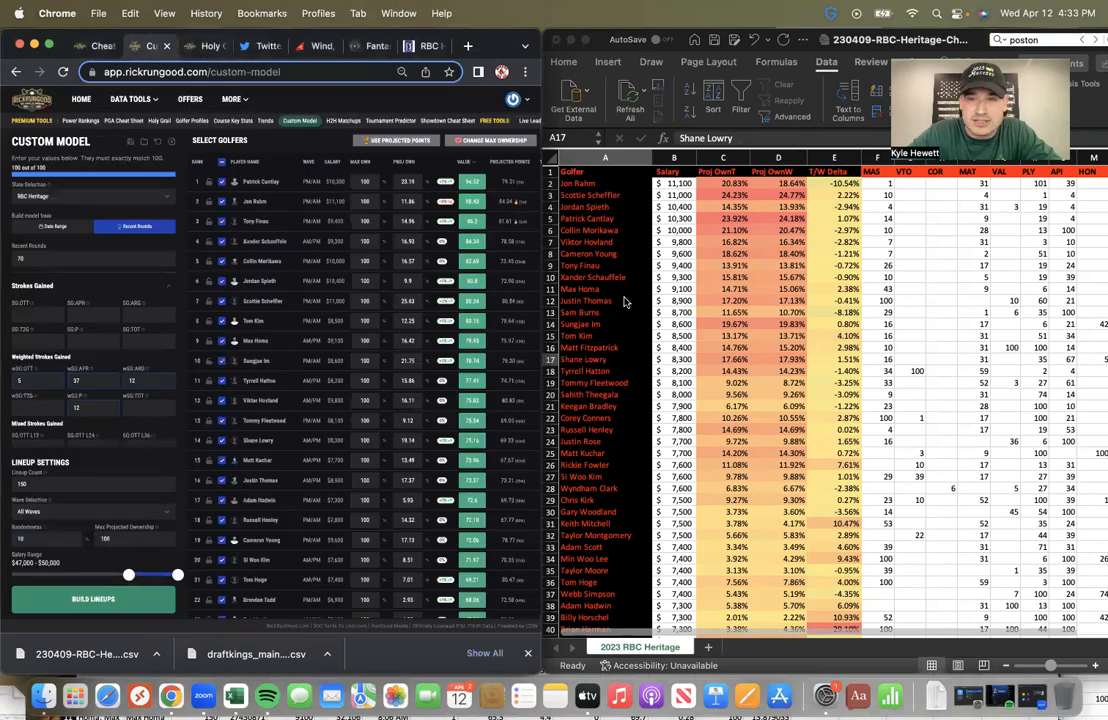
{"action": "left_click", "coordinate": [604, 288]}
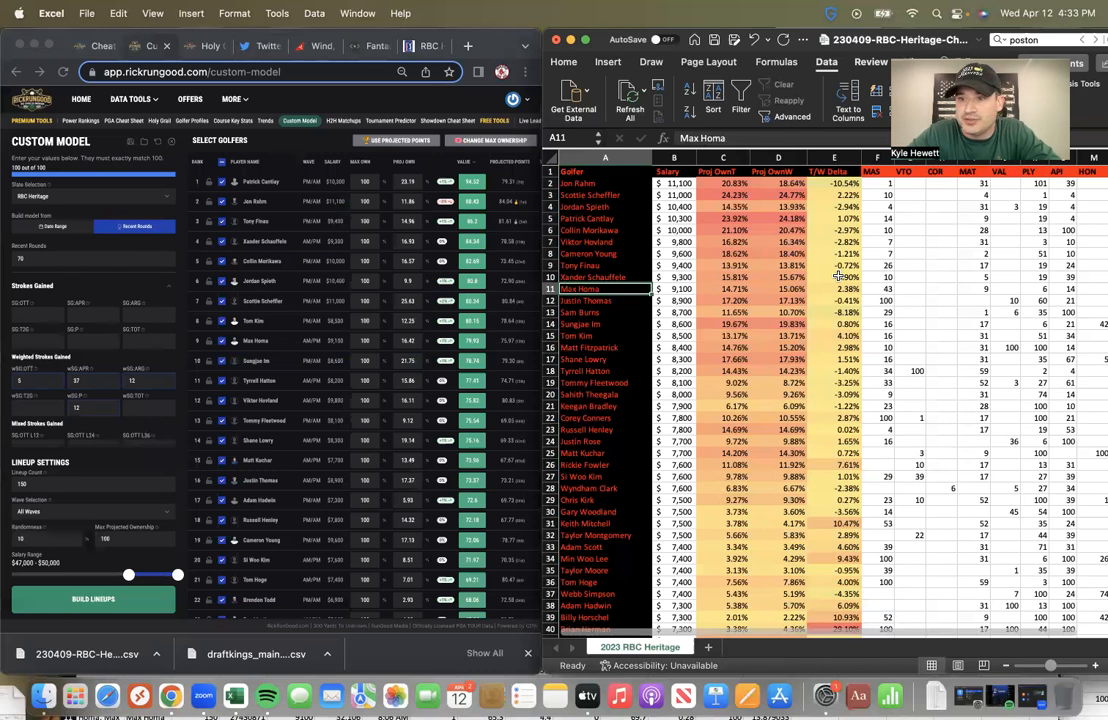
{"action": "mouse_move", "coordinate": [916, 292]}
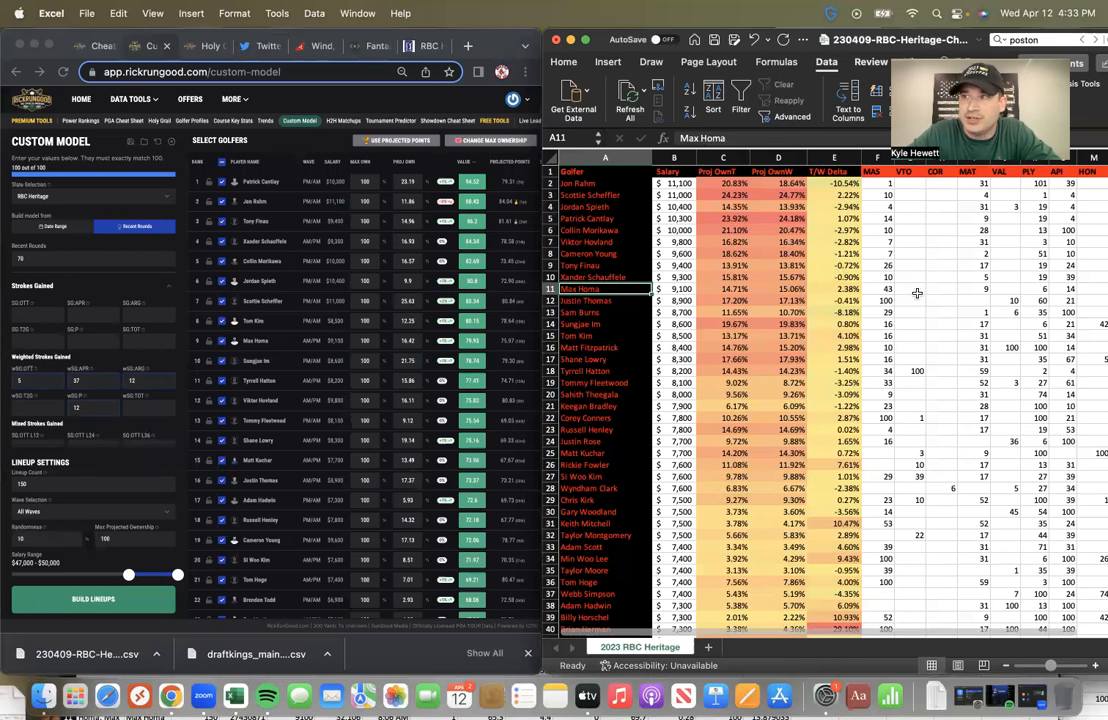
{"action": "mouse_move", "coordinate": [908, 272]}
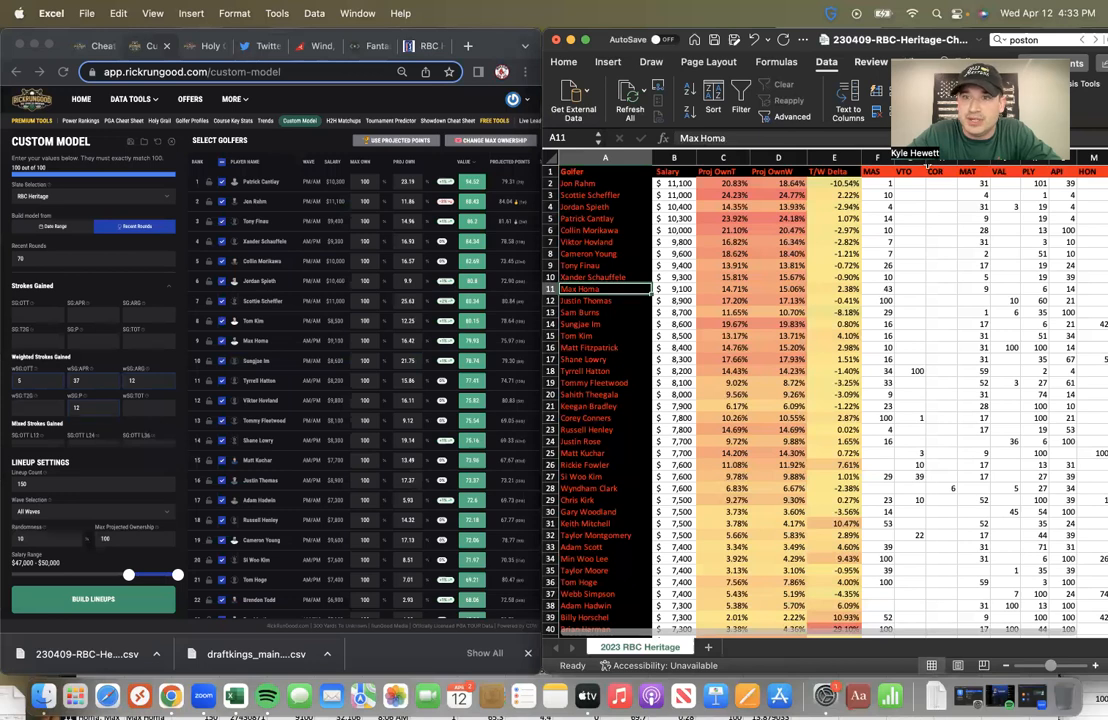
{"action": "mouse_move", "coordinate": [968, 218]}
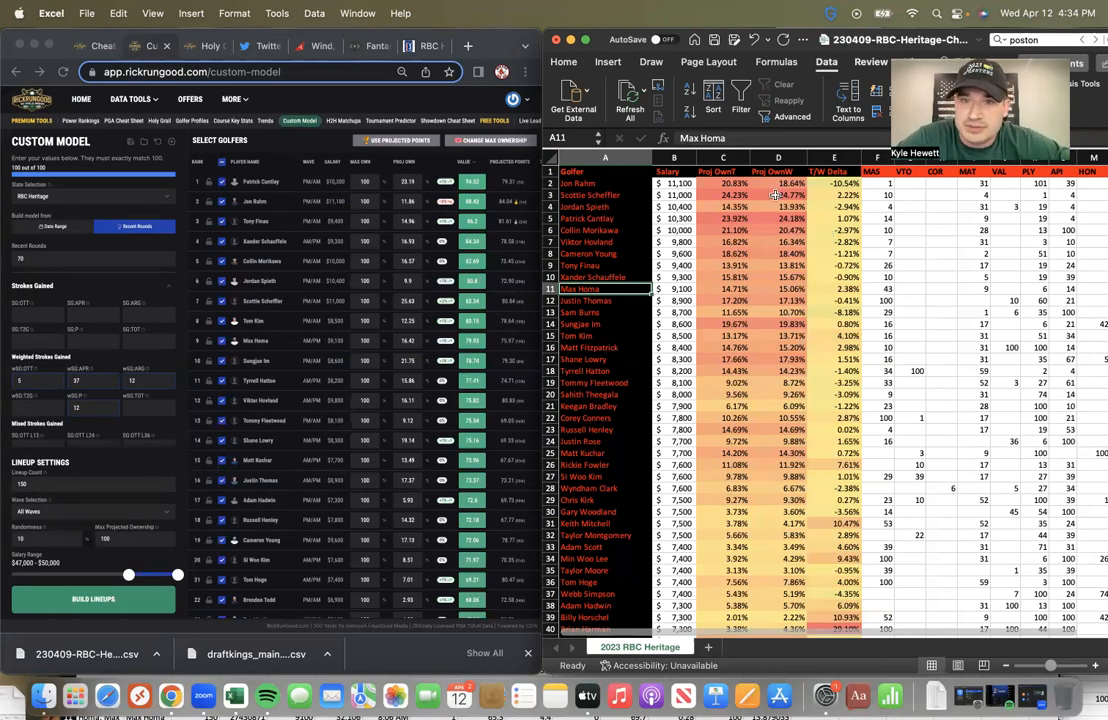
{"action": "left_click", "coordinate": [720, 172]}
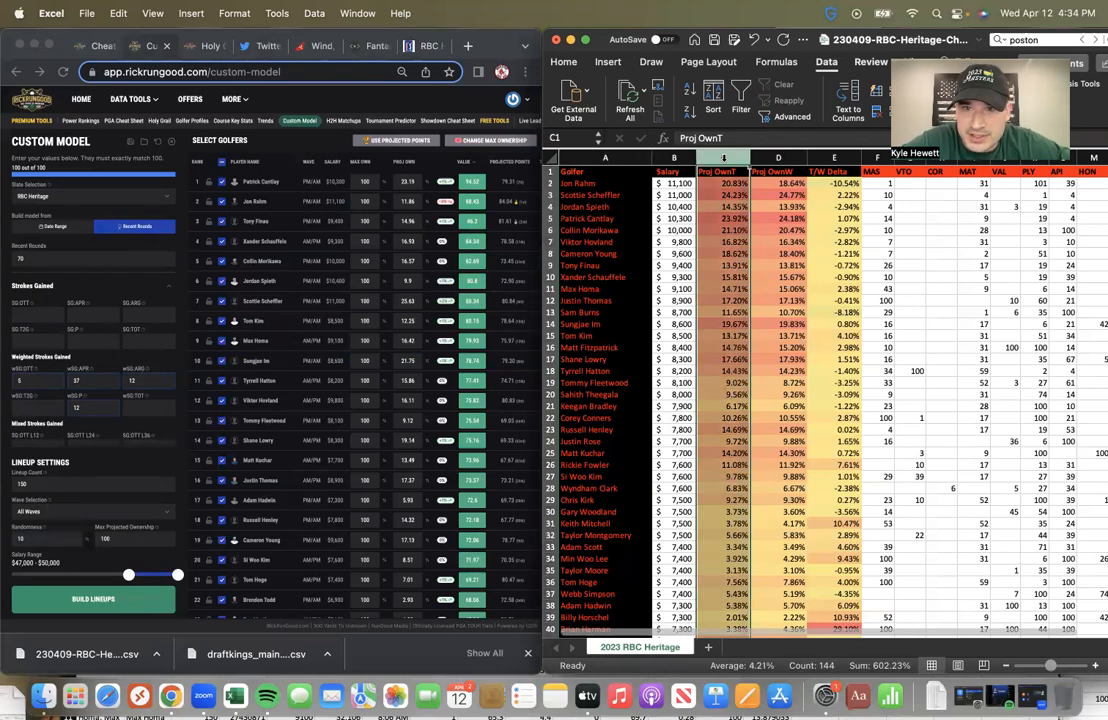
{"action": "left_click", "coordinate": [776, 156]}
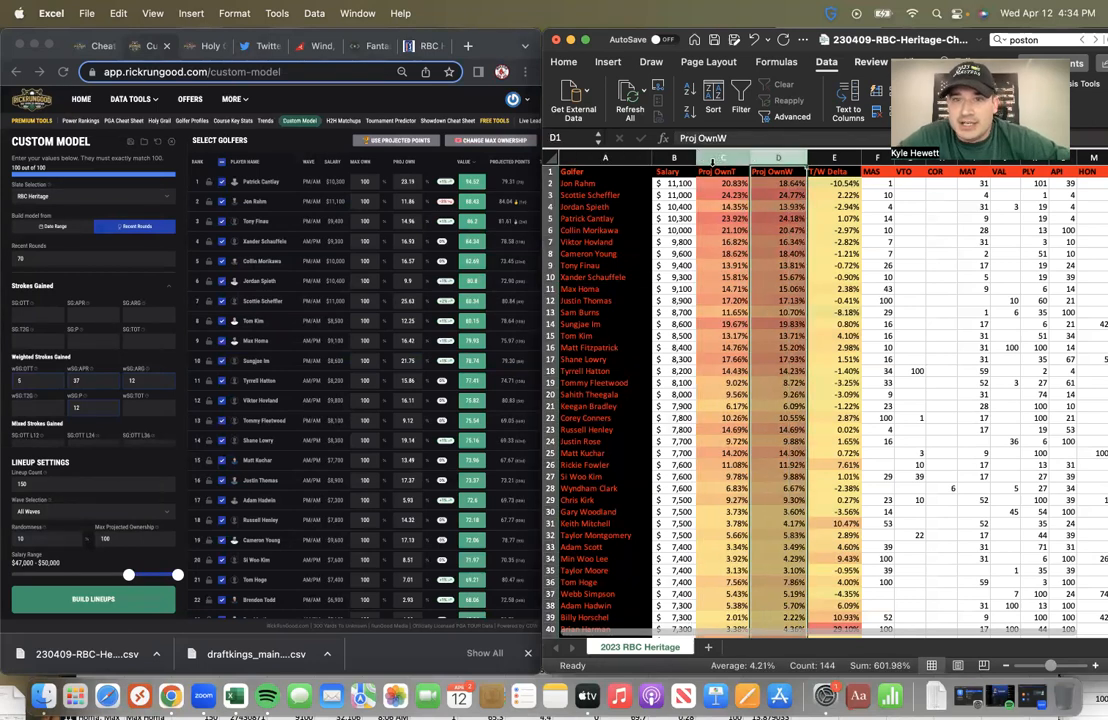
{"action": "left_click", "coordinate": [712, 158]}
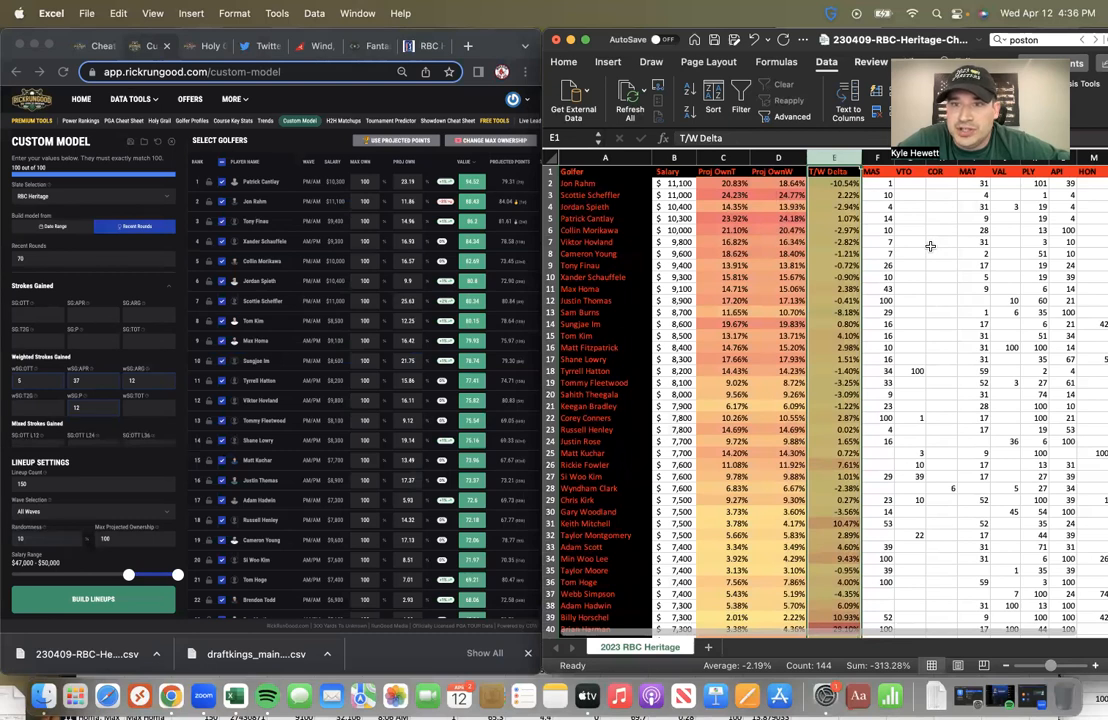
{"action": "mouse_move", "coordinate": [540, 206]}
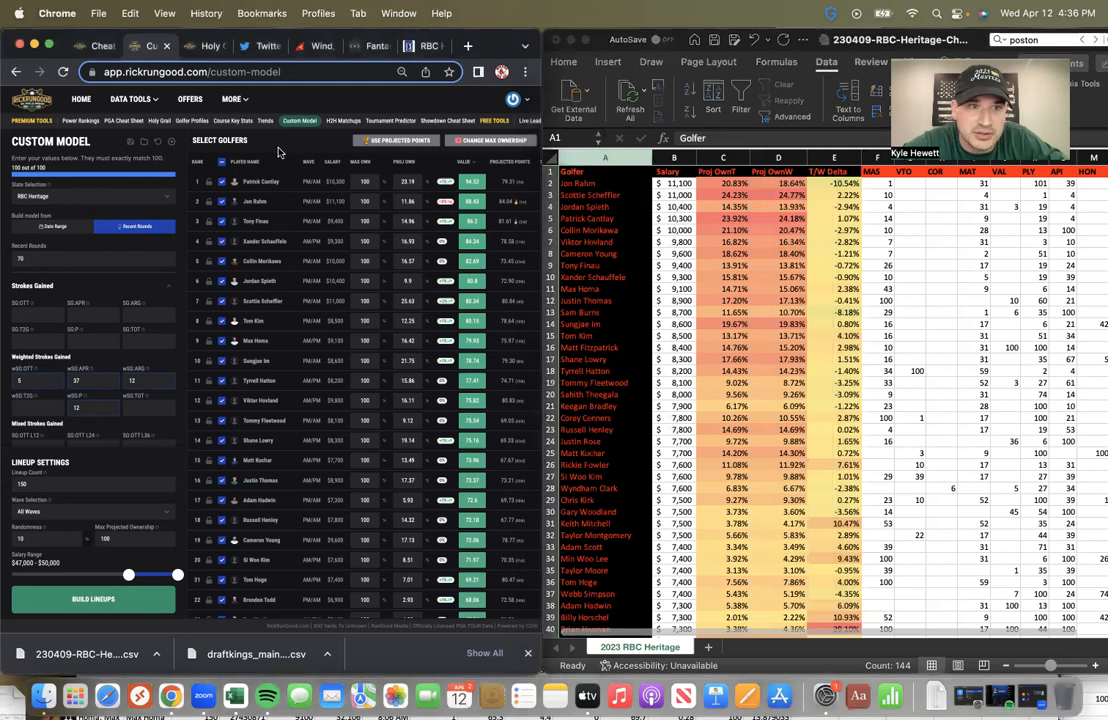
{"action": "mouse_move", "coordinate": [400, 336]}
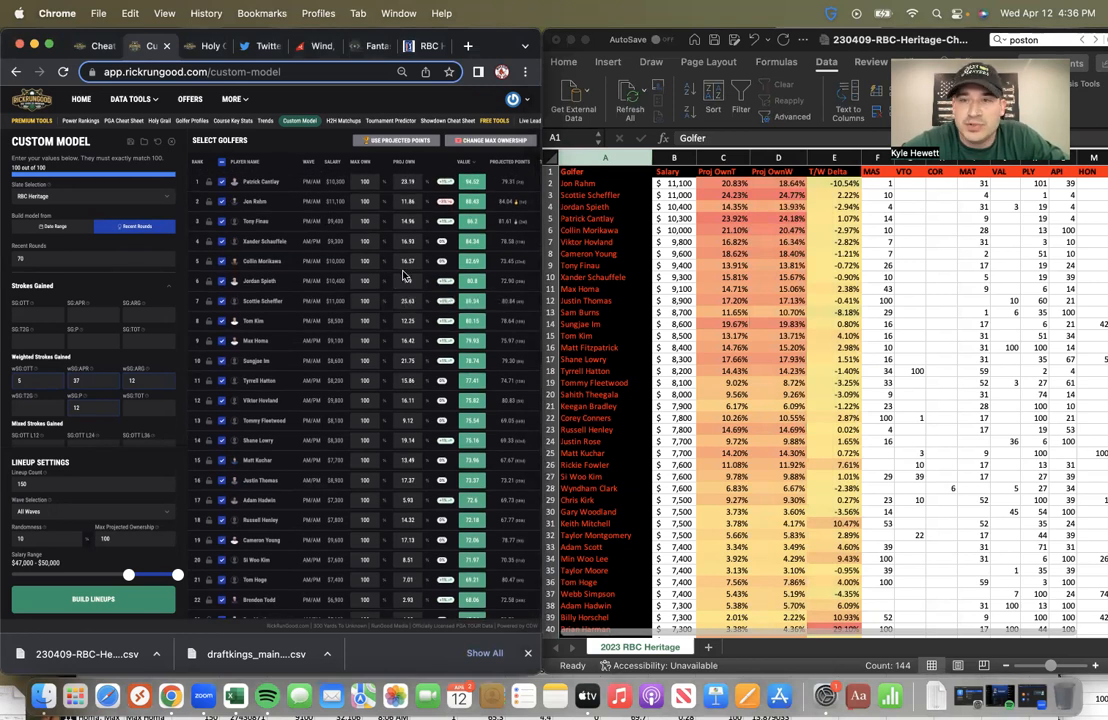
{"action": "mouse_move", "coordinate": [384, 244]}
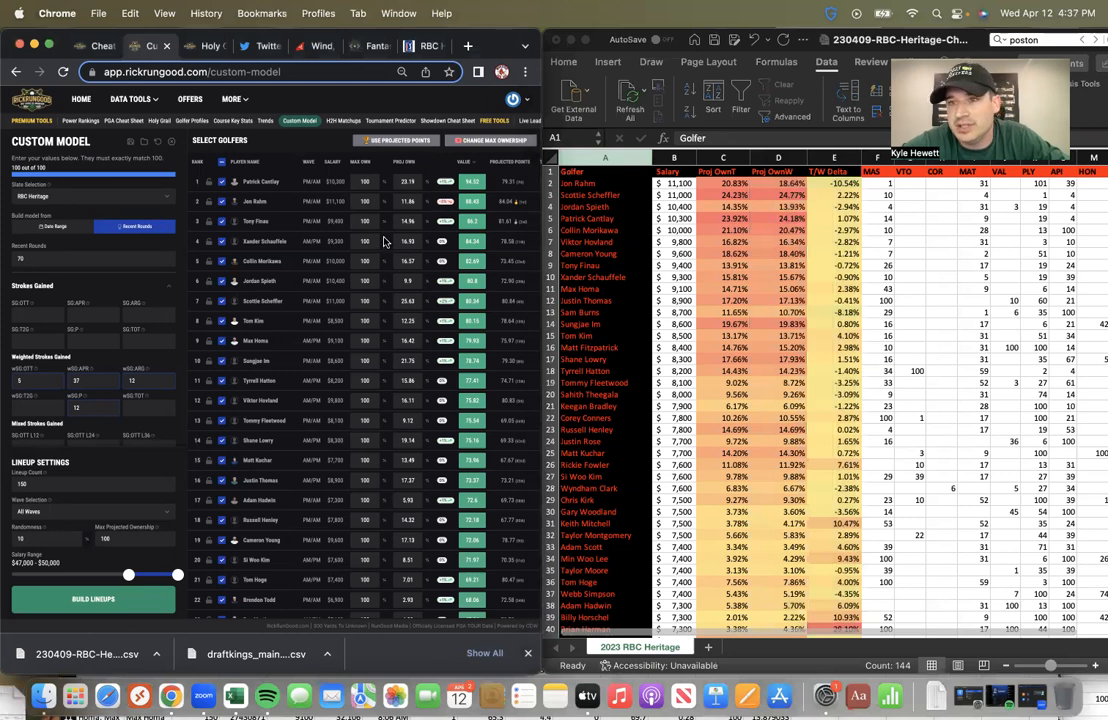
{"action": "mouse_move", "coordinate": [612, 288]}
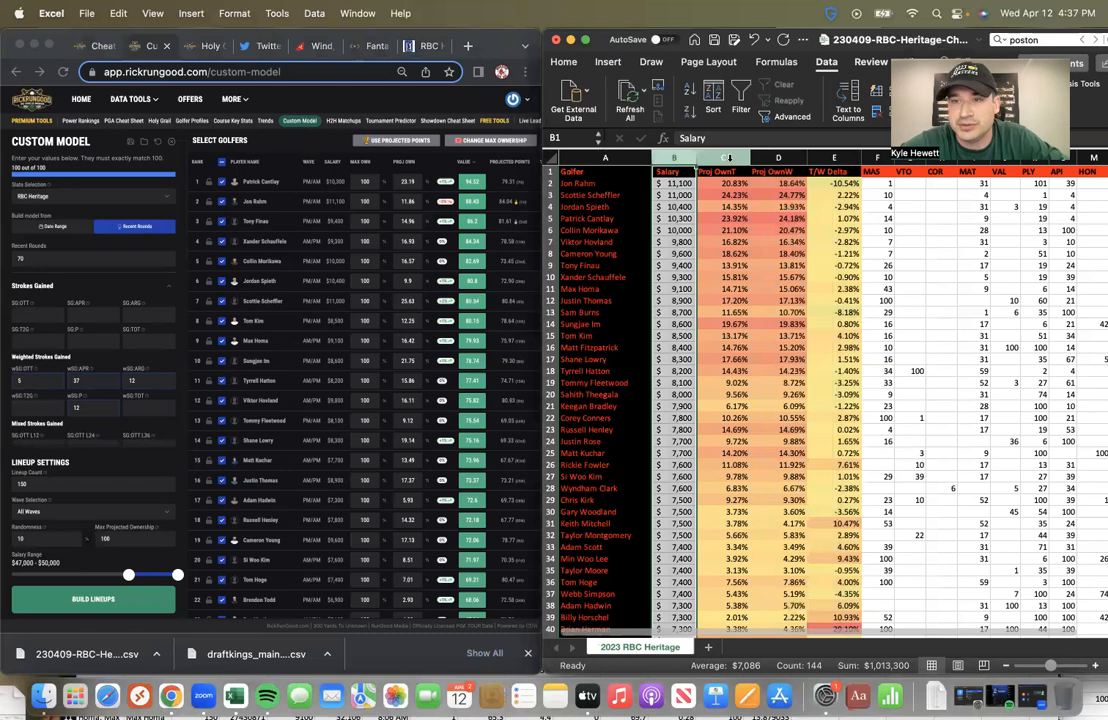
{"action": "left_click", "coordinate": [722, 172]}
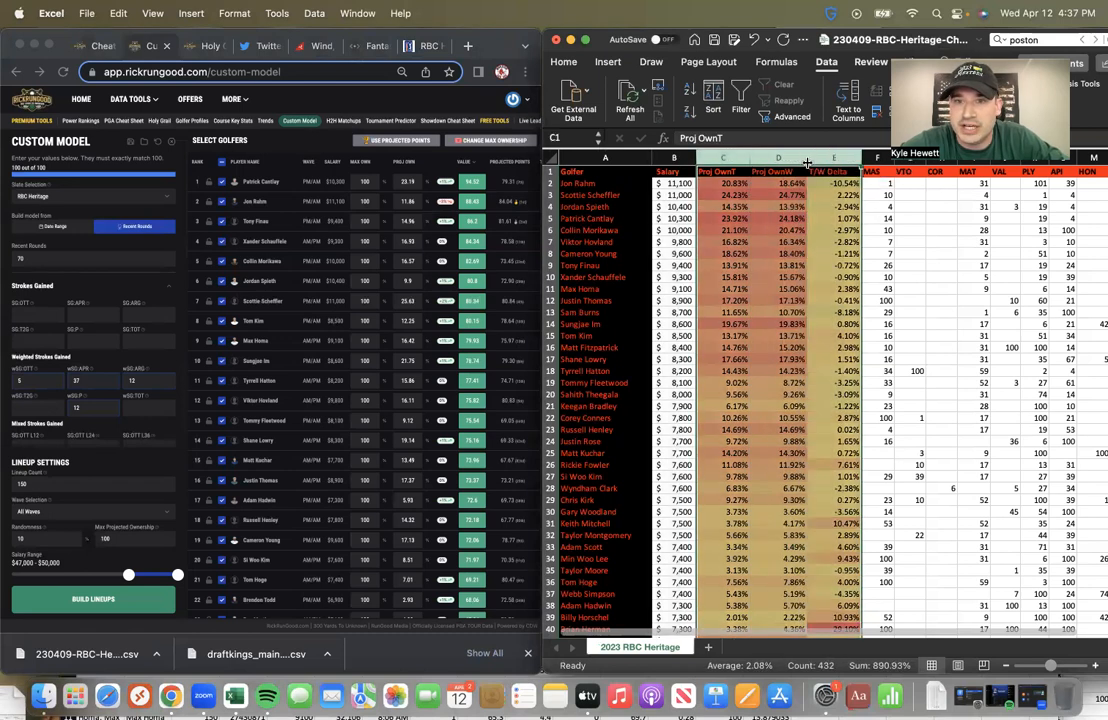
{"action": "left_click", "coordinate": [880, 180]}
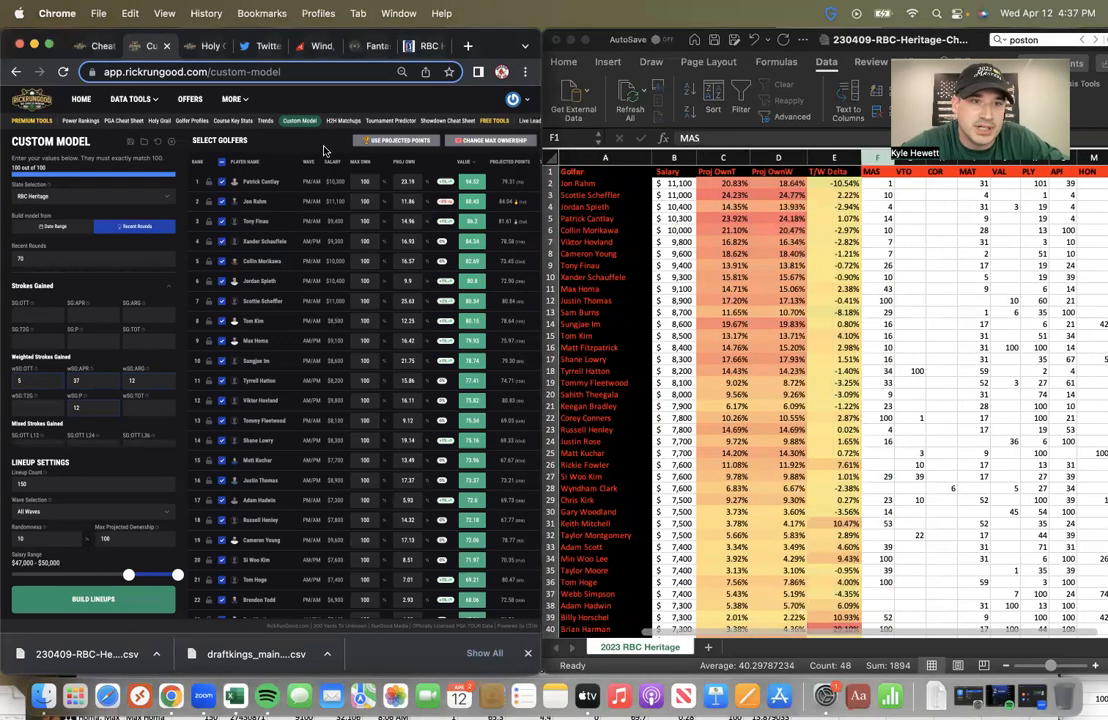
{"action": "mouse_move", "coordinate": [624, 302]}
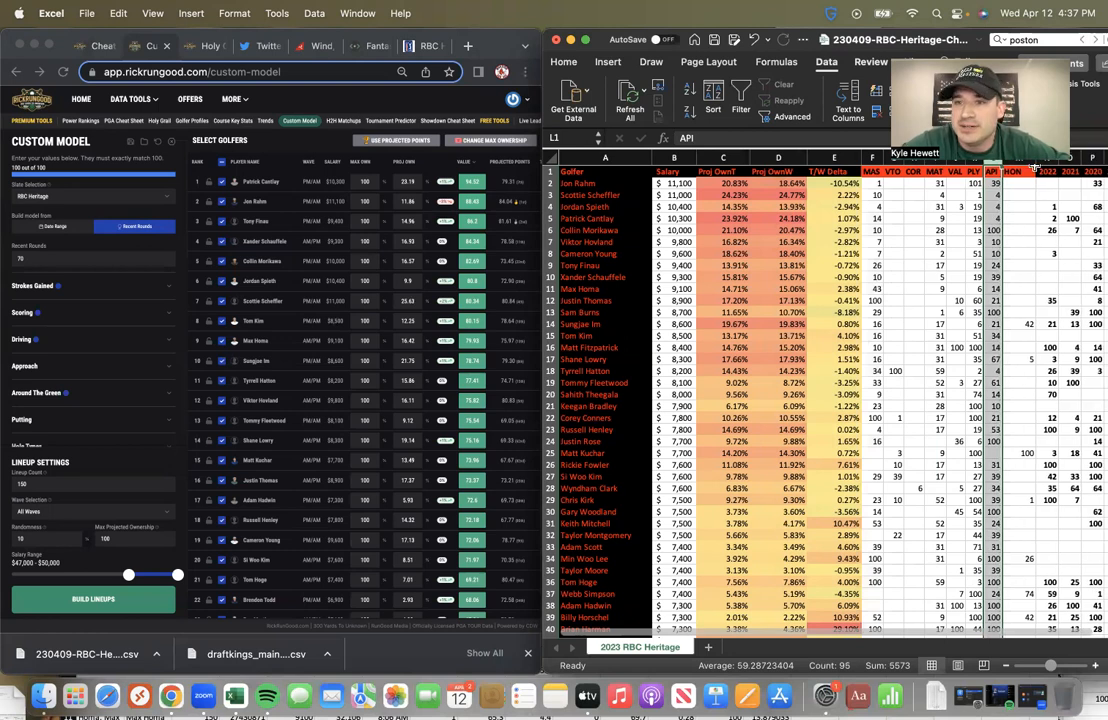
{"action": "left_click", "coordinate": [1040, 176]}
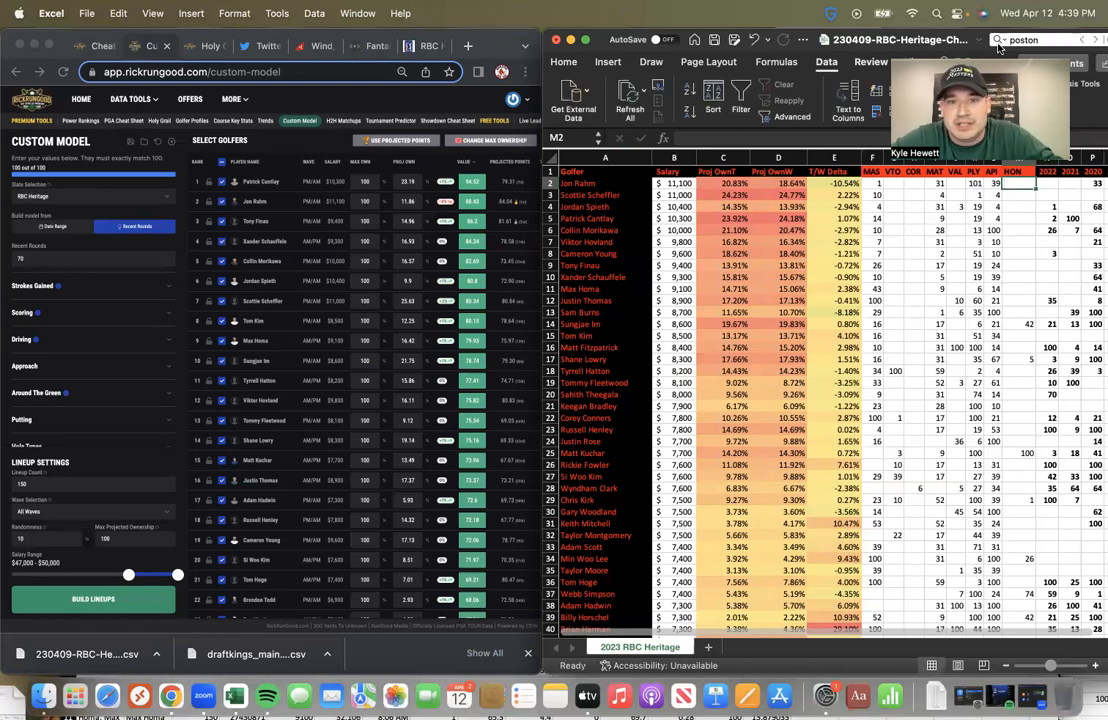
{"action": "scroll", "scroll_direction": "down", "scroll_amount": 3}
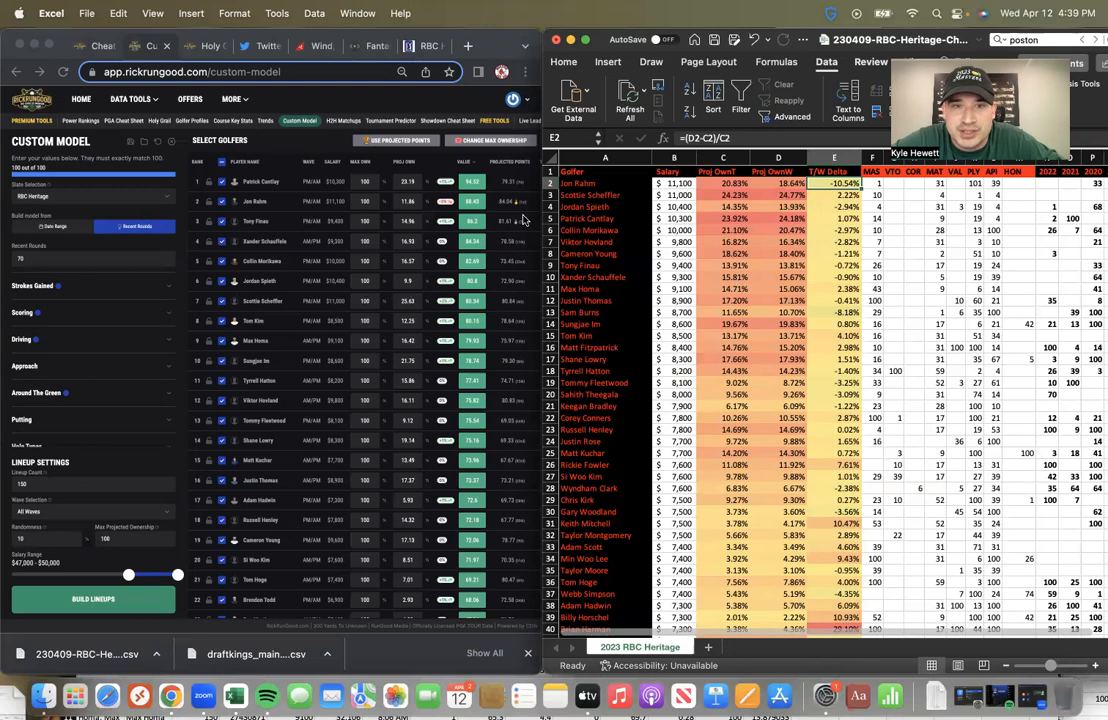
{"action": "left_click", "coordinate": [600, 206]}
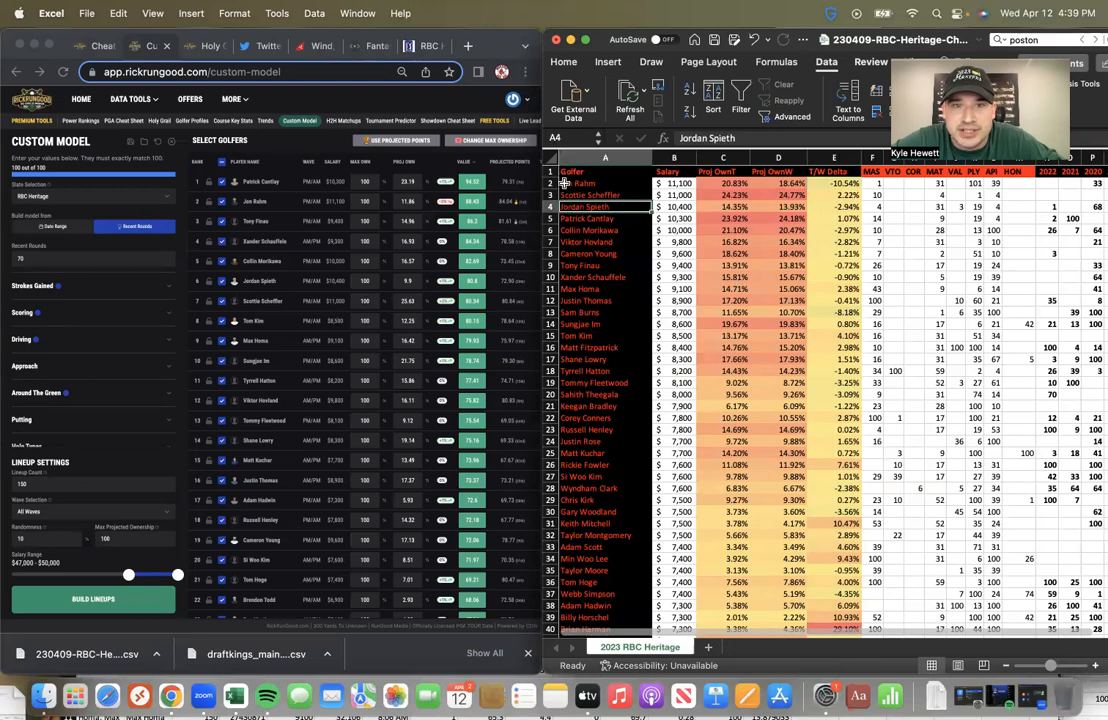
{"action": "left_click", "coordinate": [592, 194]}
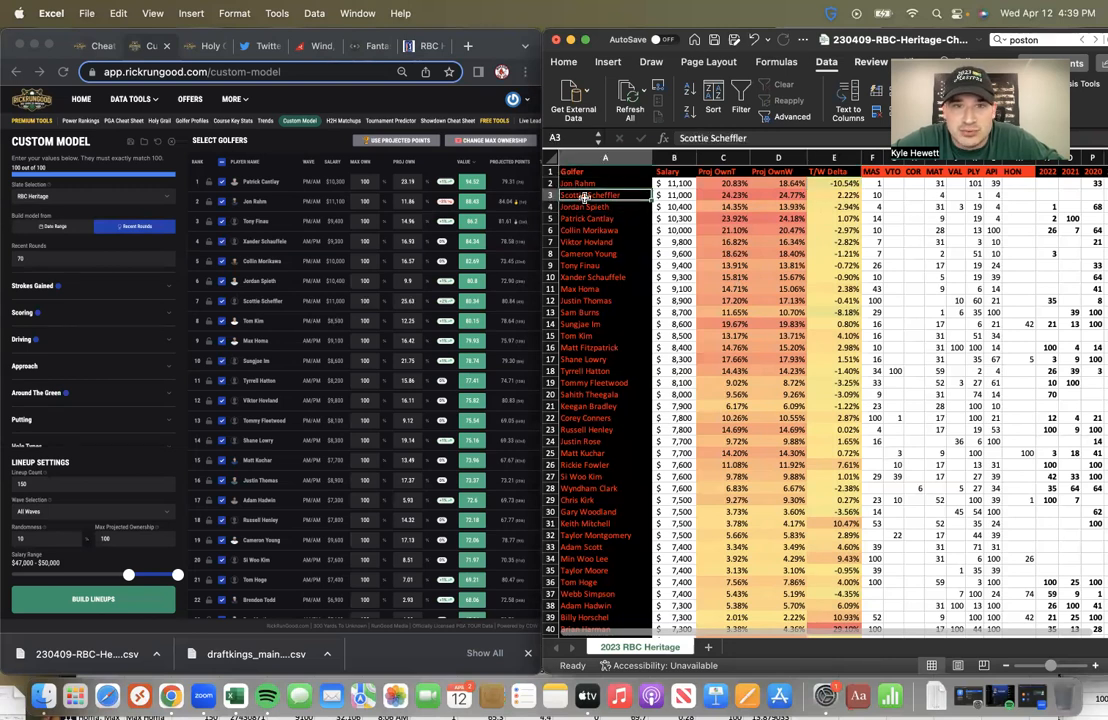
{"action": "left_click", "coordinate": [584, 180]}
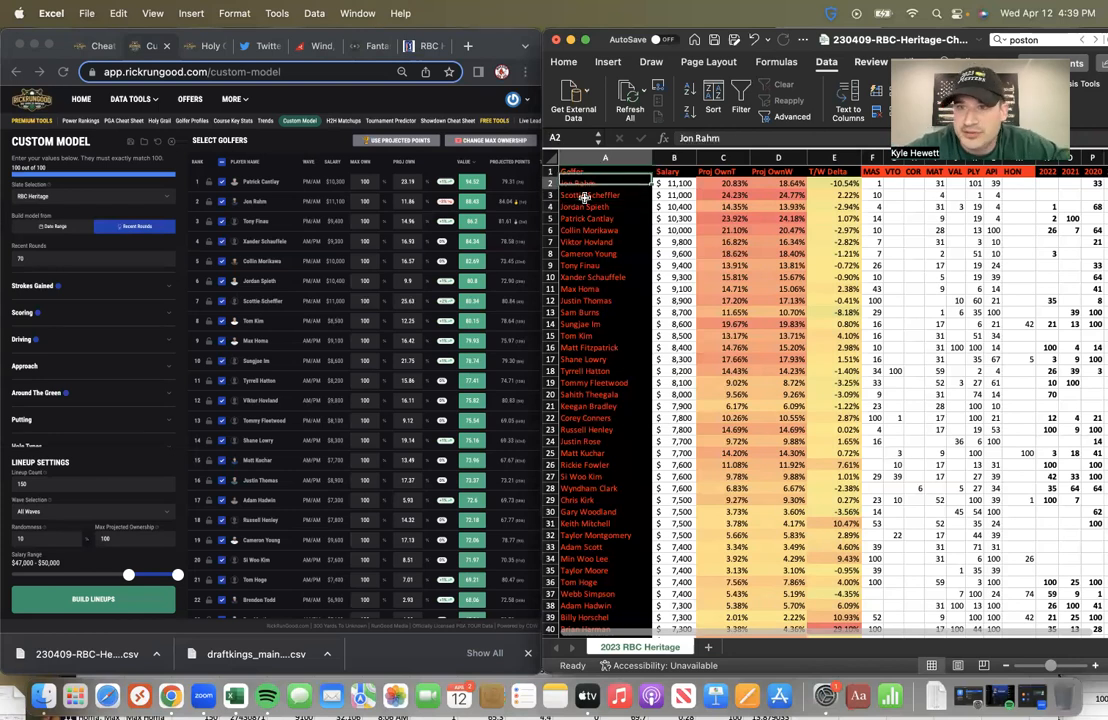
{"action": "left_click", "coordinate": [590, 194]}
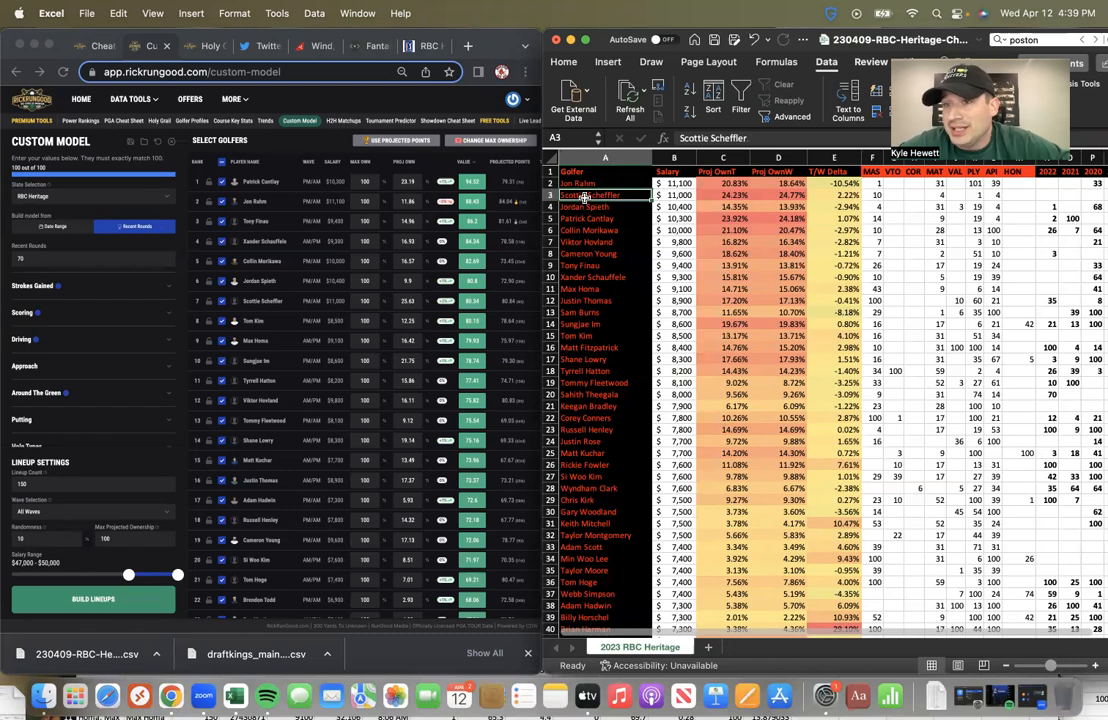
{"action": "left_click", "coordinate": [674, 196]}
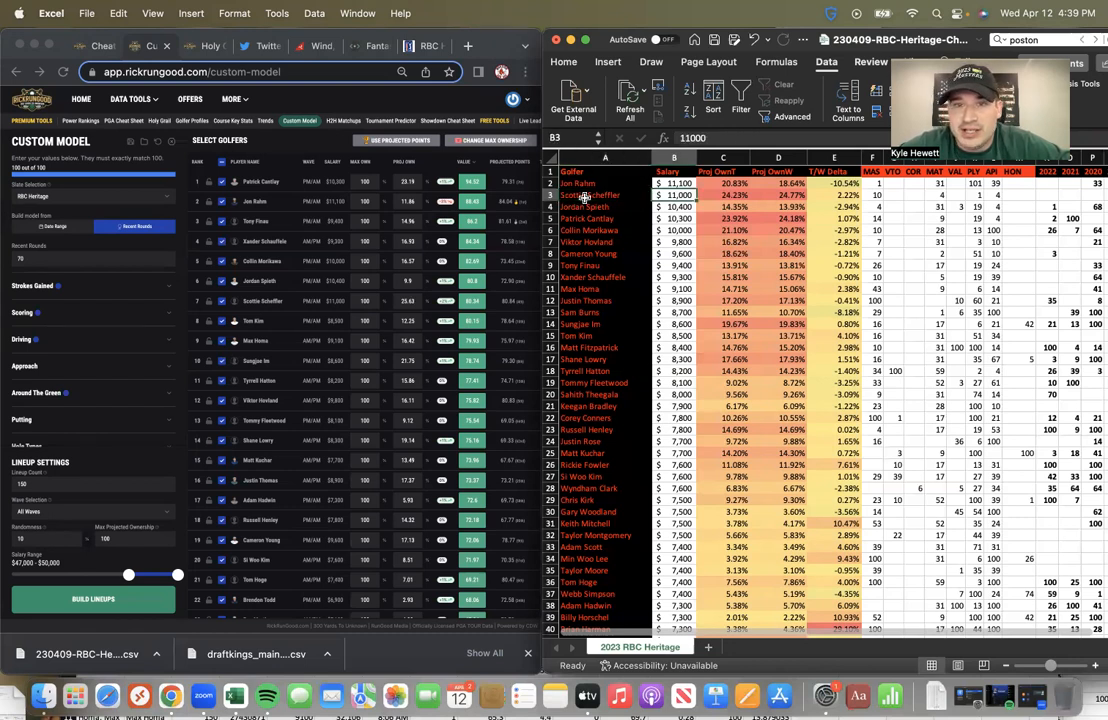
{"action": "left_click", "coordinate": [820, 194]}
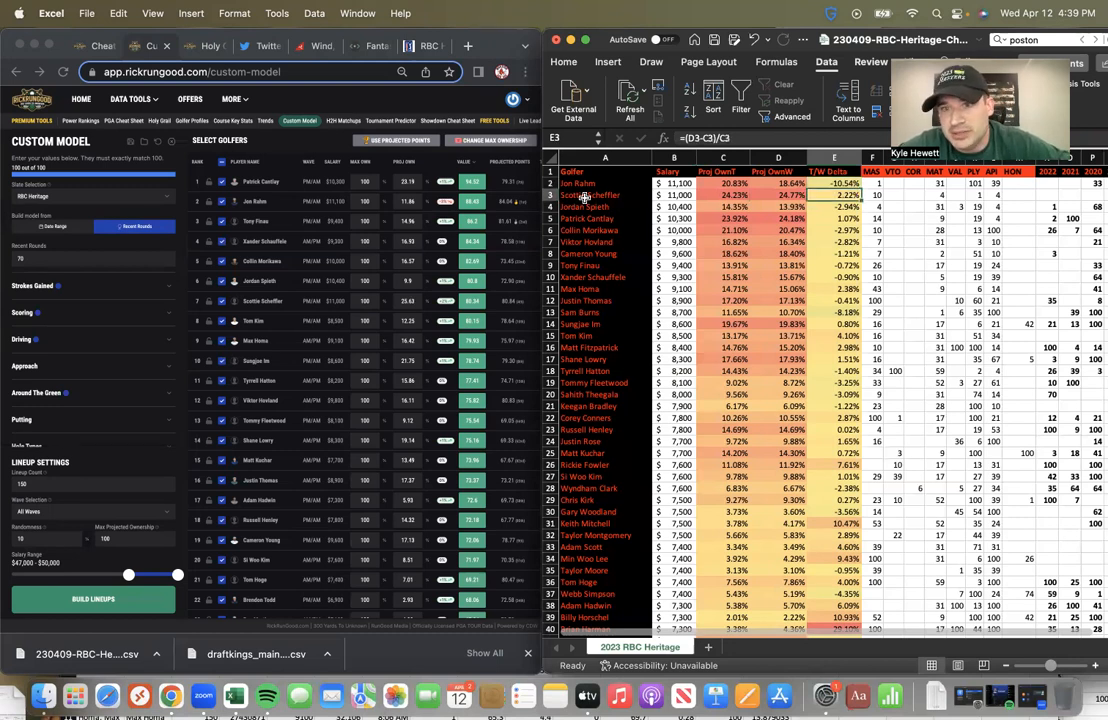
{"action": "left_click", "coordinate": [752, 184]}
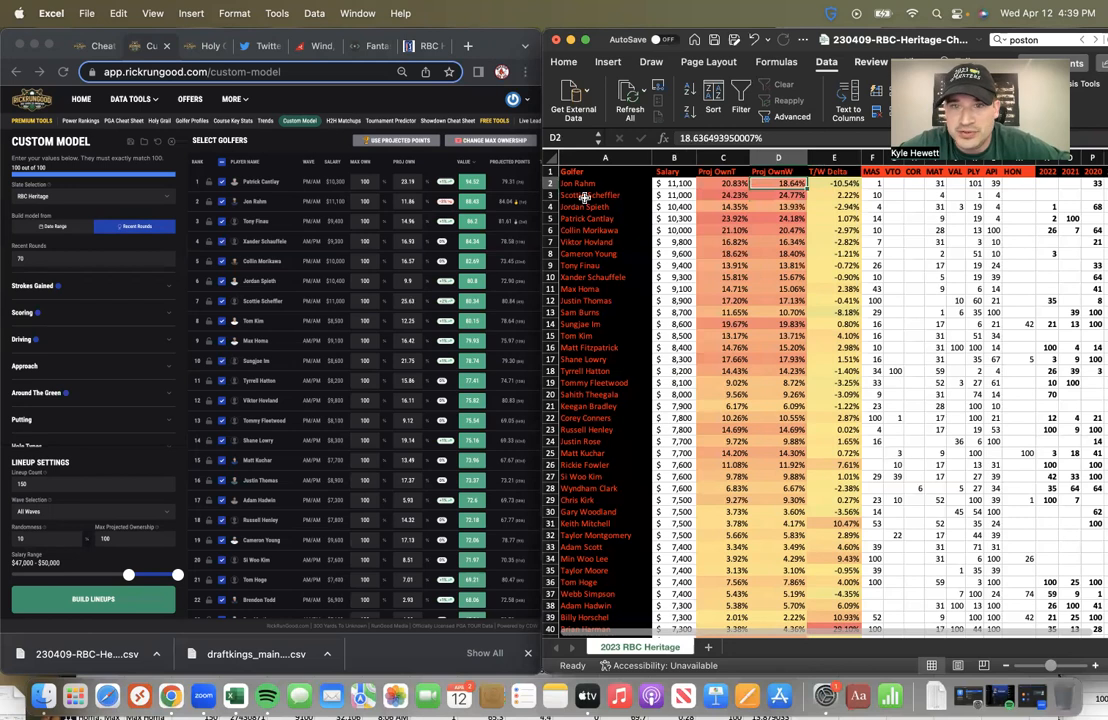
{"action": "left_click", "coordinate": [778, 206]}
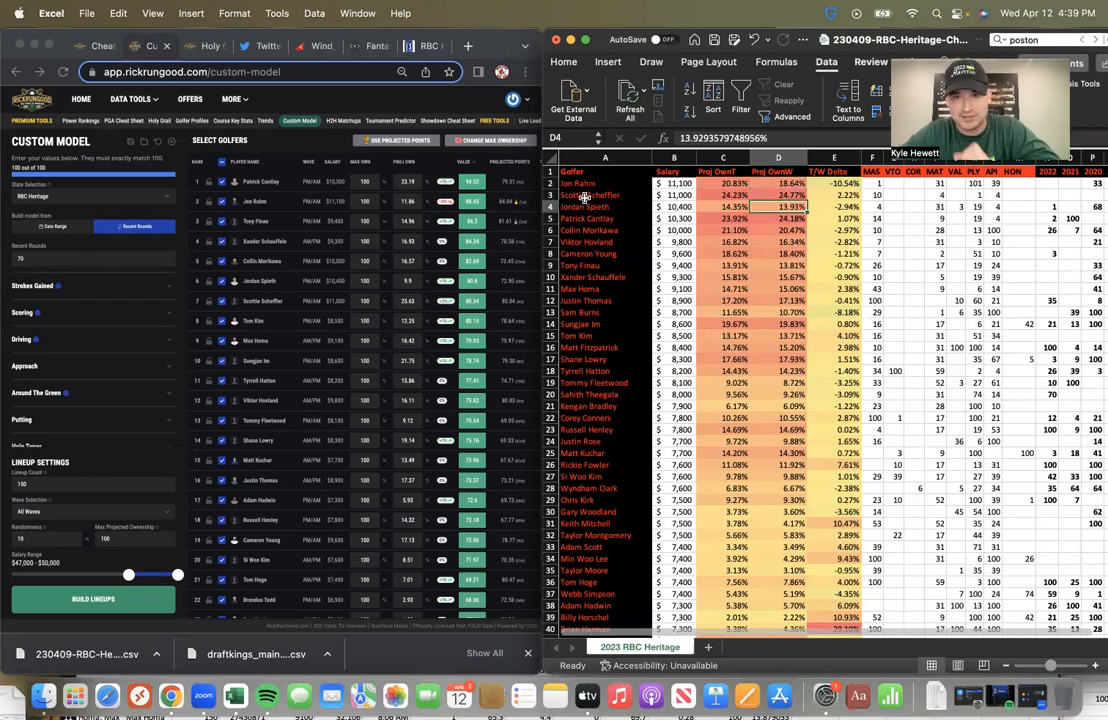
{"action": "left_click", "coordinate": [676, 218]}
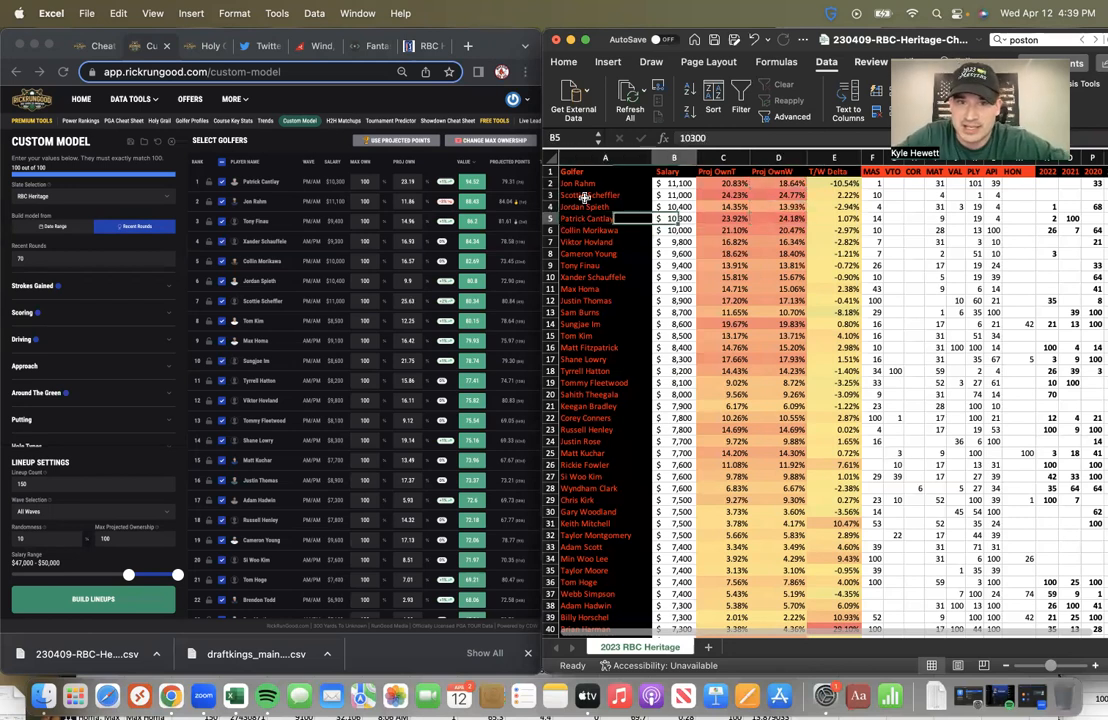
{"action": "left_click", "coordinate": [772, 184]}
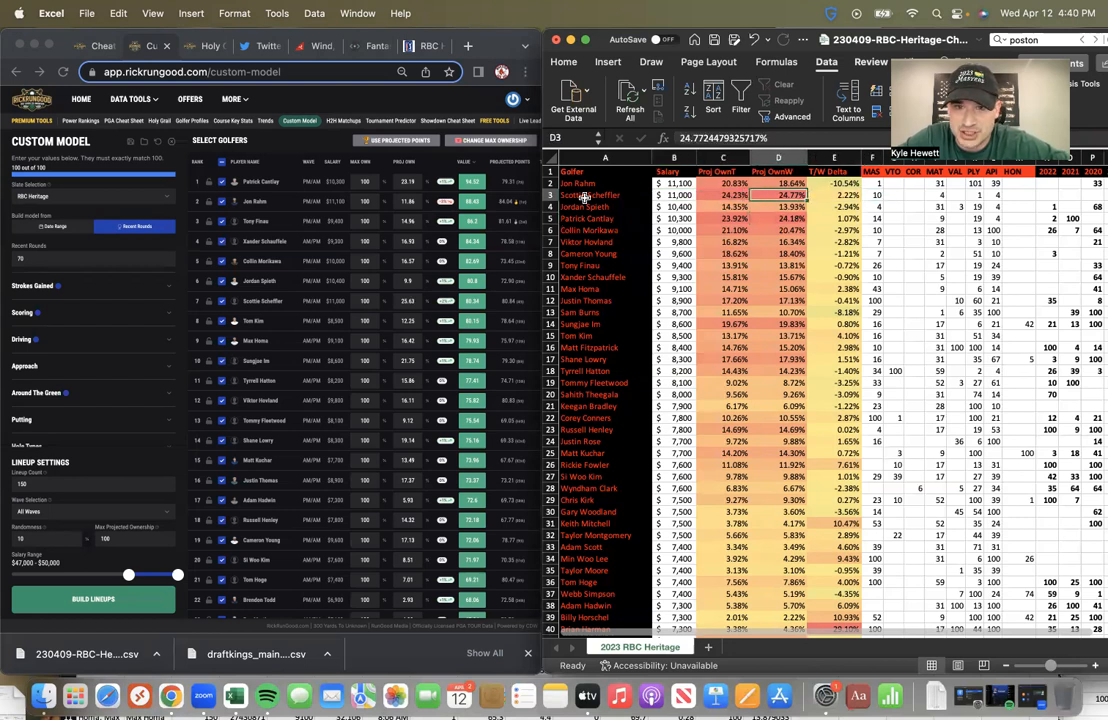
{"action": "left_click", "coordinate": [696, 230]}
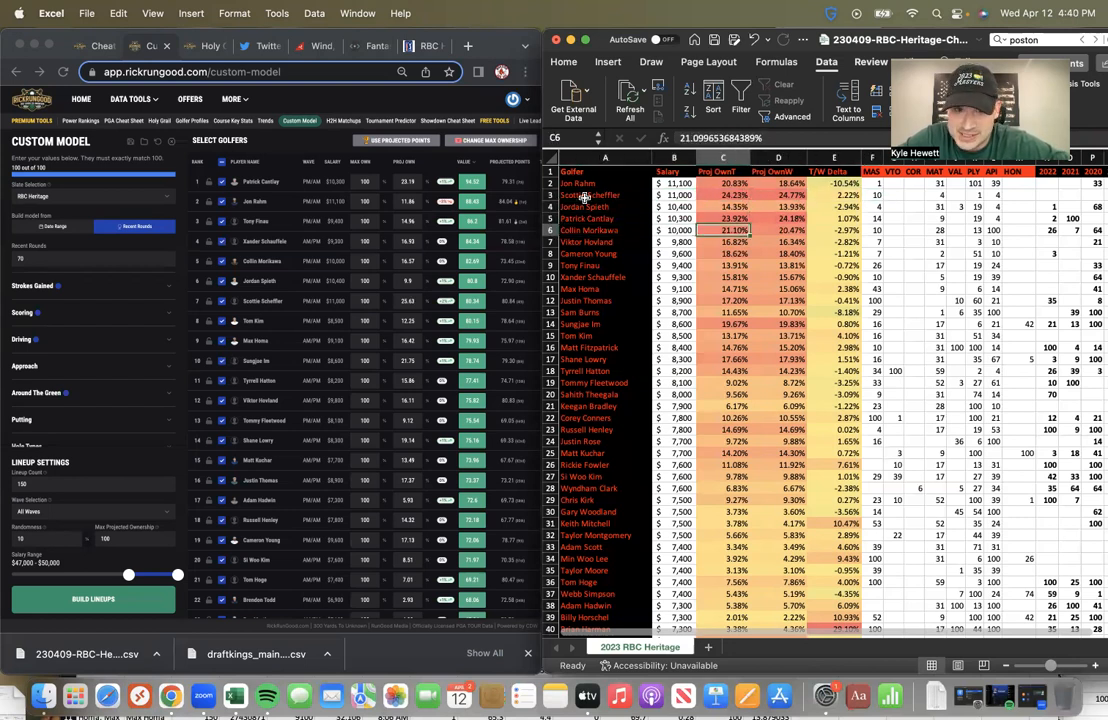
{"action": "left_click", "coordinate": [772, 218]}
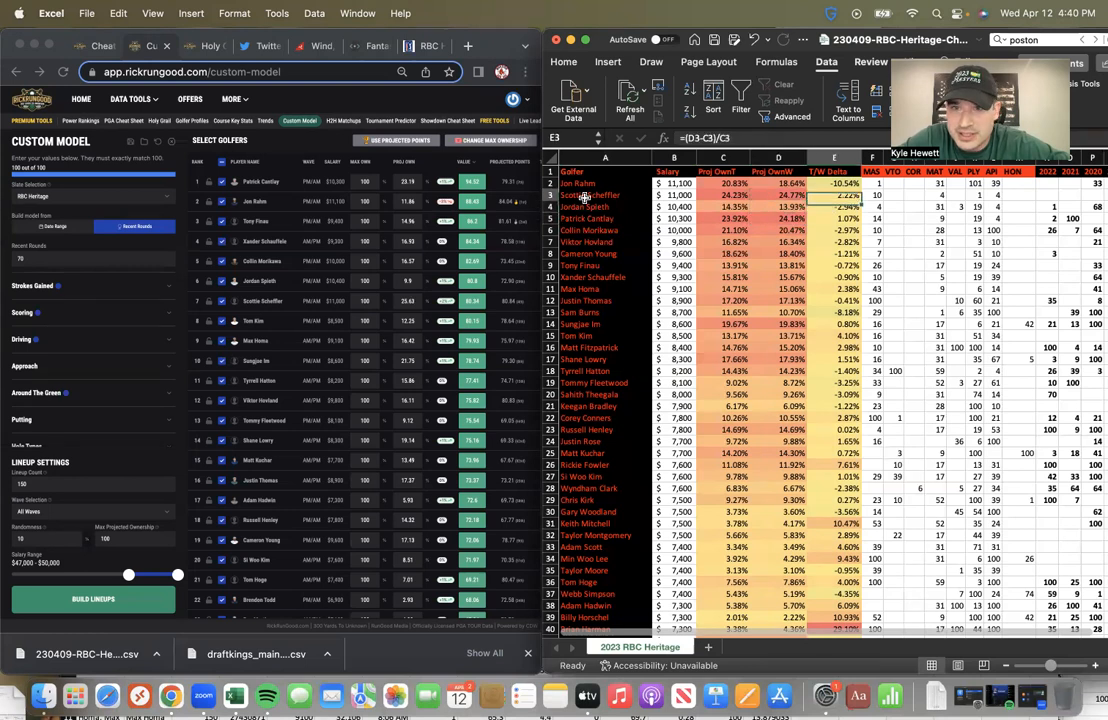
{"action": "left_click", "coordinate": [828, 218]}
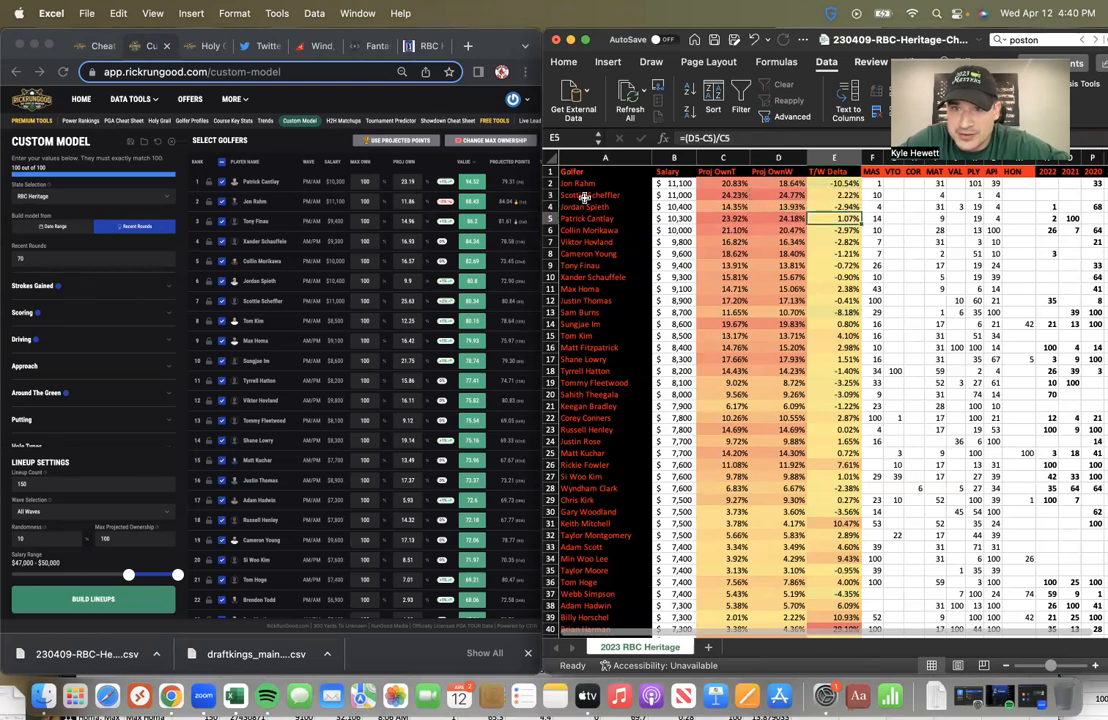
{"action": "left_click", "coordinate": [828, 254]}
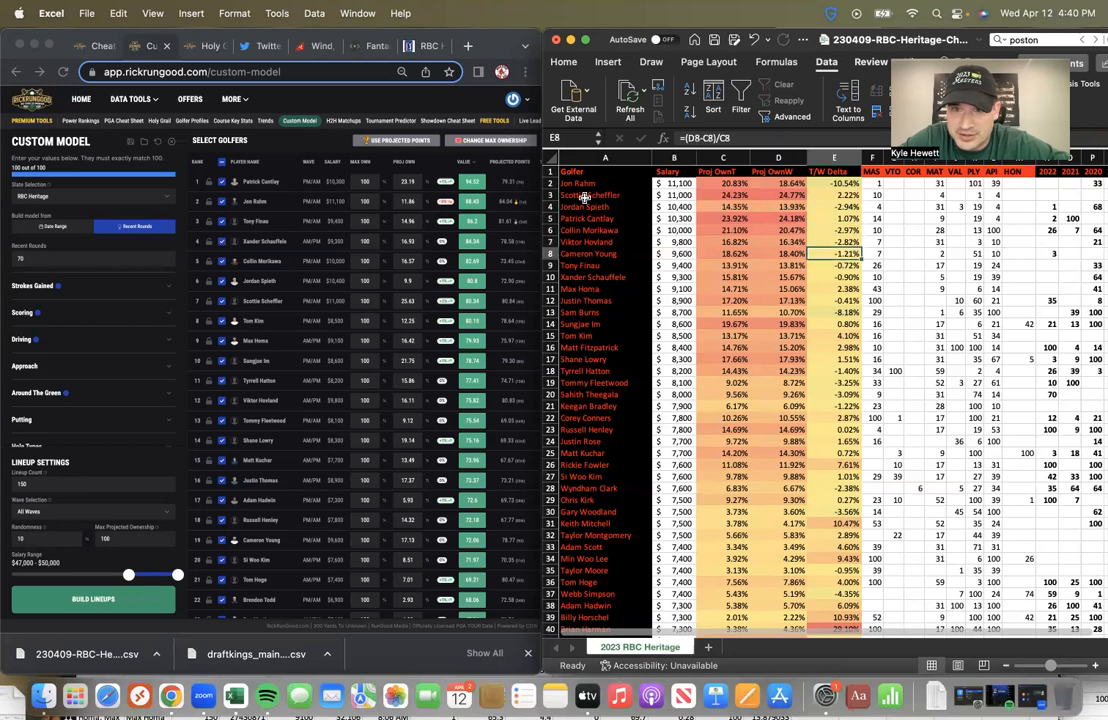
{"action": "left_click", "coordinate": [828, 232]}
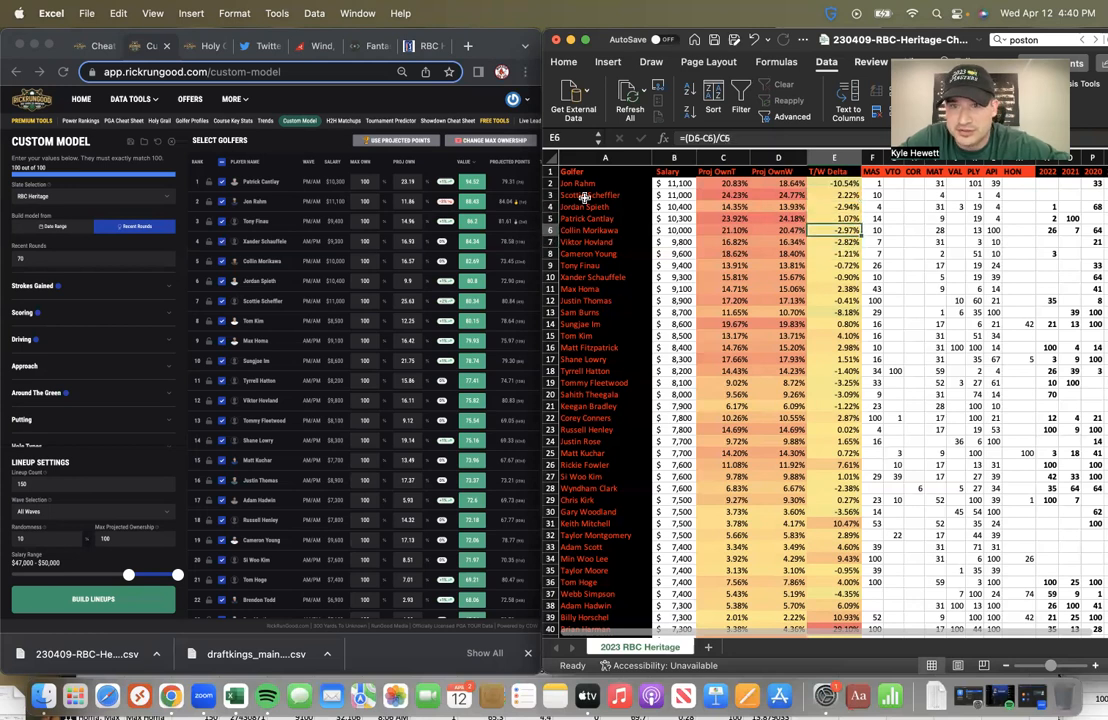
{"action": "left_click", "coordinate": [834, 218]}
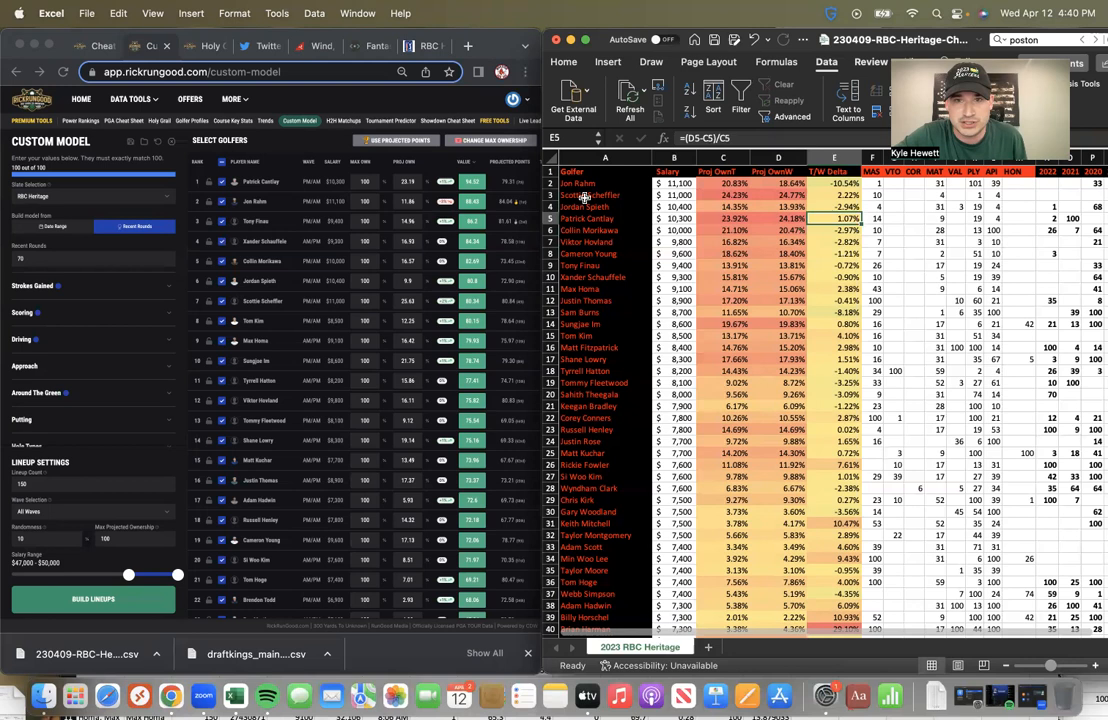
{"action": "left_click", "coordinate": [590, 184]}
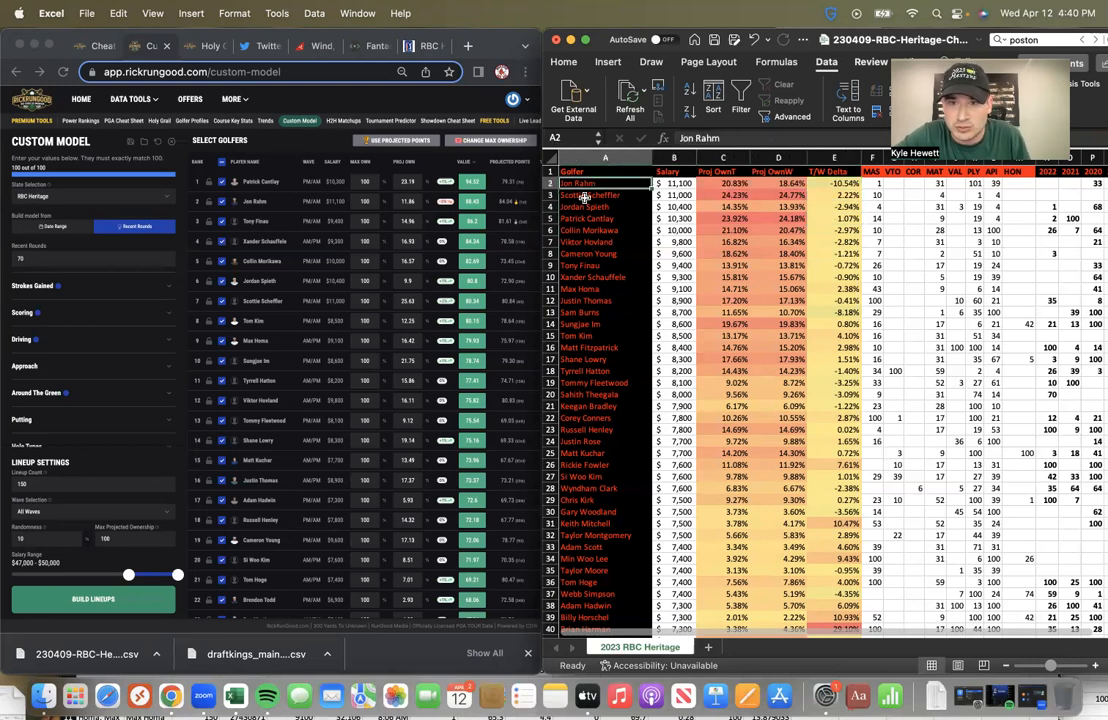
{"action": "left_click", "coordinate": [588, 218]}
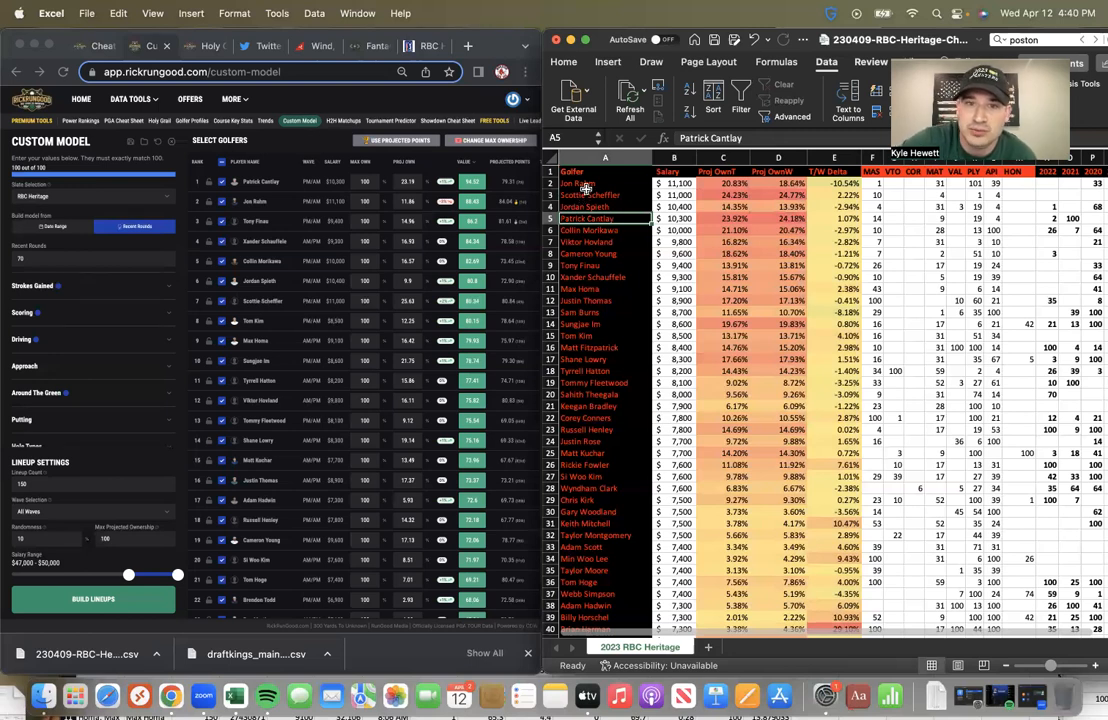
{"action": "left_click", "coordinate": [580, 182]}
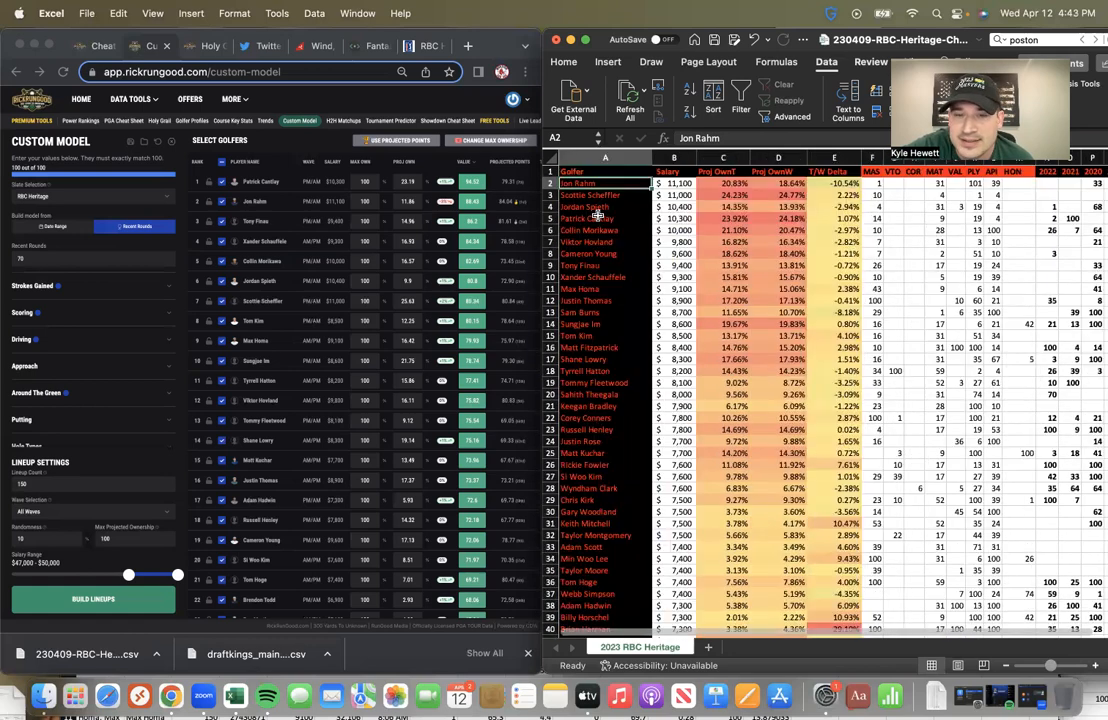
{"action": "mouse_move", "coordinate": [620, 230]}
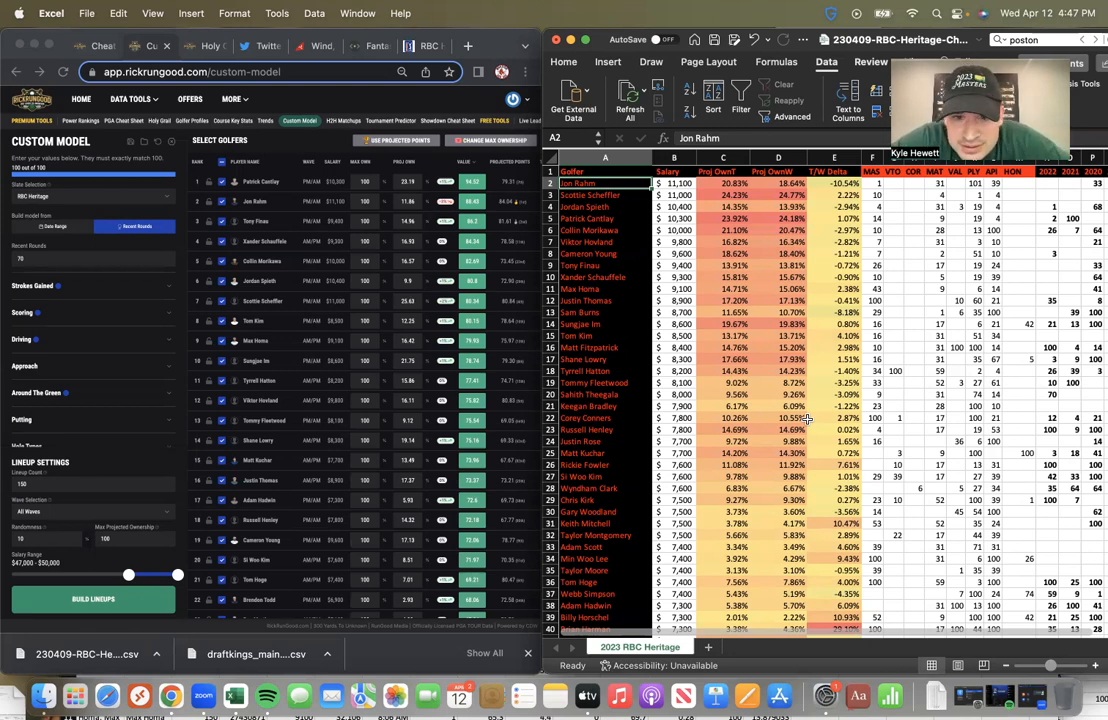
{"action": "scroll", "scroll_direction": "down", "scroll_amount": 3}
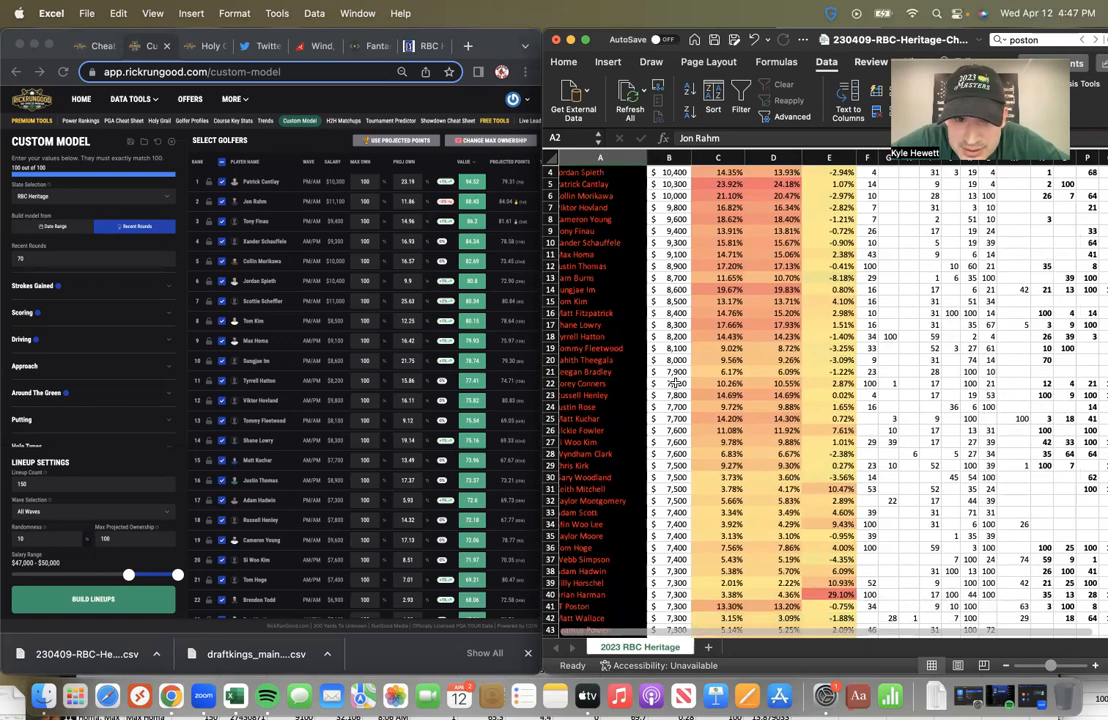
{"action": "scroll", "scroll_direction": "down", "scroll_amount": 3}
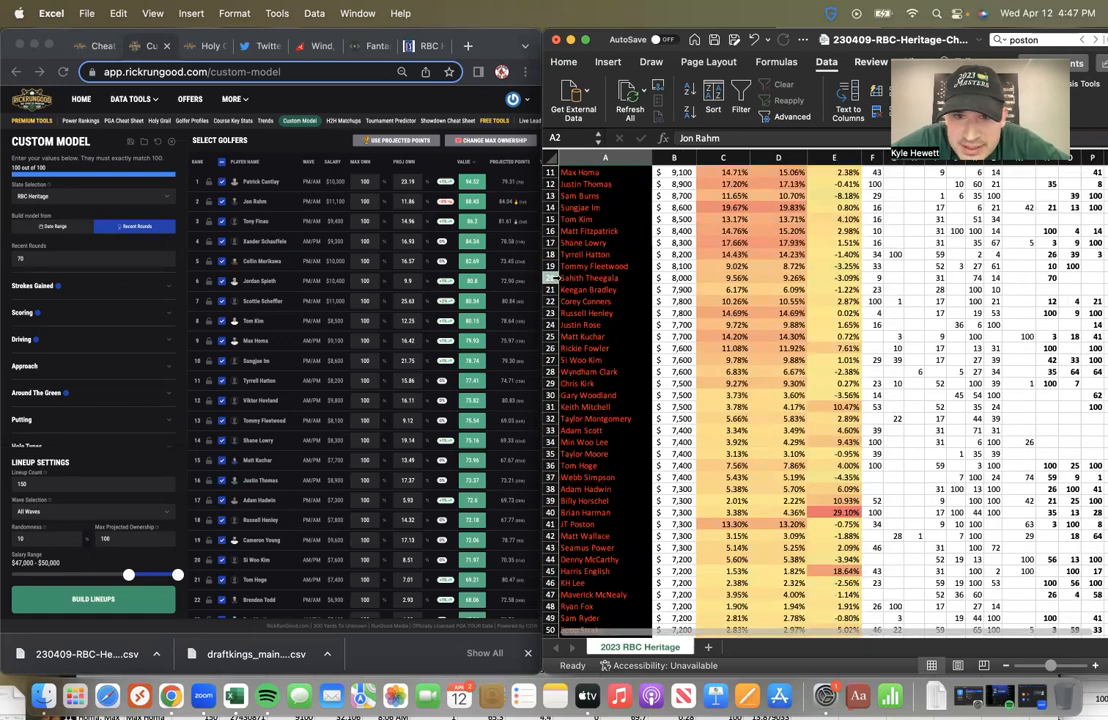
{"action": "left_click", "coordinate": [596, 266]}
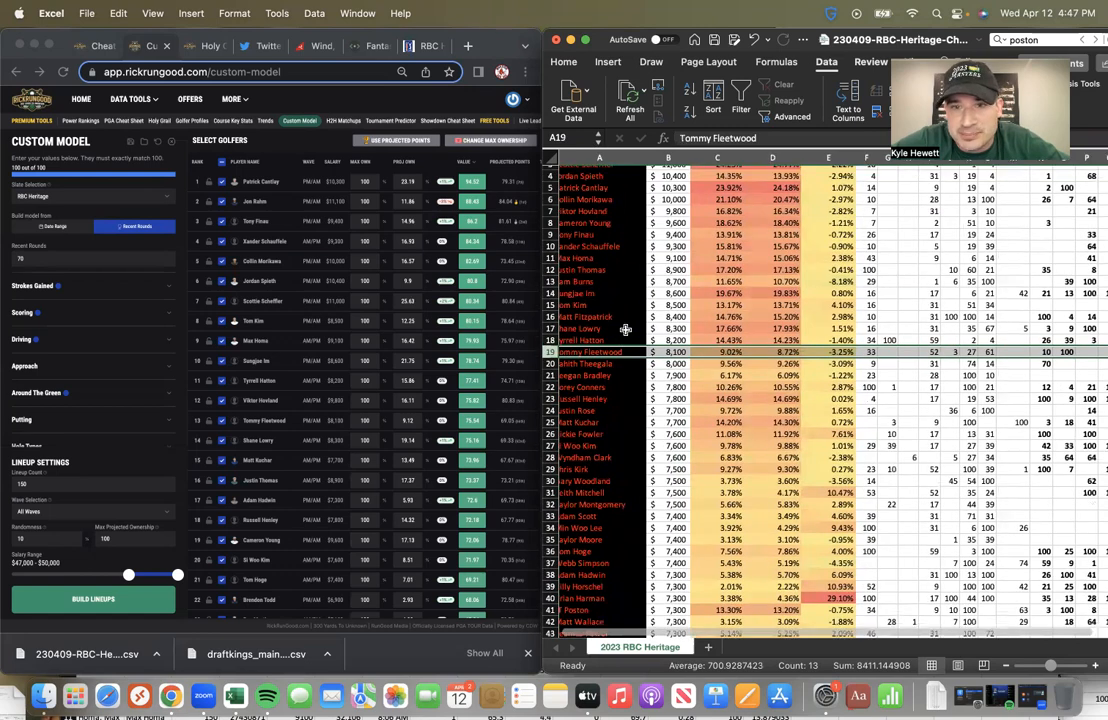
{"action": "scroll", "scroll_direction": "down", "scroll_amount": 3}
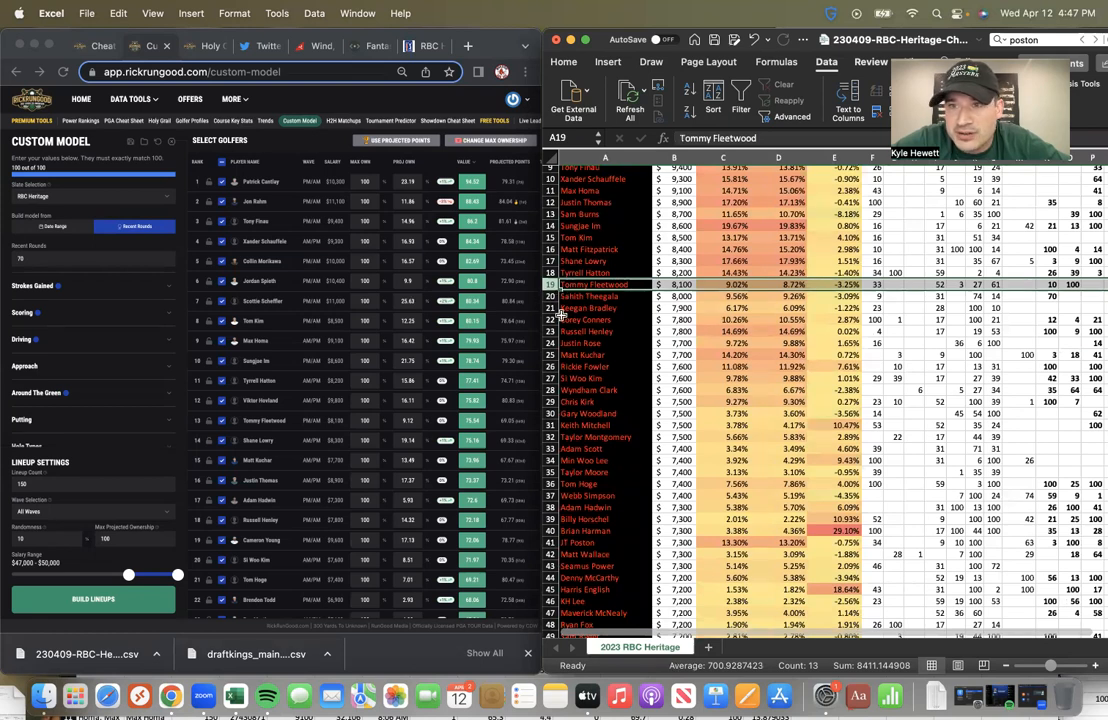
{"action": "scroll", "scroll_direction": "down", "scroll_amount": 3}
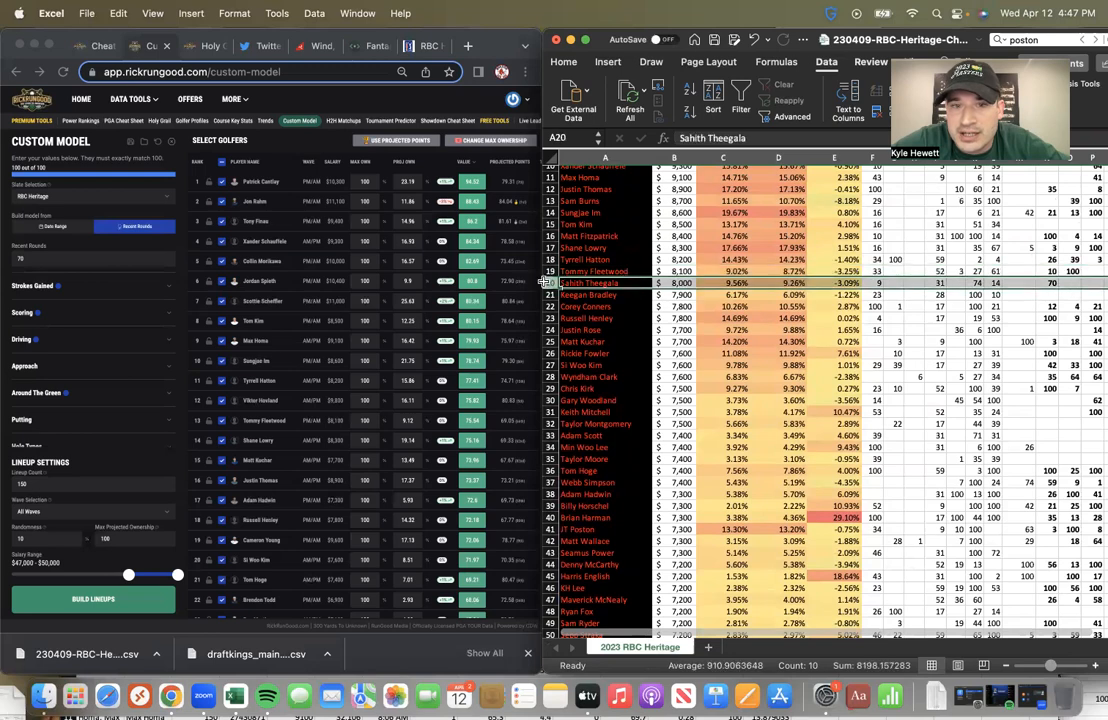
{"action": "left_click", "coordinate": [594, 272]}
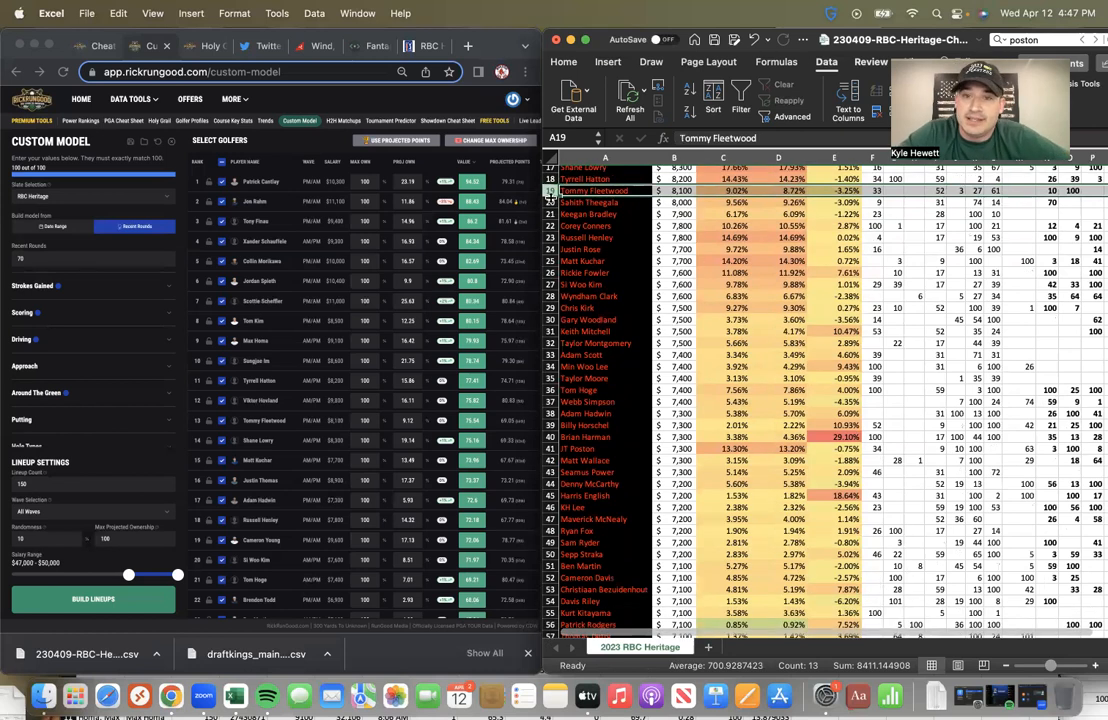
{"action": "left_click", "coordinate": [588, 202]}
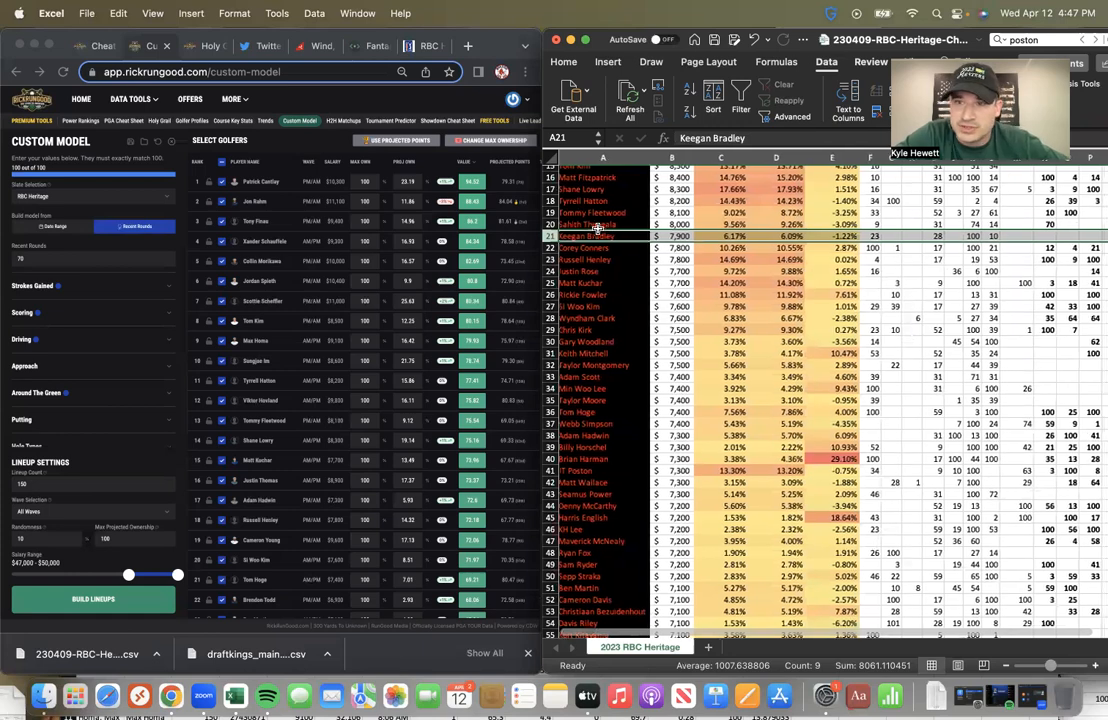
{"action": "scroll", "scroll_direction": "down", "scroll_amount": 3}
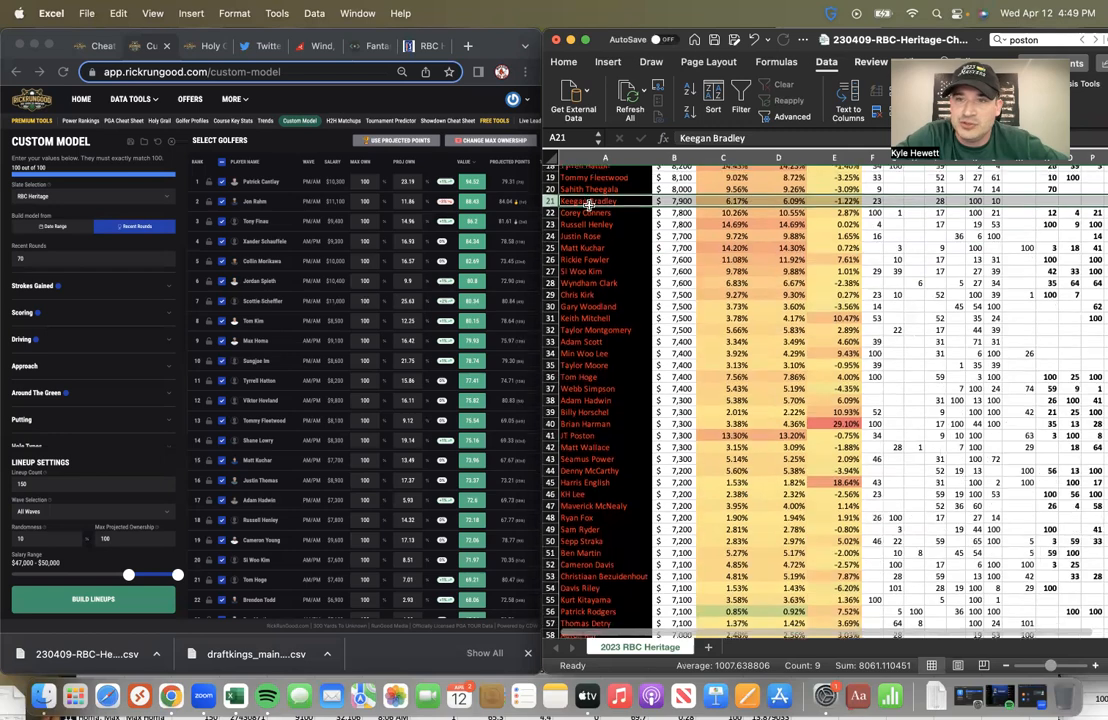
{"action": "scroll", "scroll_direction": "down", "scroll_amount": 3}
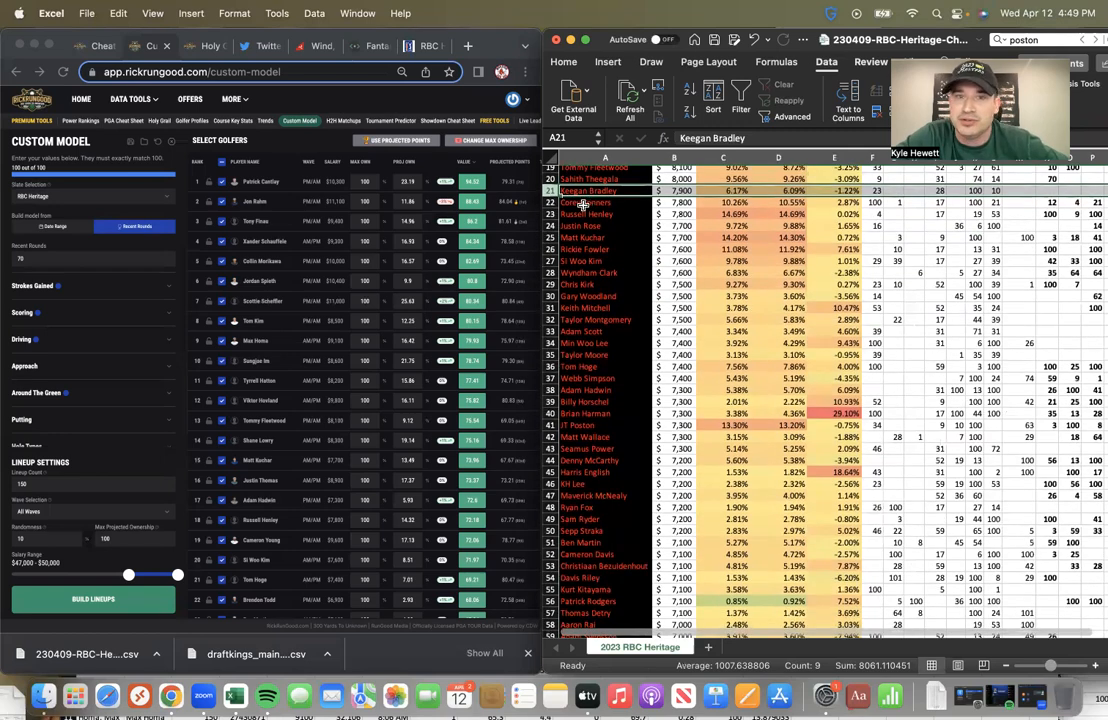
{"action": "left_click", "coordinate": [590, 204]}
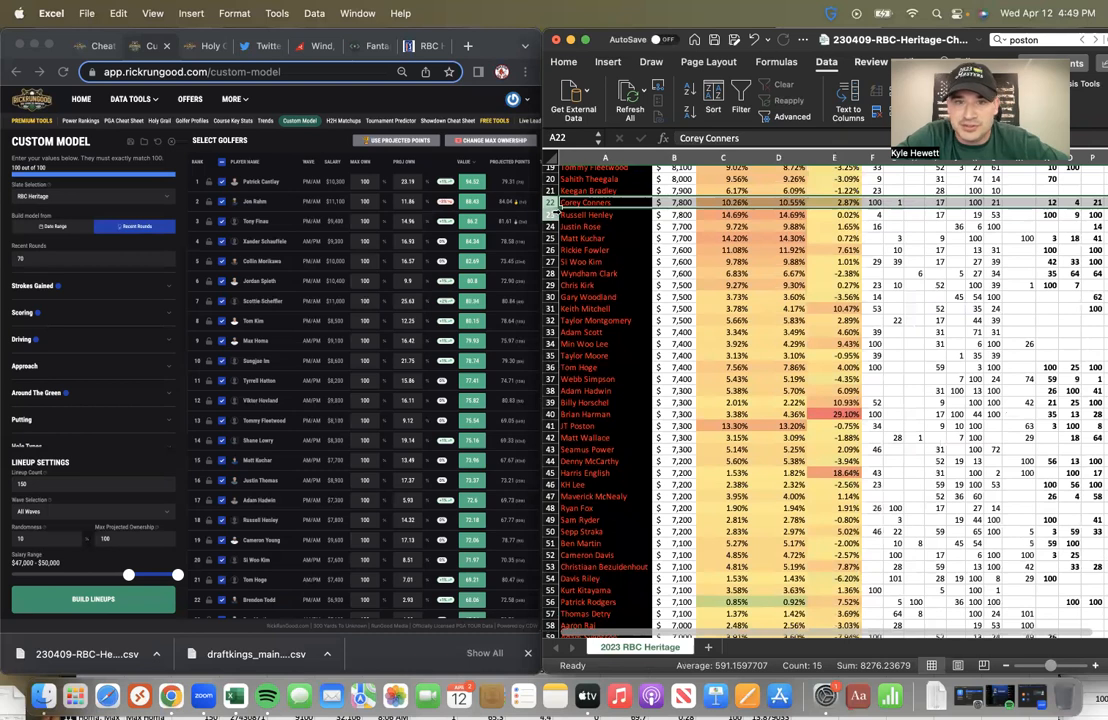
{"action": "left_click", "coordinate": [602, 216]}
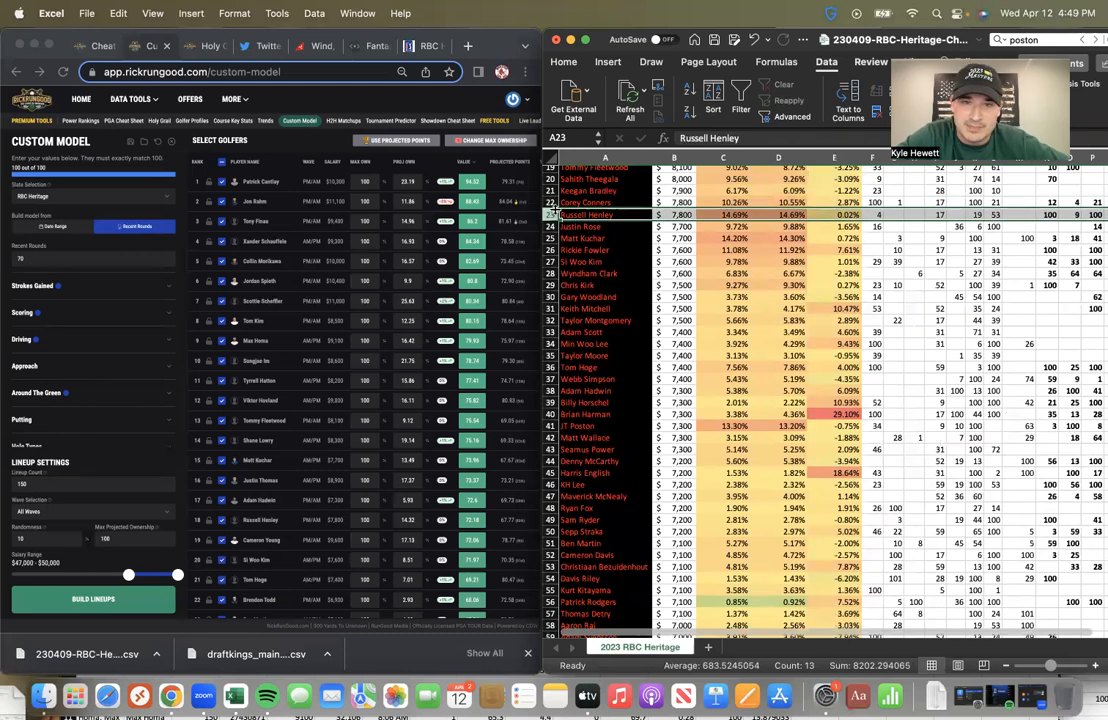
{"action": "left_click", "coordinate": [590, 200]}
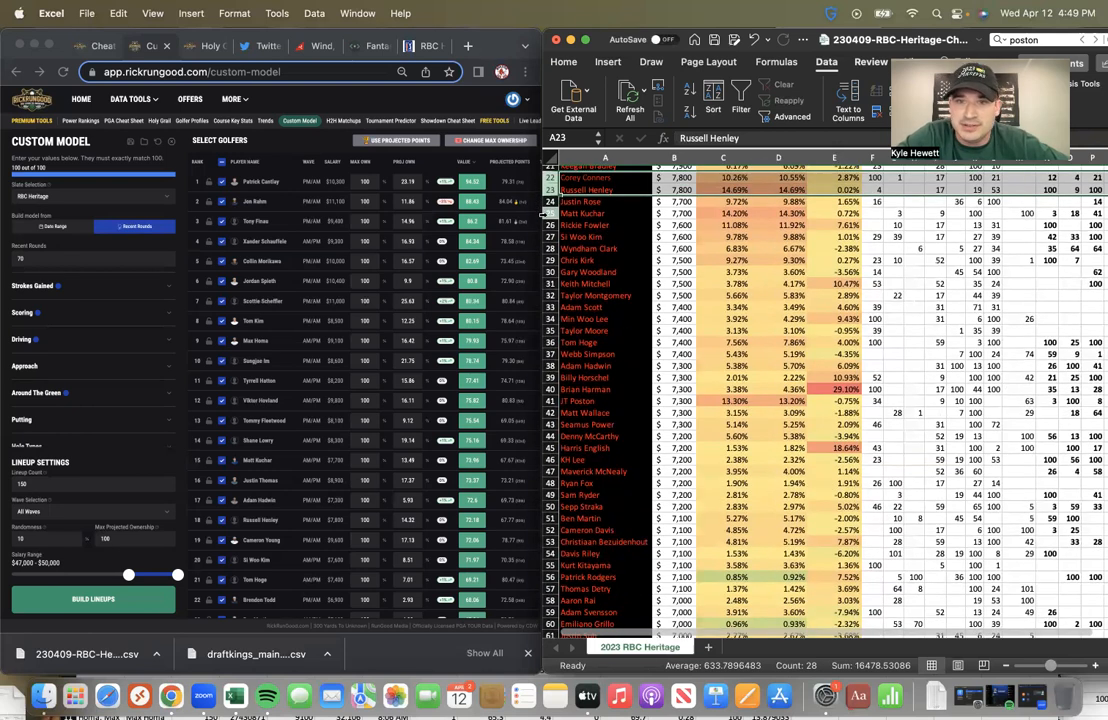
{"action": "left_click", "coordinate": [604, 214]}
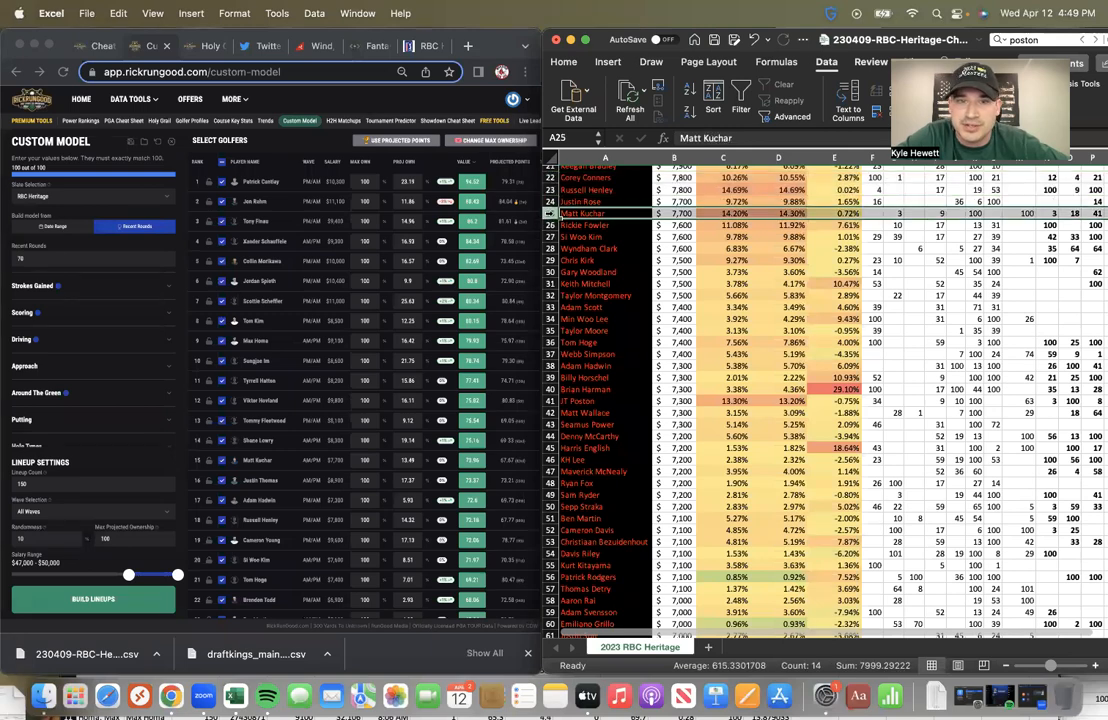
{"action": "scroll", "scroll_direction": "down", "scroll_amount": 3}
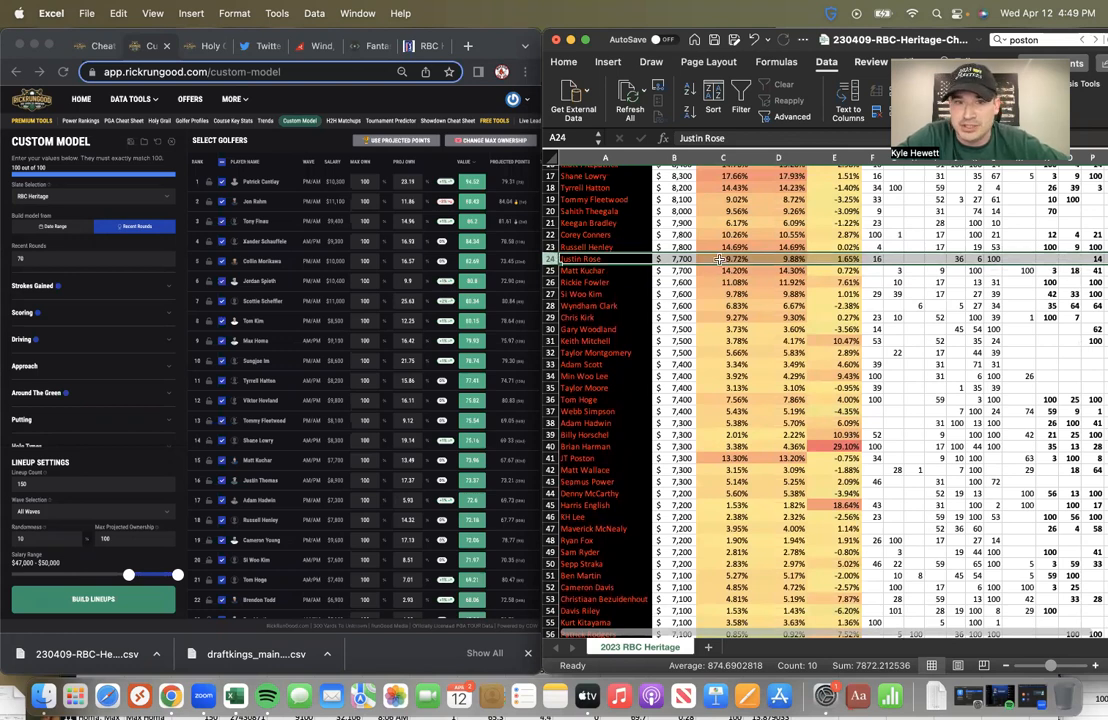
{"action": "scroll", "scroll_direction": "down", "scroll_amount": 3}
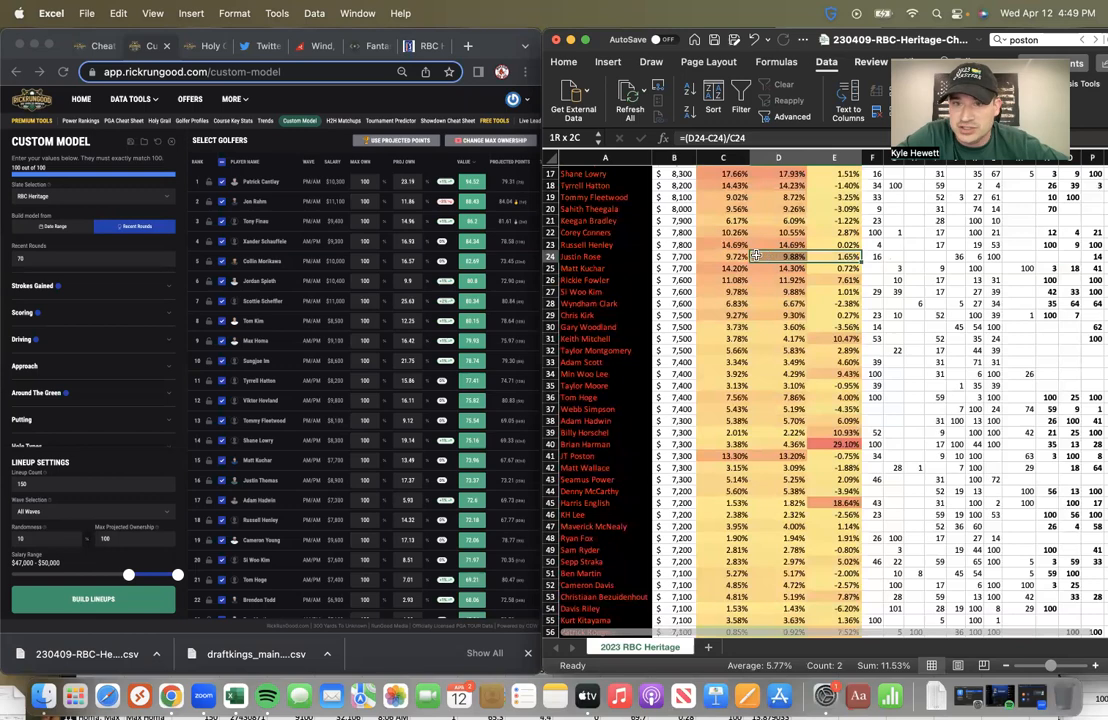
{"action": "left_click", "coordinate": [834, 256]}
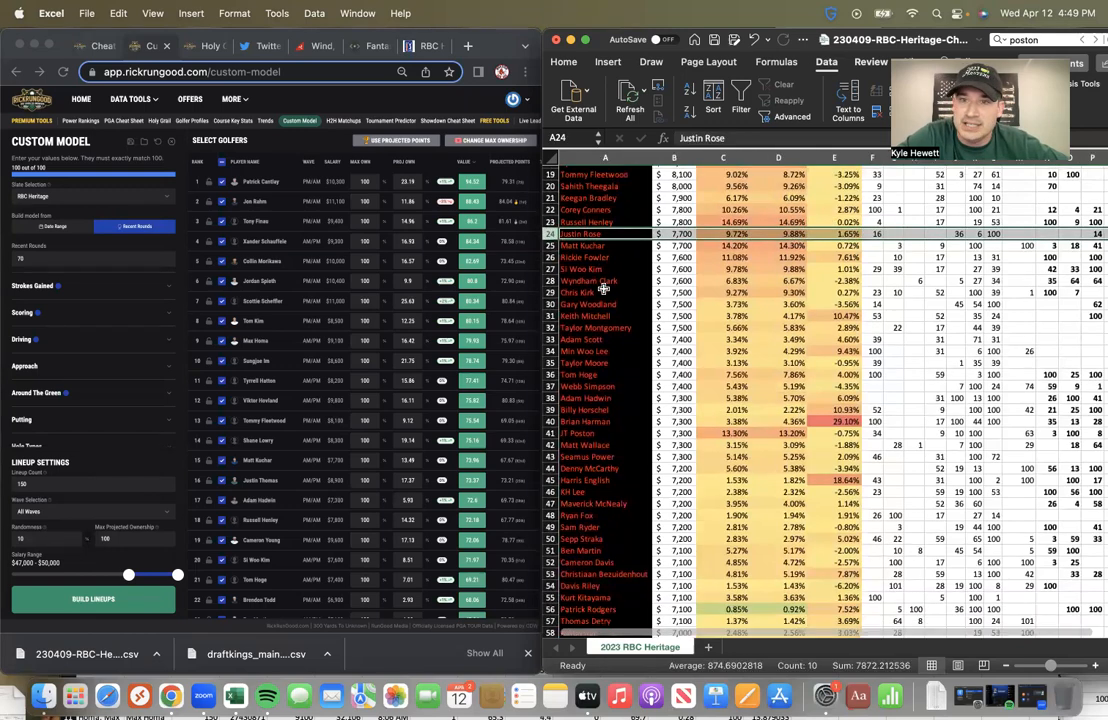
{"action": "scroll", "scroll_direction": "down", "scroll_amount": 3}
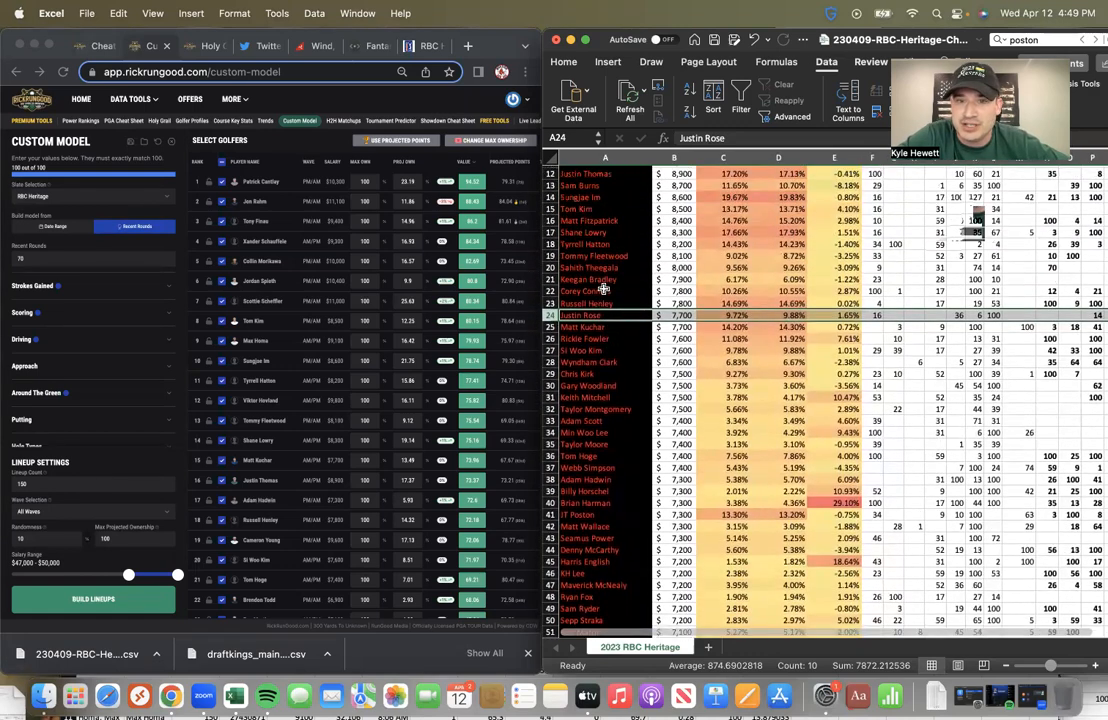
{"action": "scroll", "scroll_direction": "up", "scroll_amount": 3}
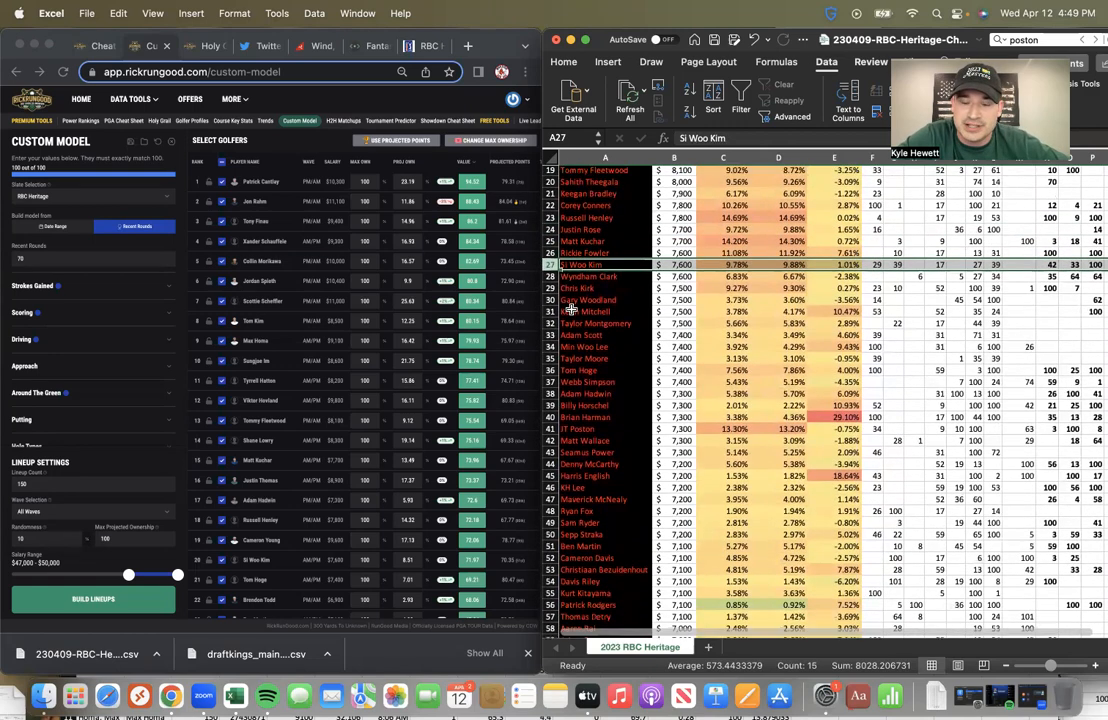
{"action": "left_click", "coordinate": [576, 288]}
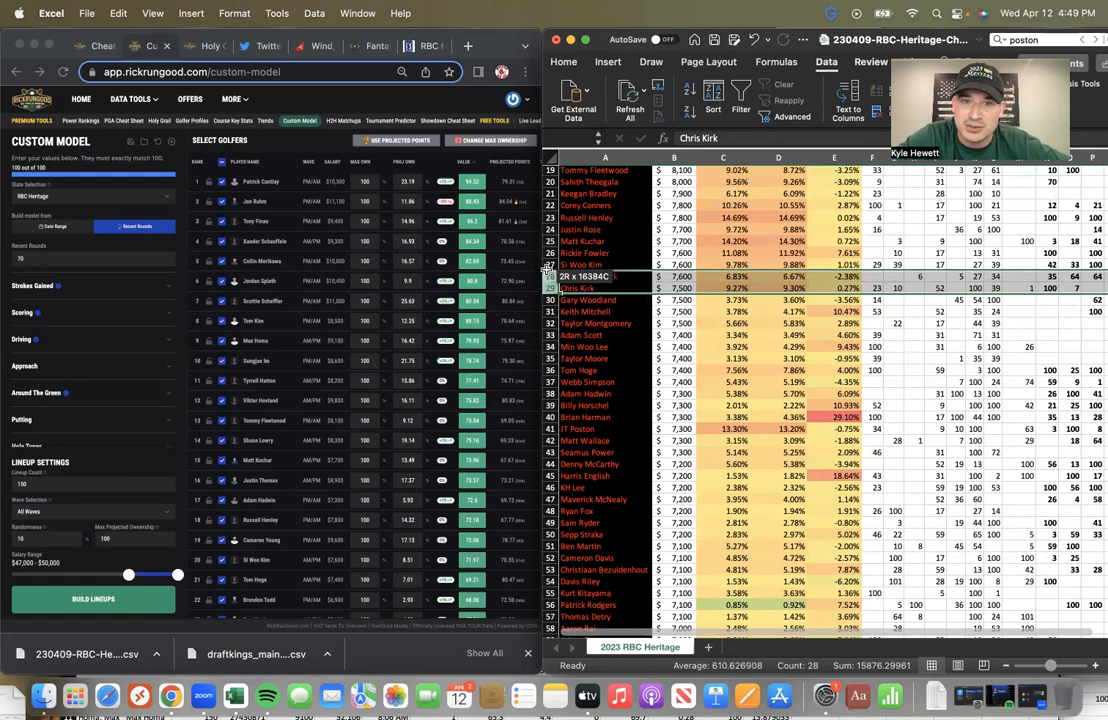
{"action": "left_click", "coordinate": [576, 276]}
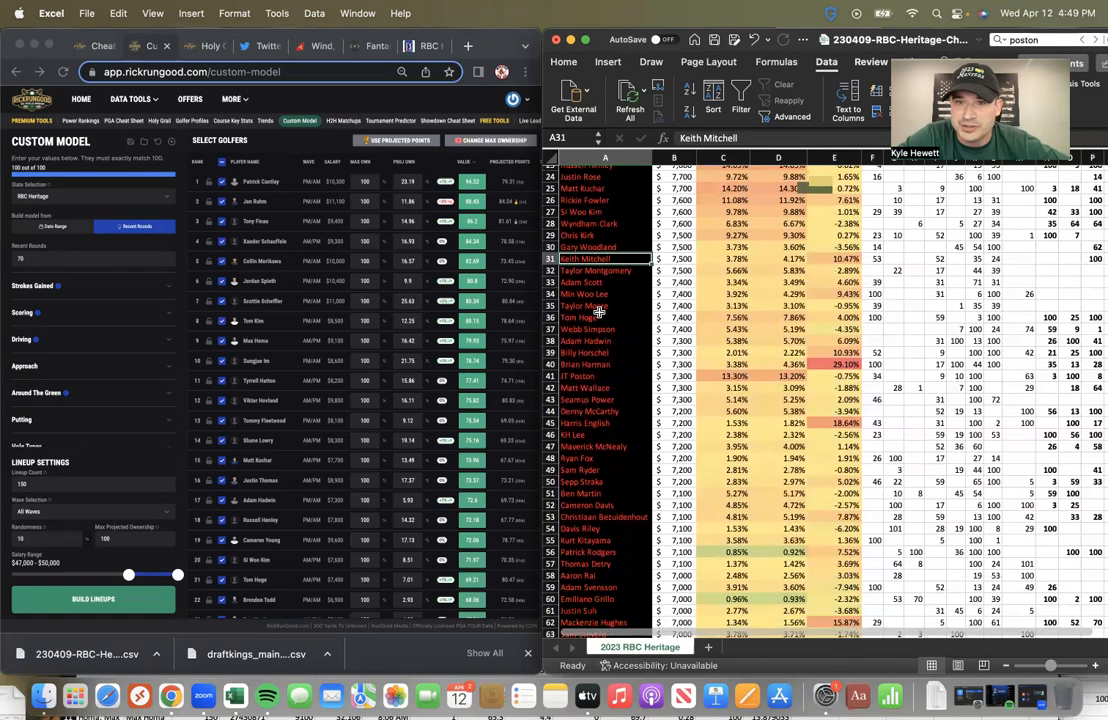
{"action": "left_click", "coordinate": [590, 248]}
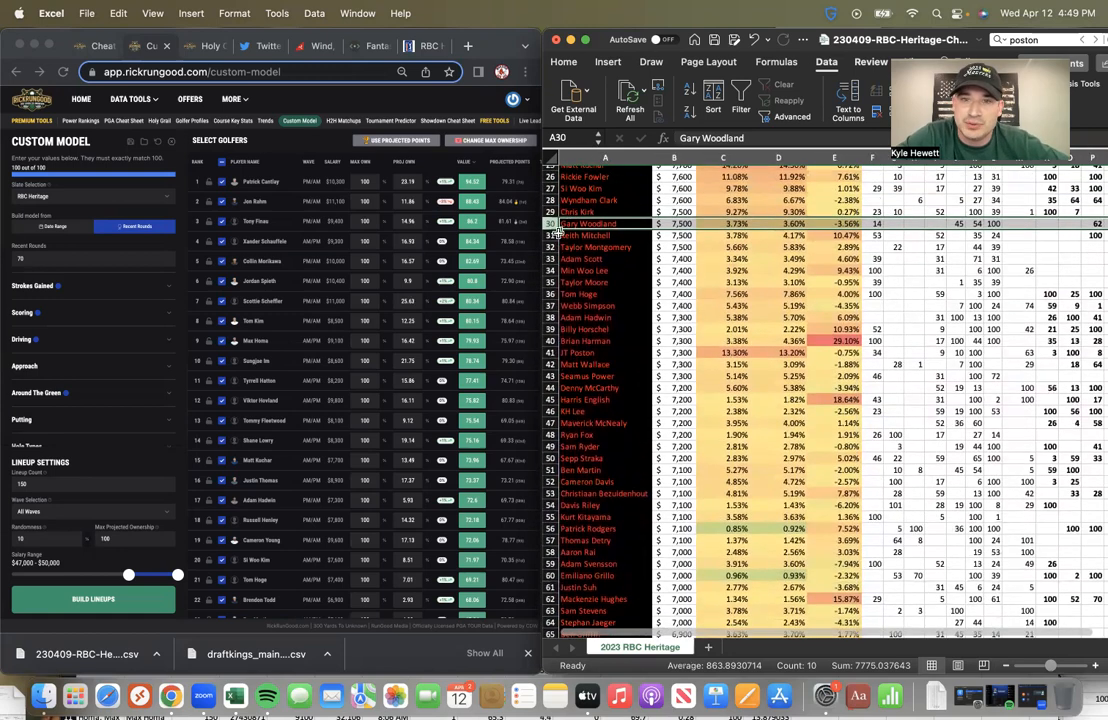
{"action": "left_click", "coordinate": [604, 236]}
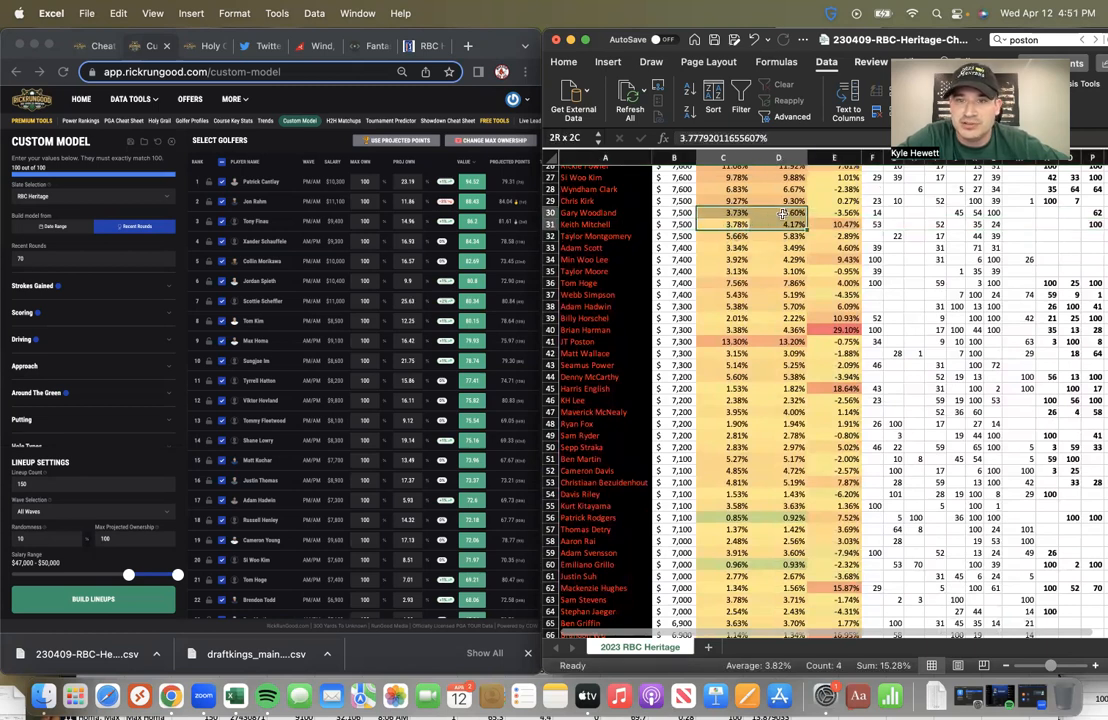
{"action": "left_click", "coordinate": [832, 224]}
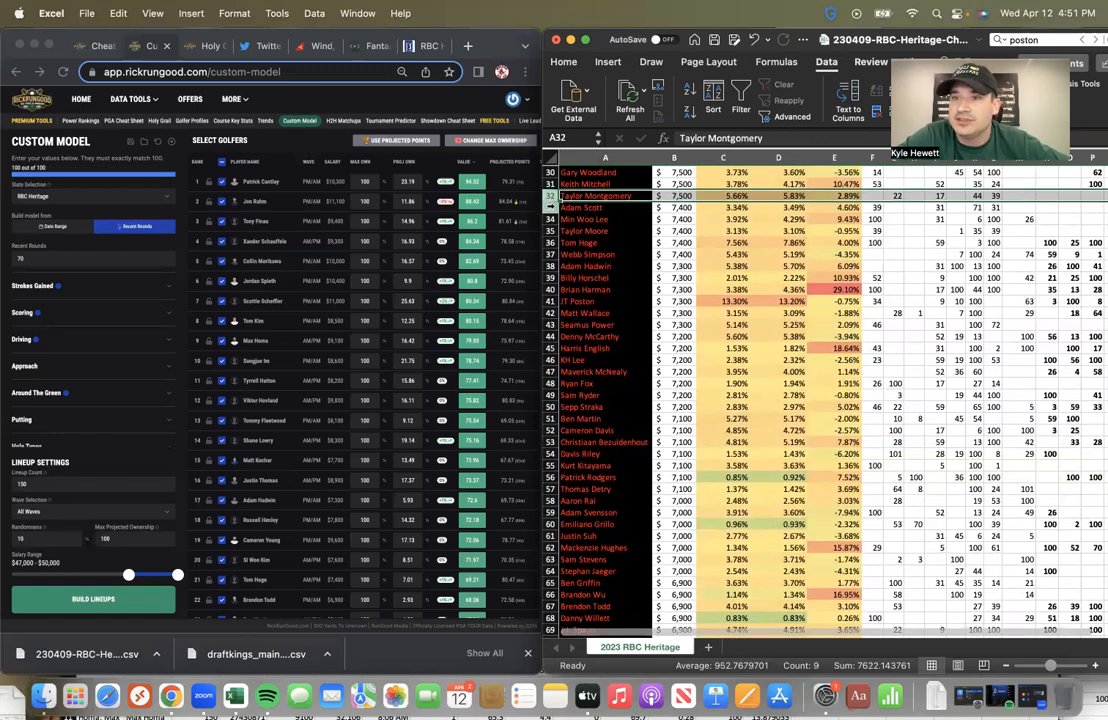
{"action": "left_click", "coordinate": [604, 206]}
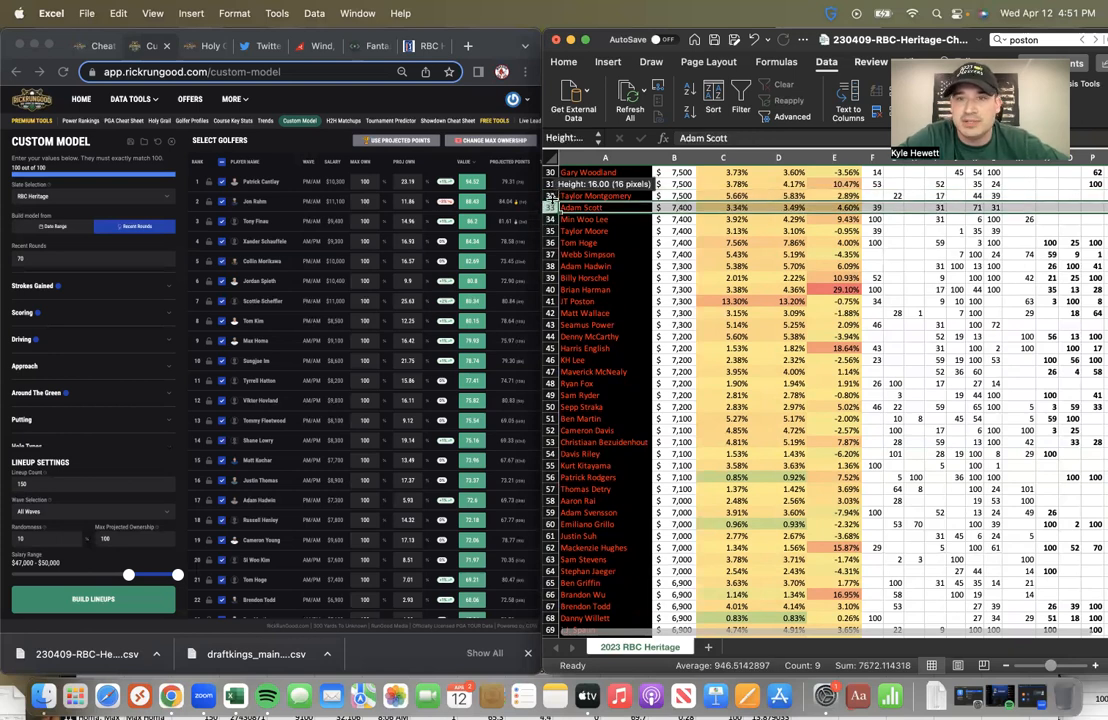
{"action": "left_click", "coordinate": [600, 196]}
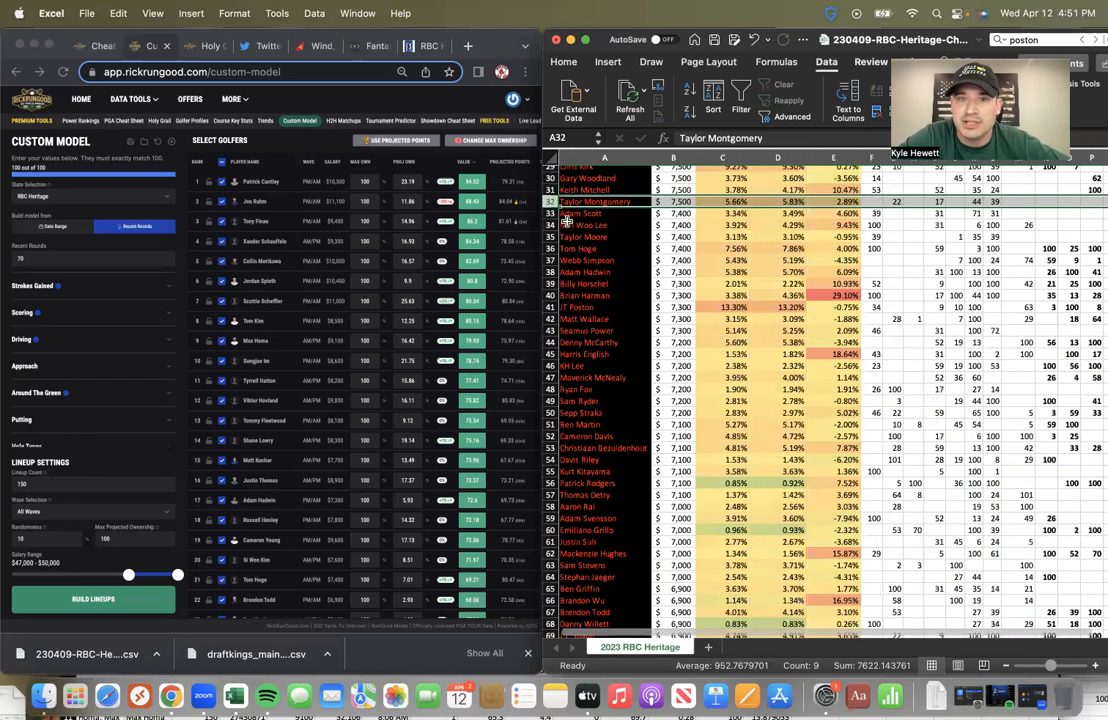
{"action": "left_click", "coordinate": [602, 212]}
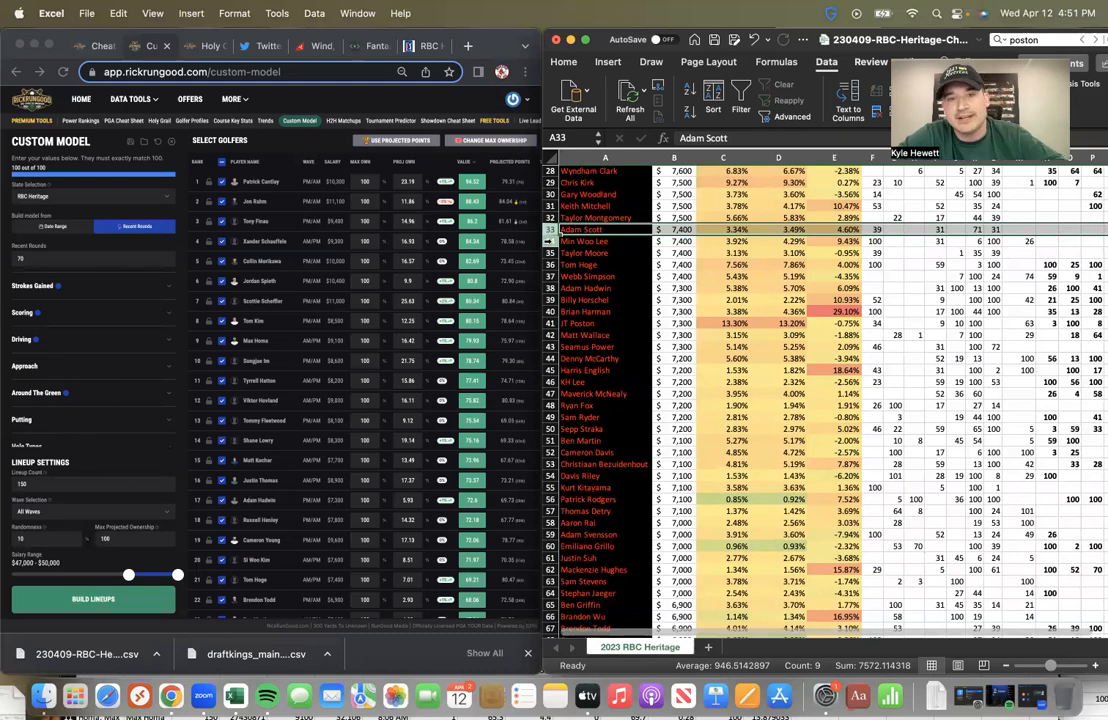
{"action": "left_click", "coordinate": [604, 240]}
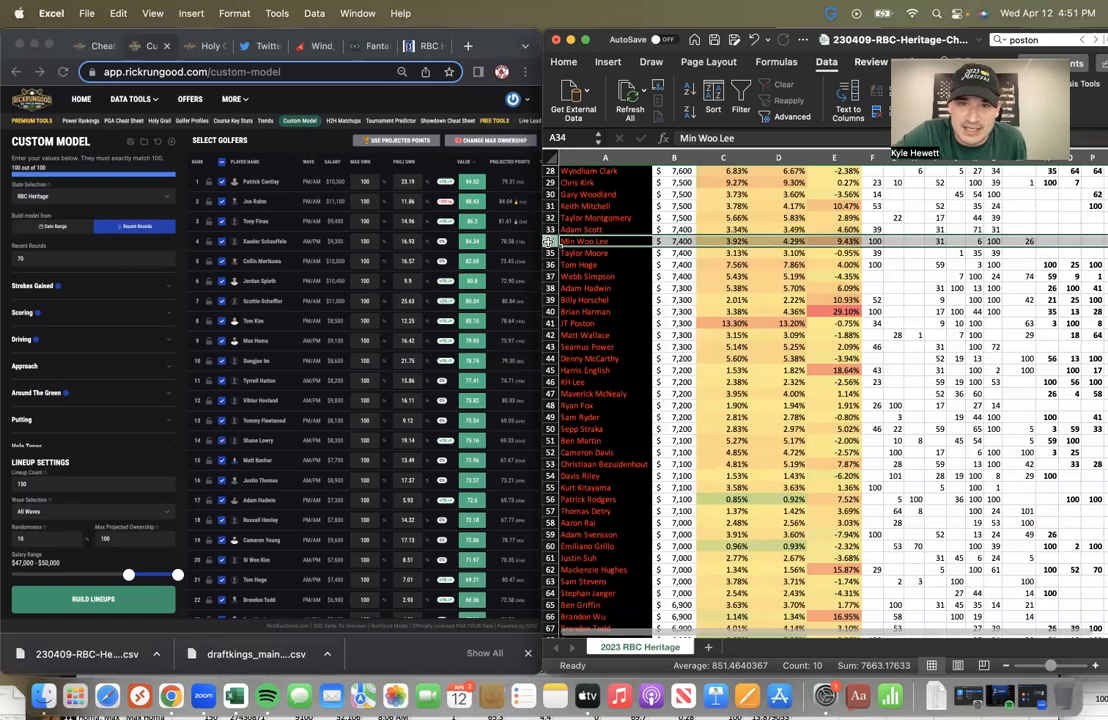
{"action": "scroll", "scroll_direction": "down", "scroll_amount": 3}
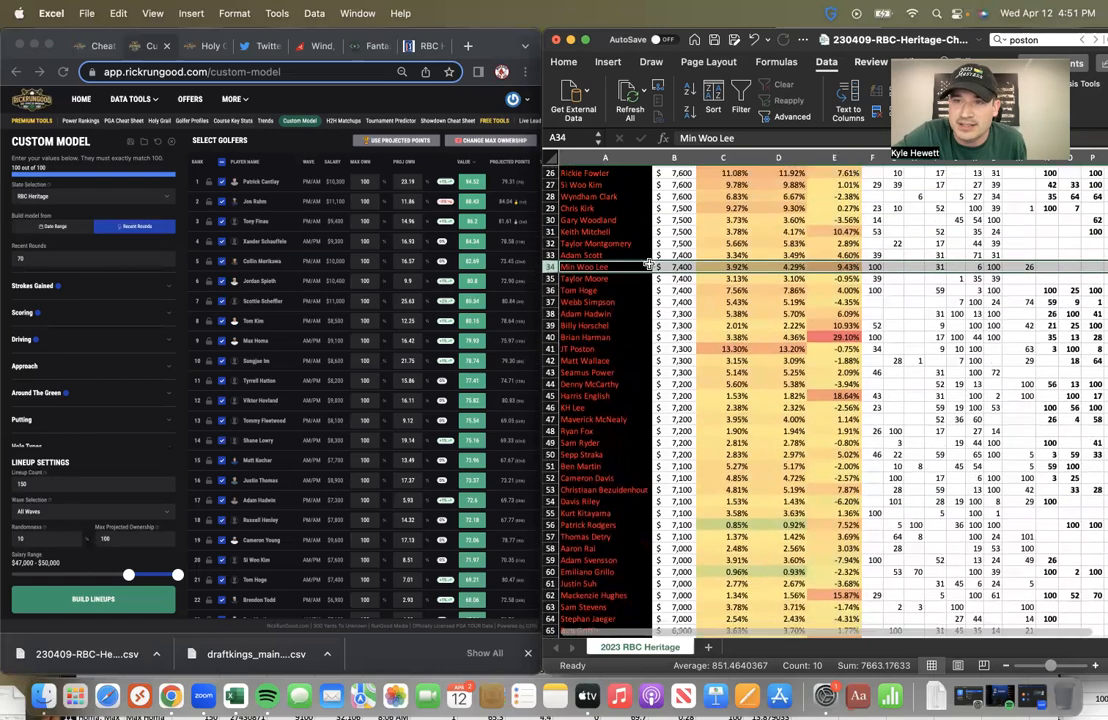
{"action": "scroll", "scroll_direction": "down", "scroll_amount": 3}
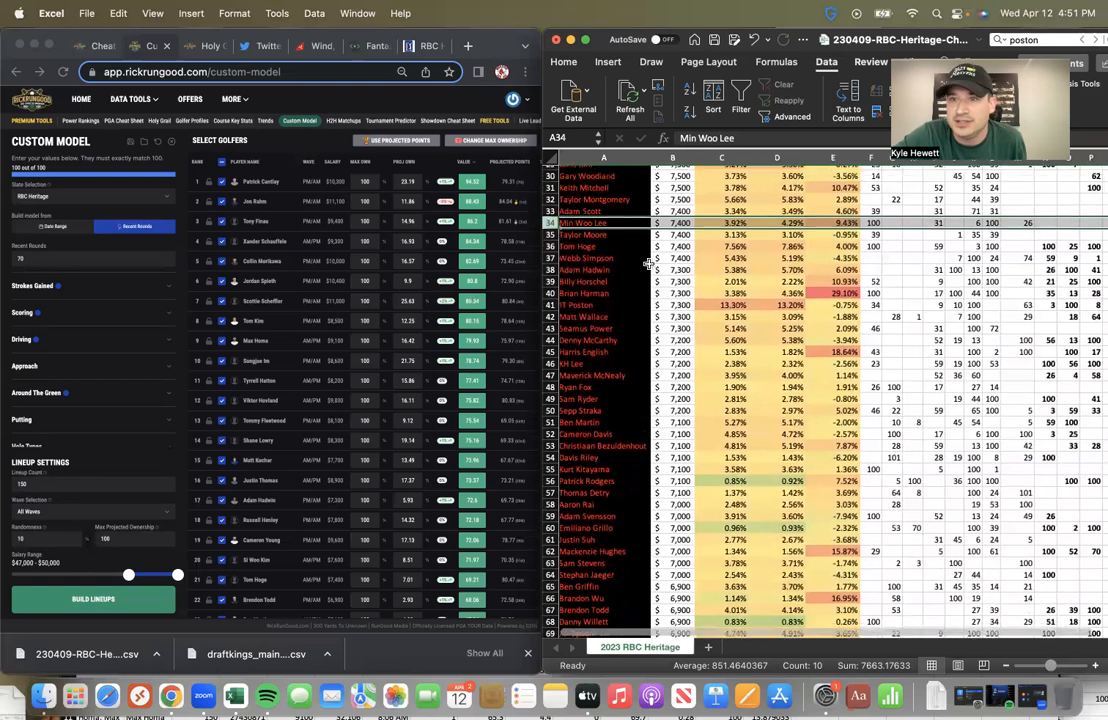
{"action": "scroll", "scroll_direction": "down", "scroll_amount": 3}
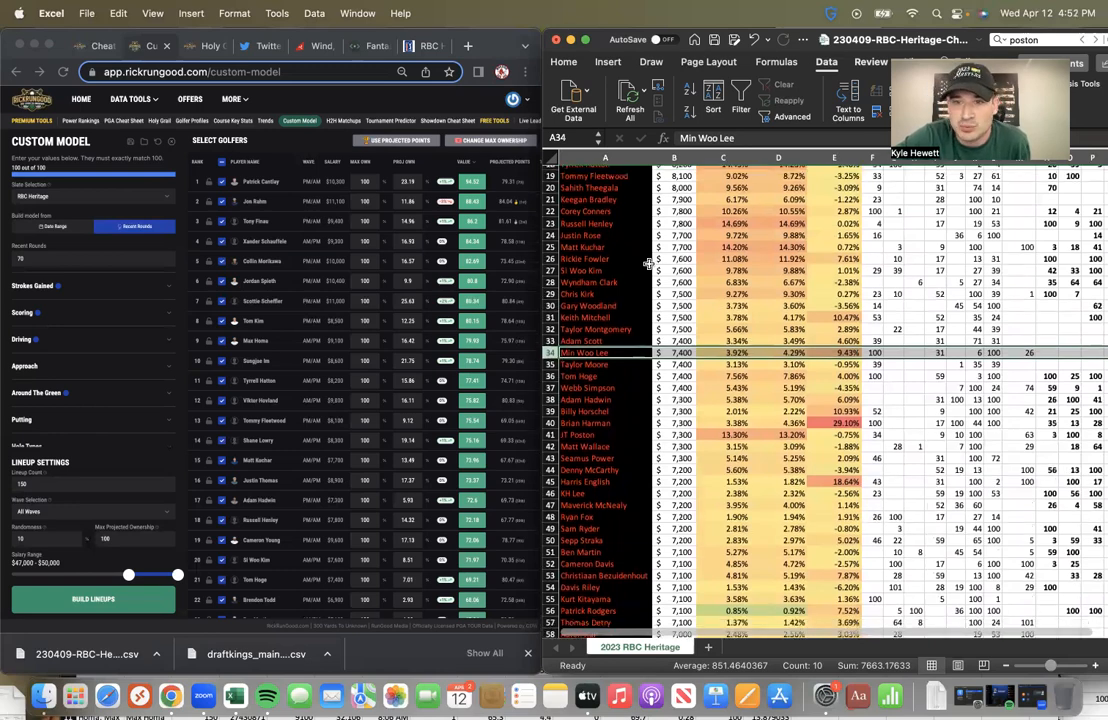
{"action": "scroll", "scroll_direction": "down", "scroll_amount": 3}
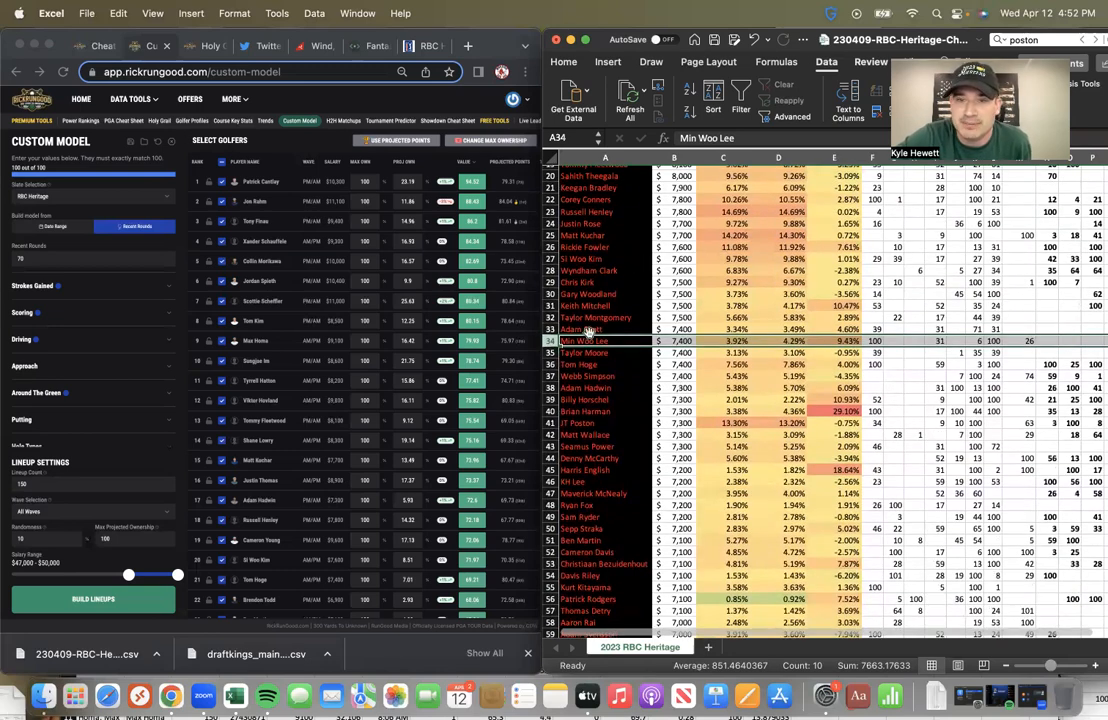
{"action": "scroll", "scroll_direction": "down", "scroll_amount": 3}
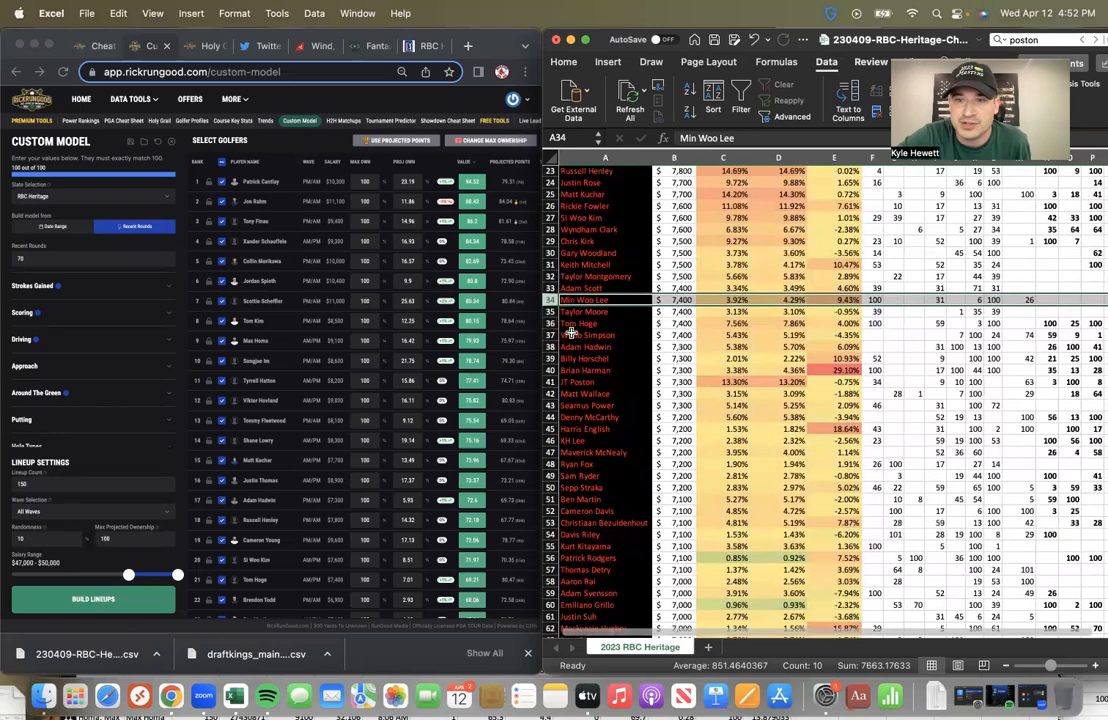
{"action": "scroll", "scroll_direction": "down", "scroll_amount": 3}
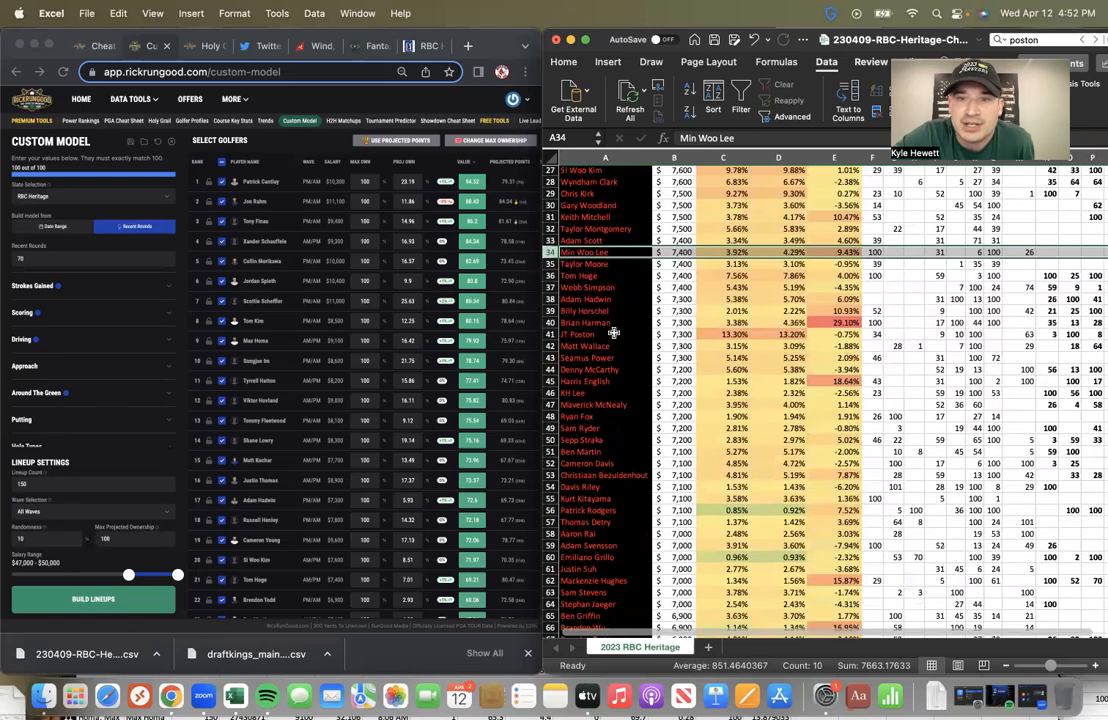
{"action": "scroll", "scroll_direction": "down", "scroll_amount": 3}
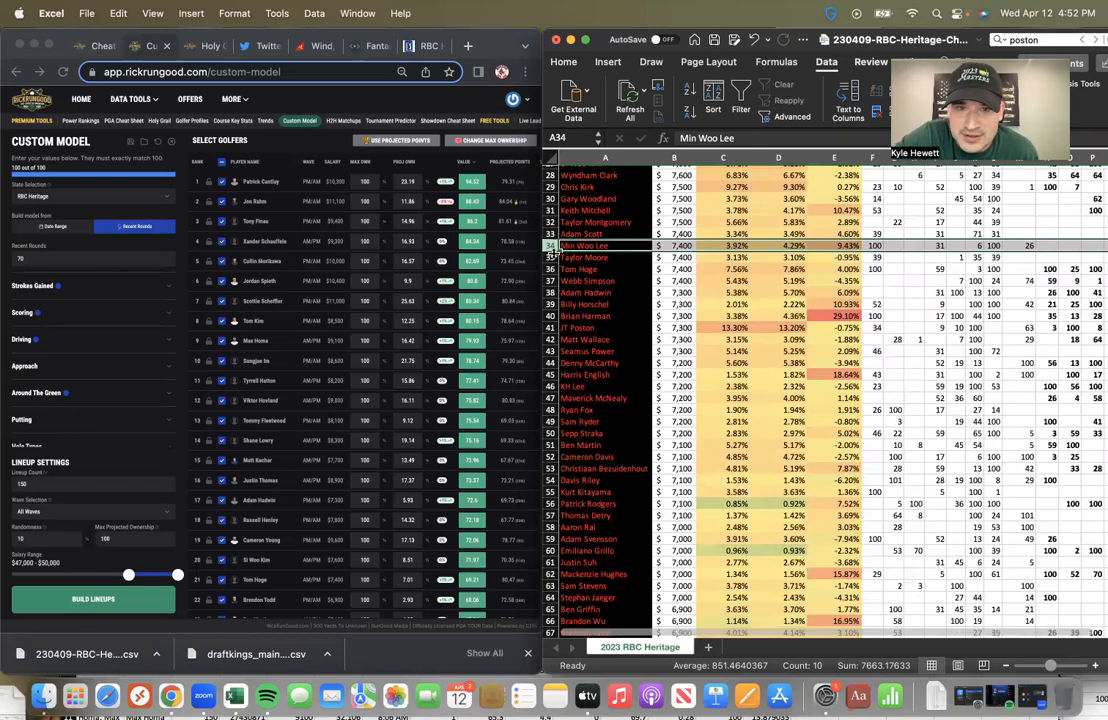
{"action": "left_click", "coordinate": [604, 260]}
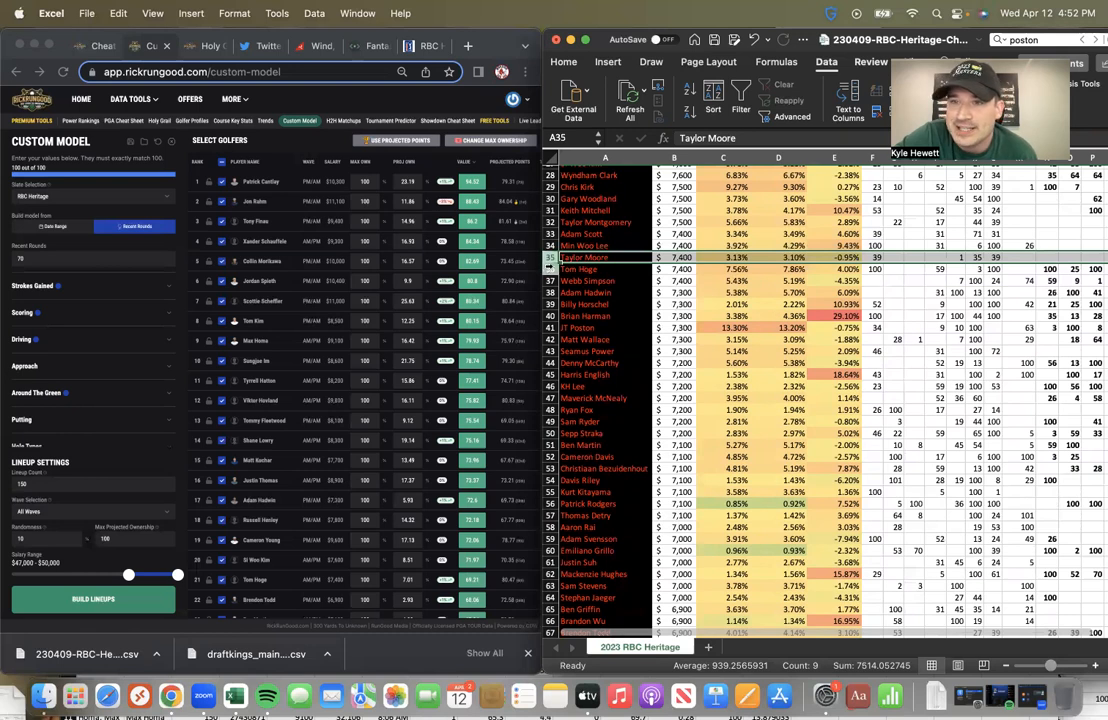
{"action": "left_click", "coordinate": [604, 268]}
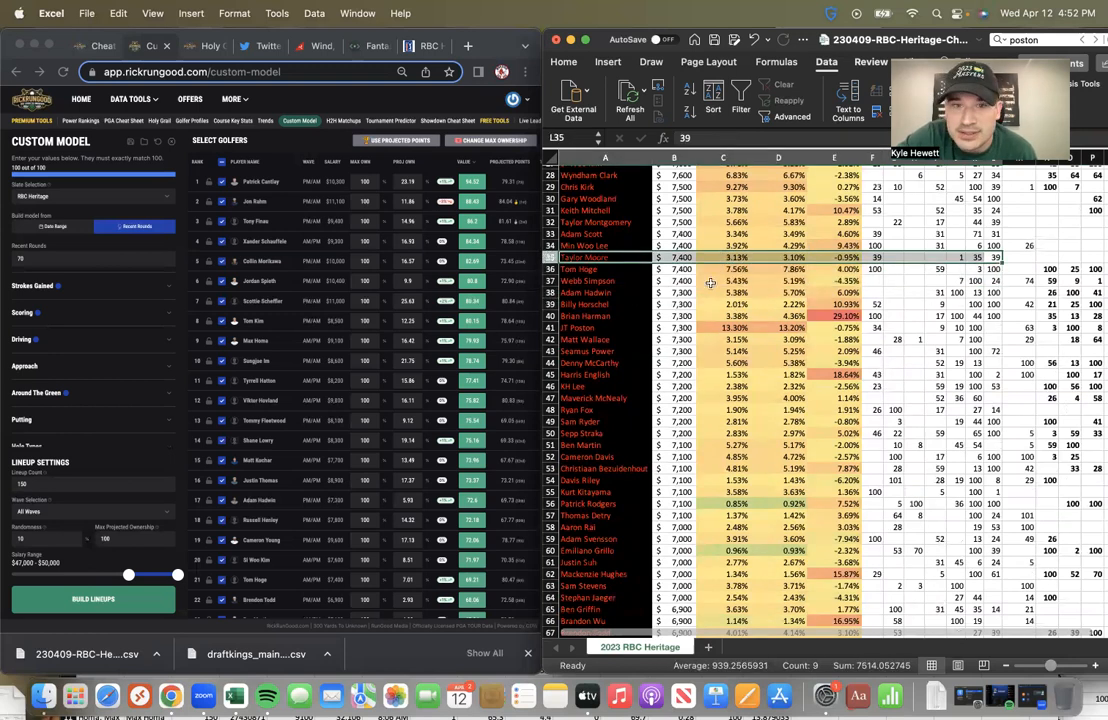
Step: Move down the sheet to the mid-list golfers and select Webb Simpson's row
{"action": "scroll", "scroll_direction": "down", "scroll_amount": 3}
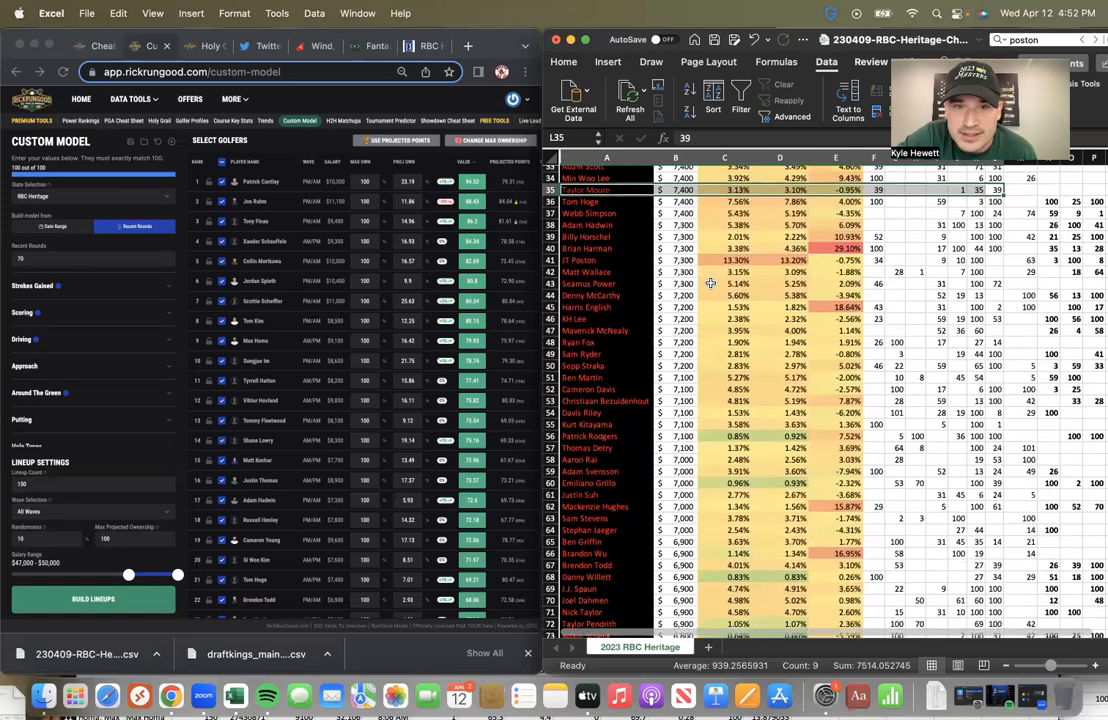
{"action": "left_click", "coordinate": [592, 222]}
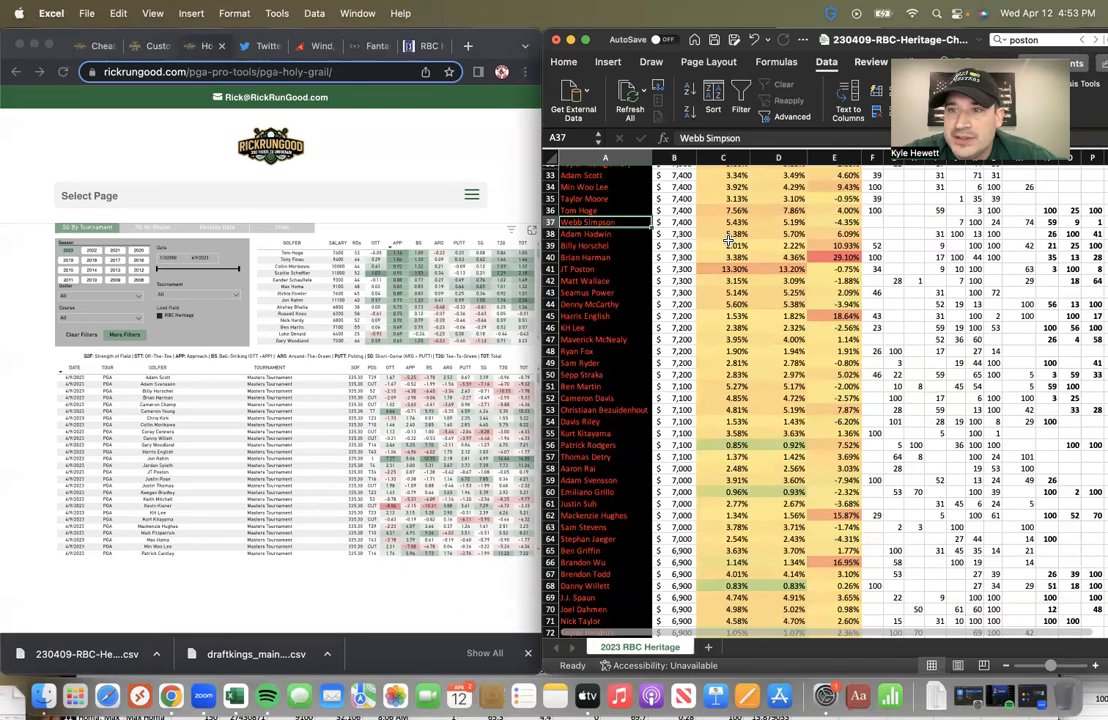
{"action": "left_click", "coordinate": [604, 244]}
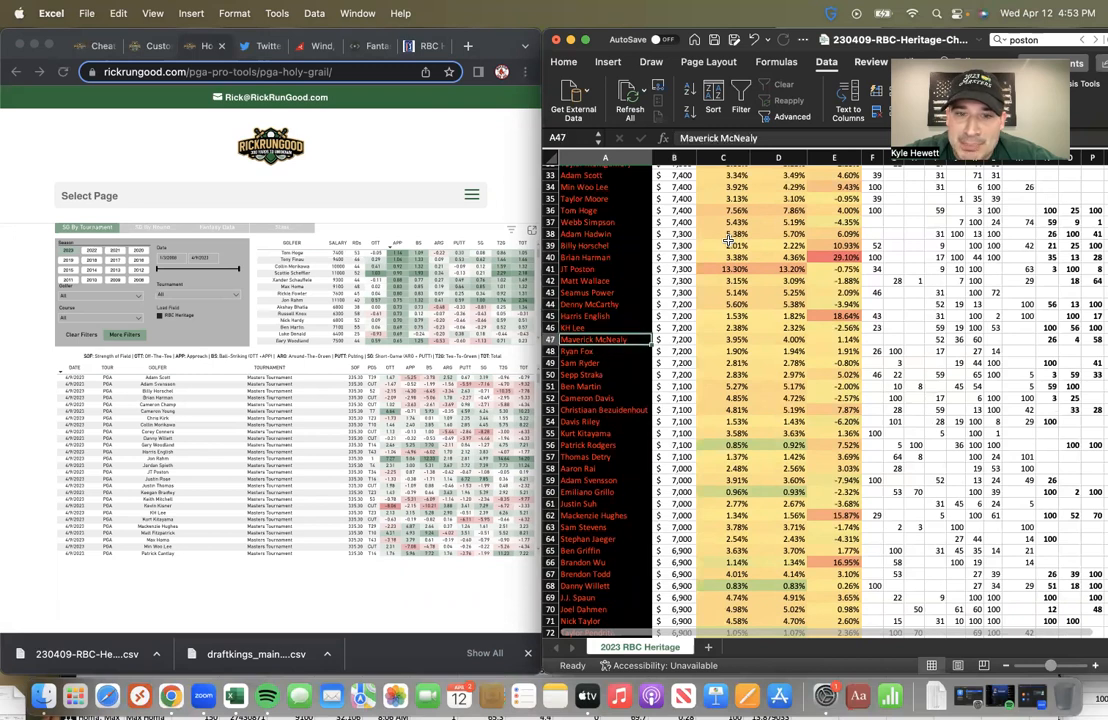
{"action": "left_click", "coordinate": [722, 340]}
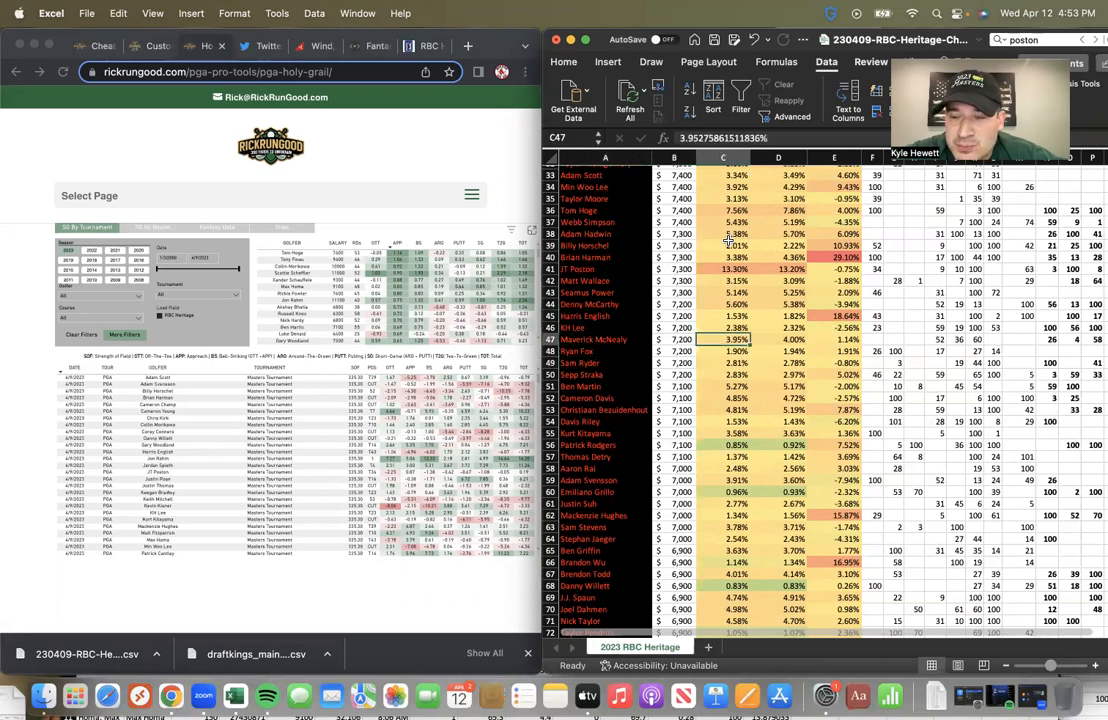
{"action": "left_click", "coordinate": [1056, 340]}
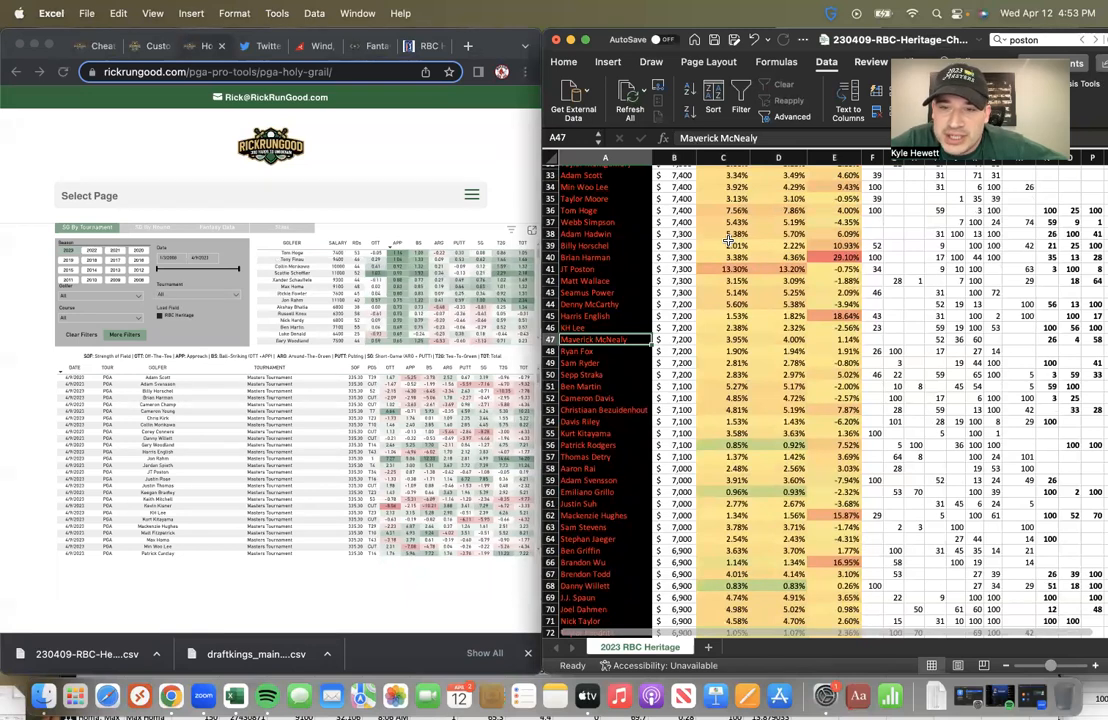
{"action": "left_click", "coordinate": [938, 340]}
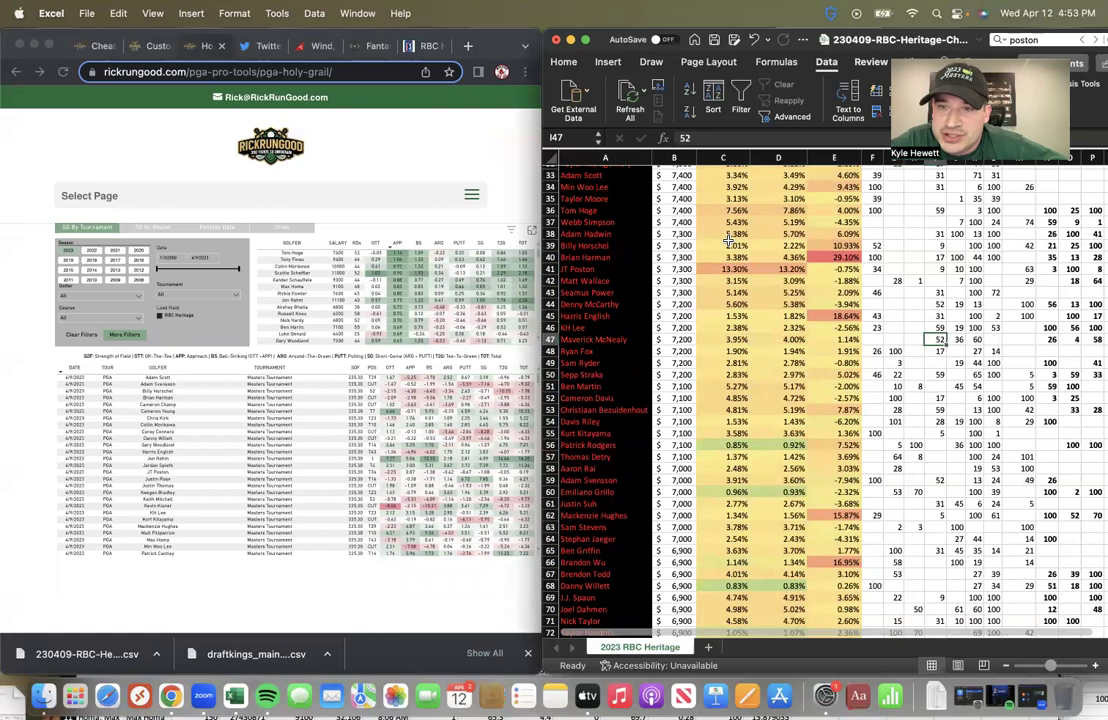
{"action": "left_click", "coordinate": [598, 340]}
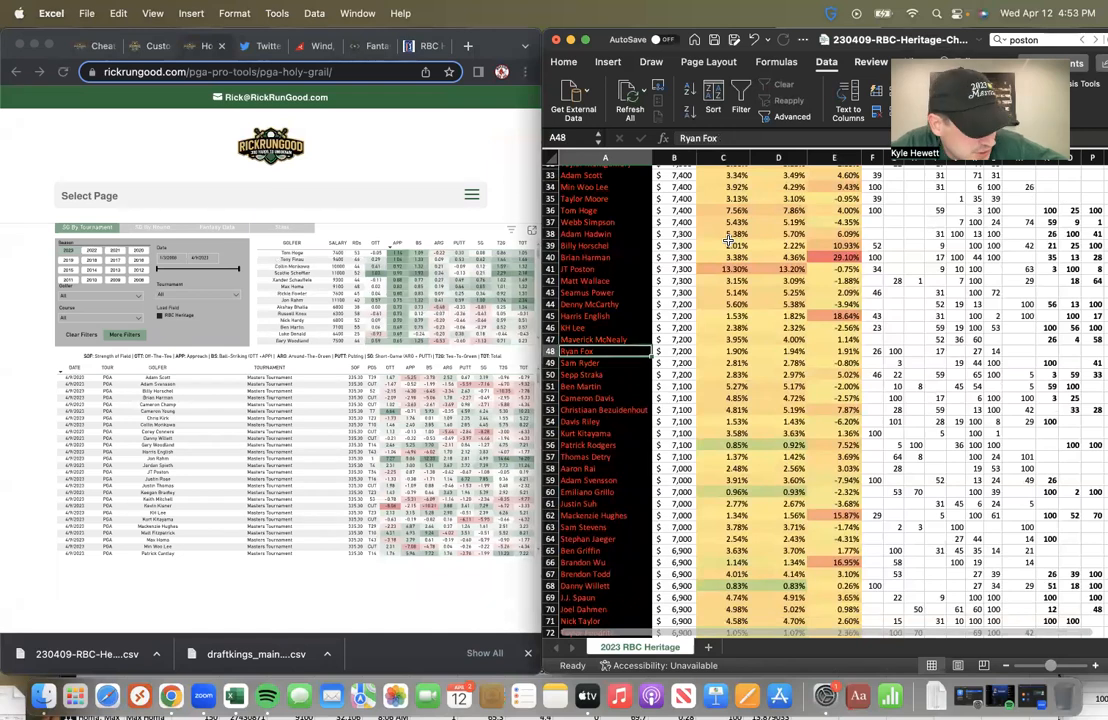
{"action": "left_click", "coordinate": [674, 352]}
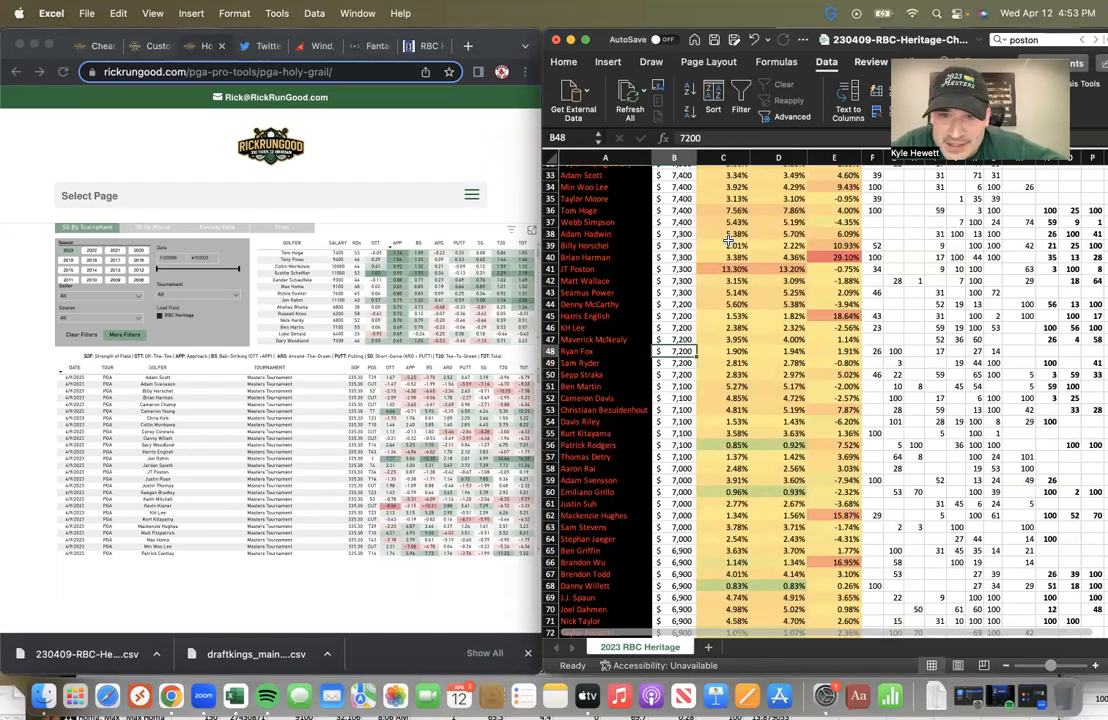
{"action": "left_click", "coordinate": [604, 352]}
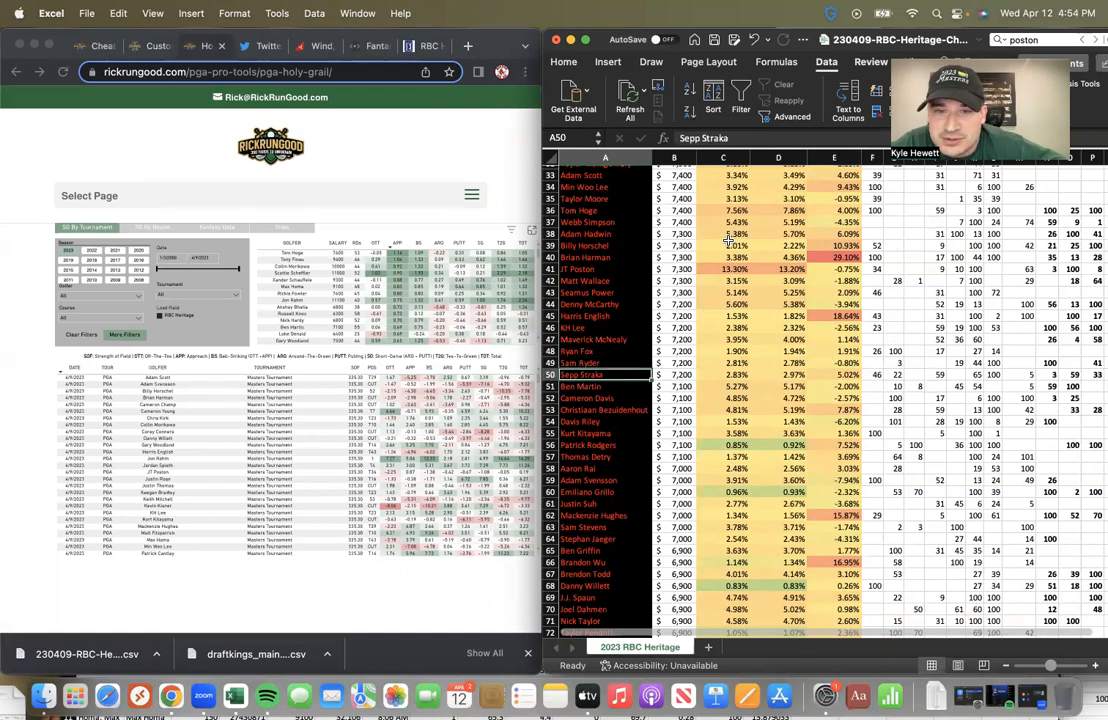
{"action": "left_click", "coordinate": [722, 352]}
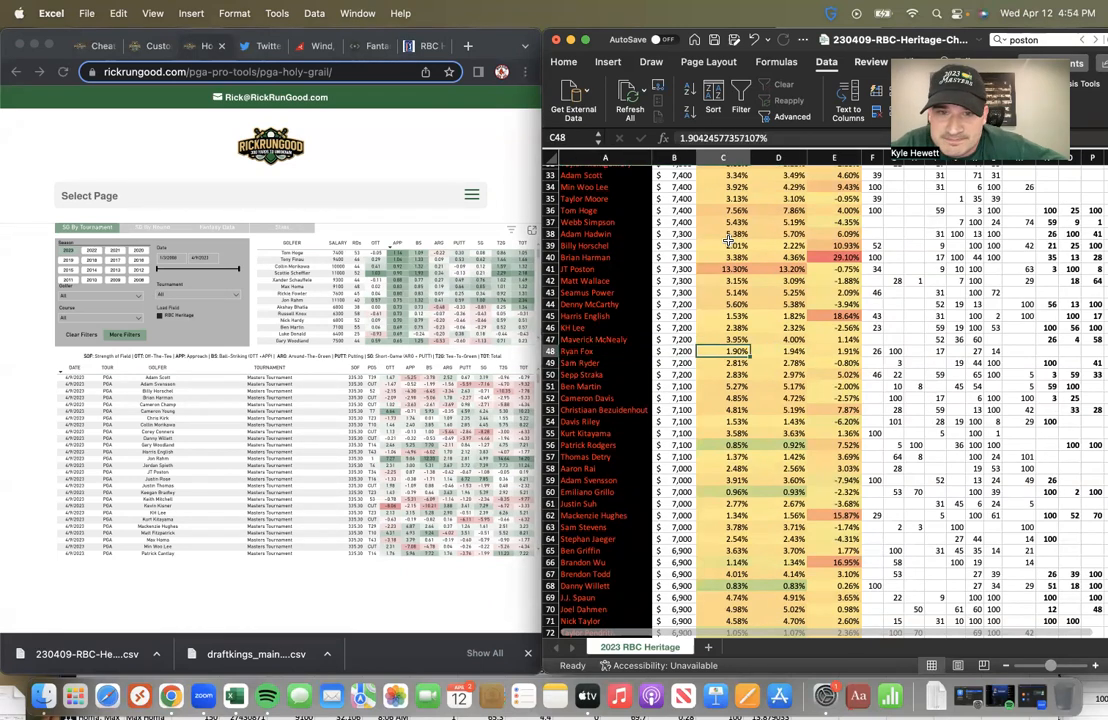
{"action": "left_click", "coordinate": [588, 398]}
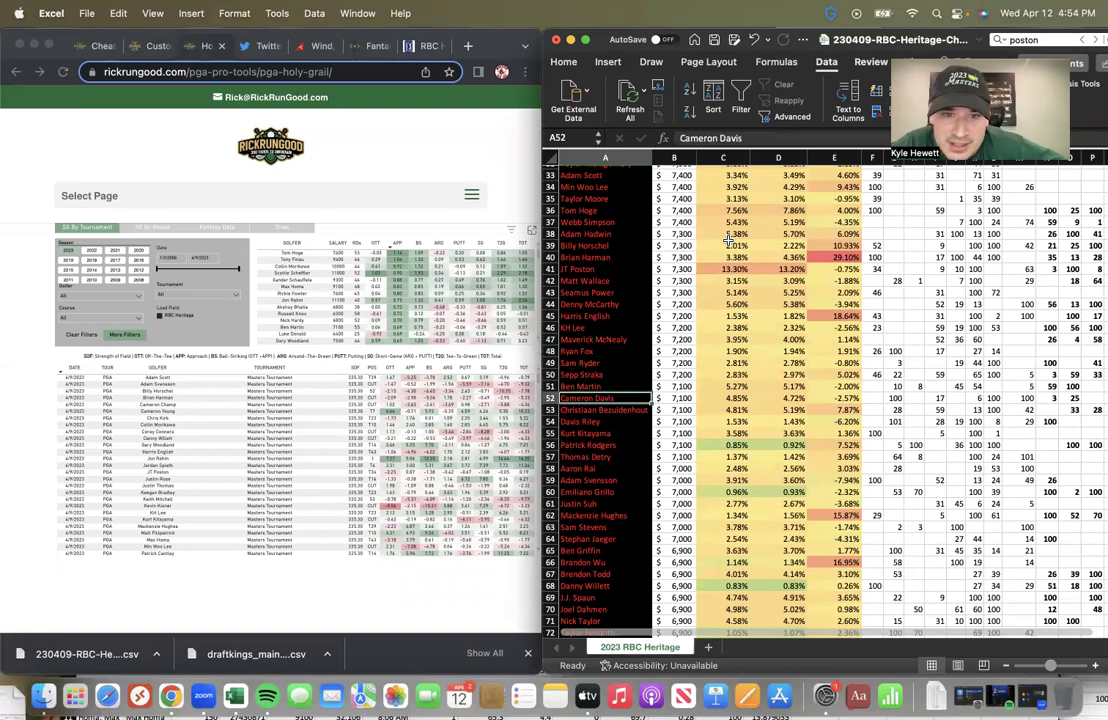
{"action": "left_click", "coordinate": [722, 398]}
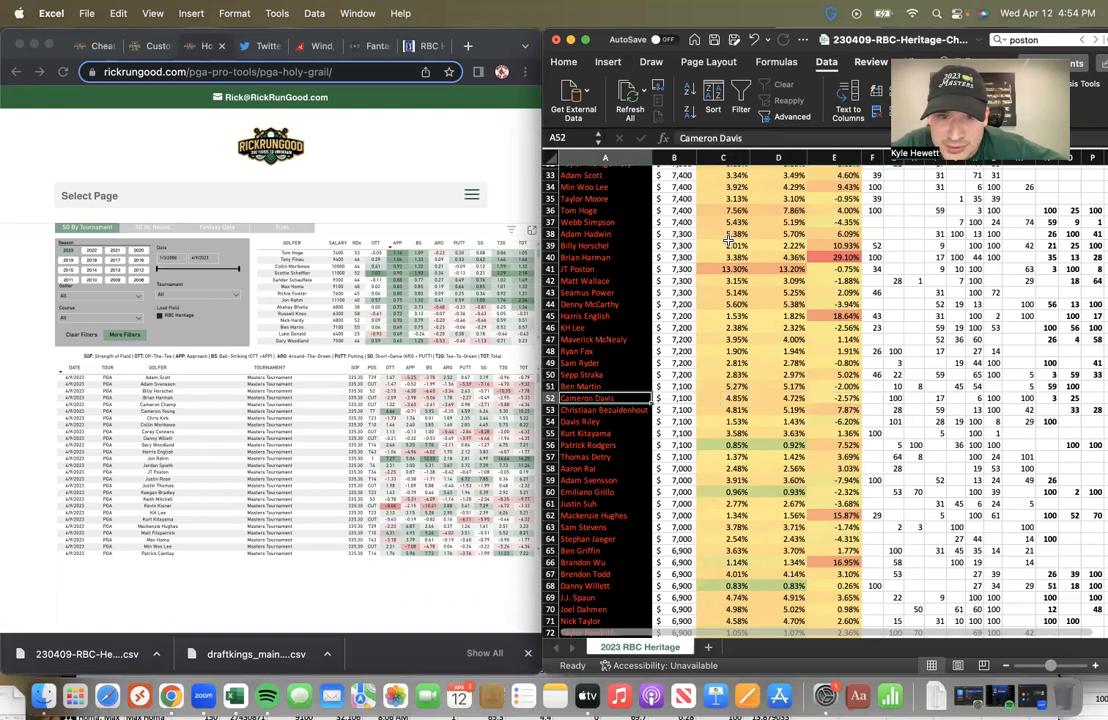
{"action": "left_click", "coordinate": [834, 410]}
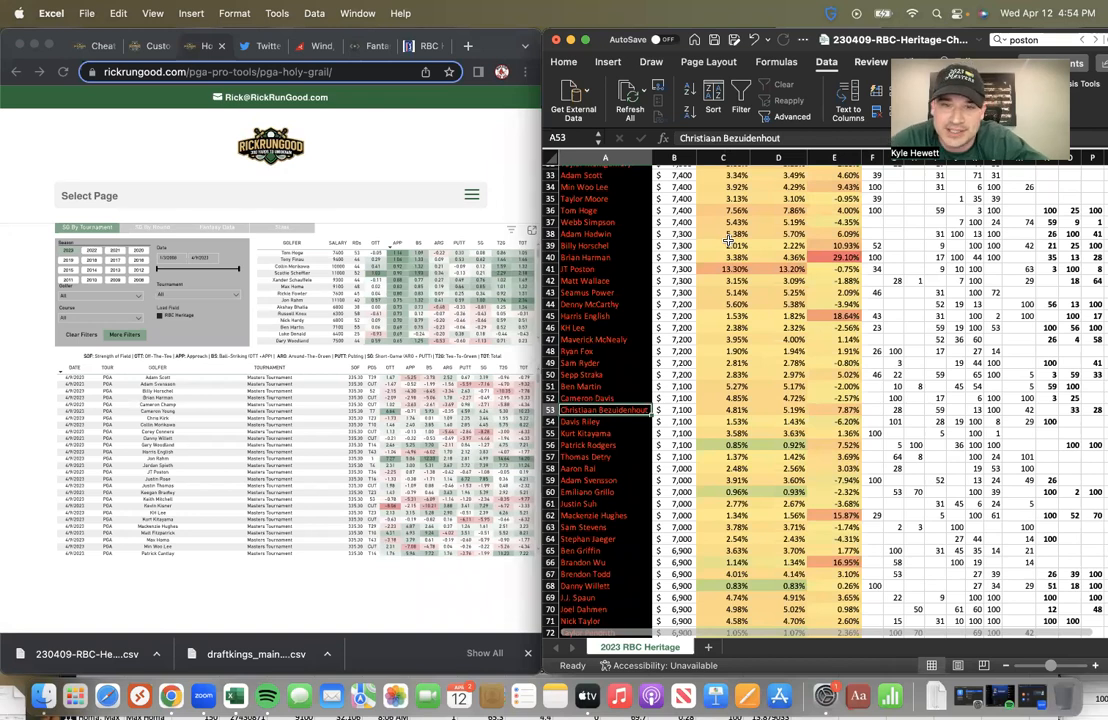
{"action": "left_click", "coordinate": [596, 420]}
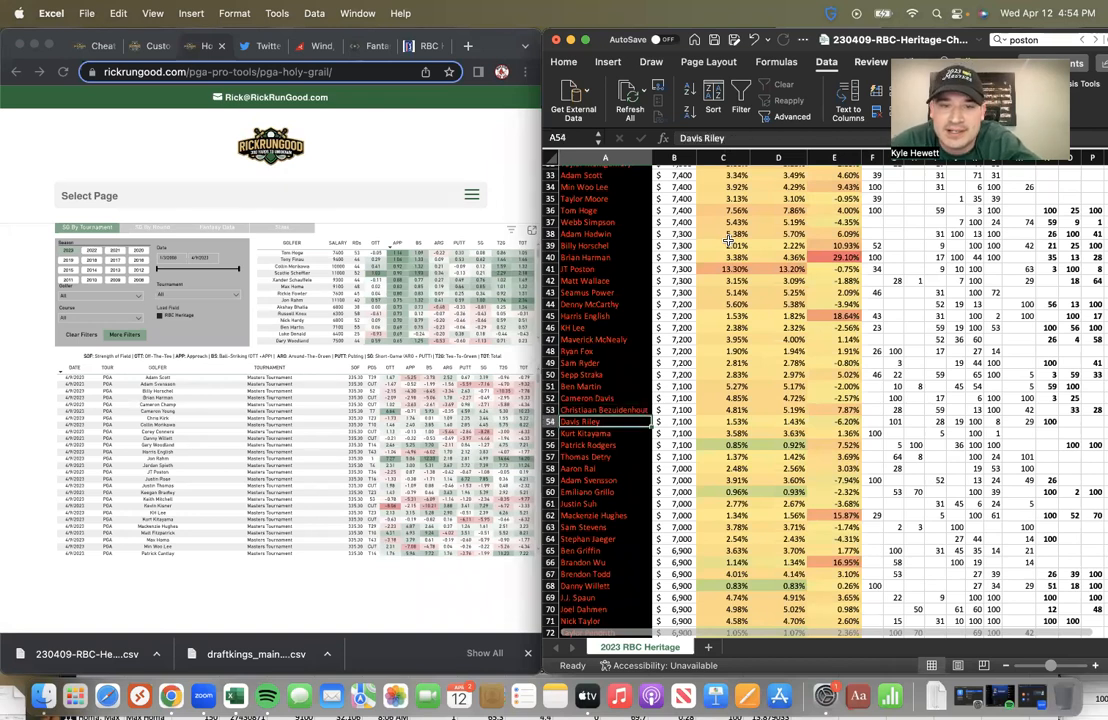
{"action": "left_click", "coordinate": [590, 432]}
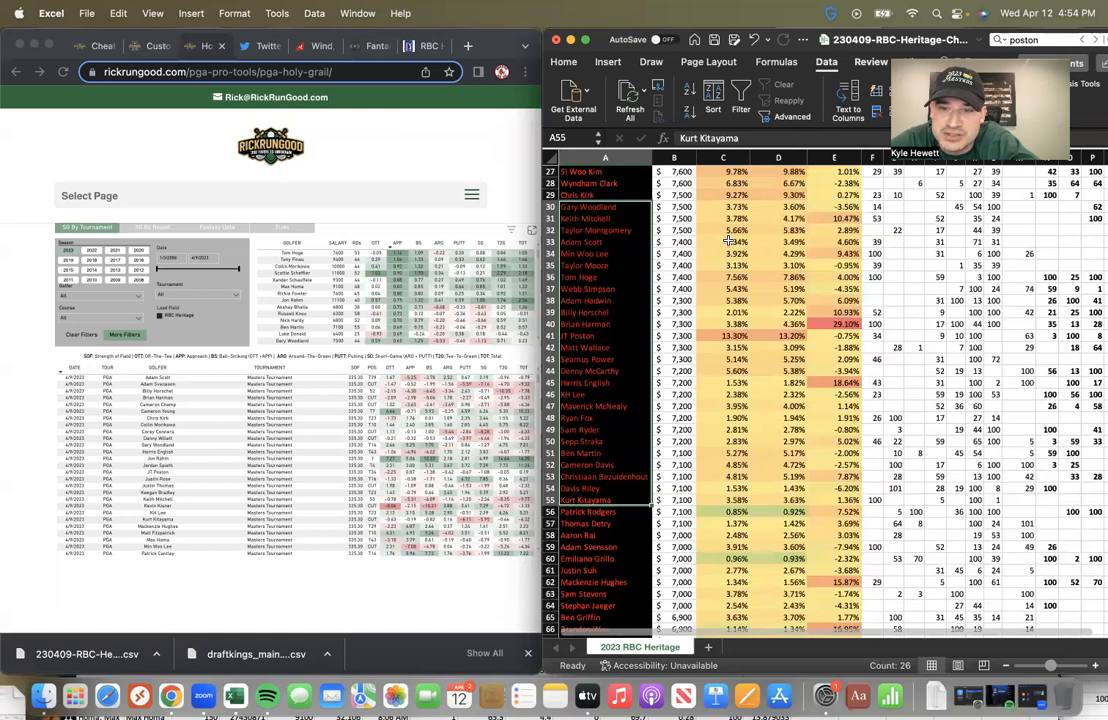
{"action": "left_click", "coordinate": [892, 512]}
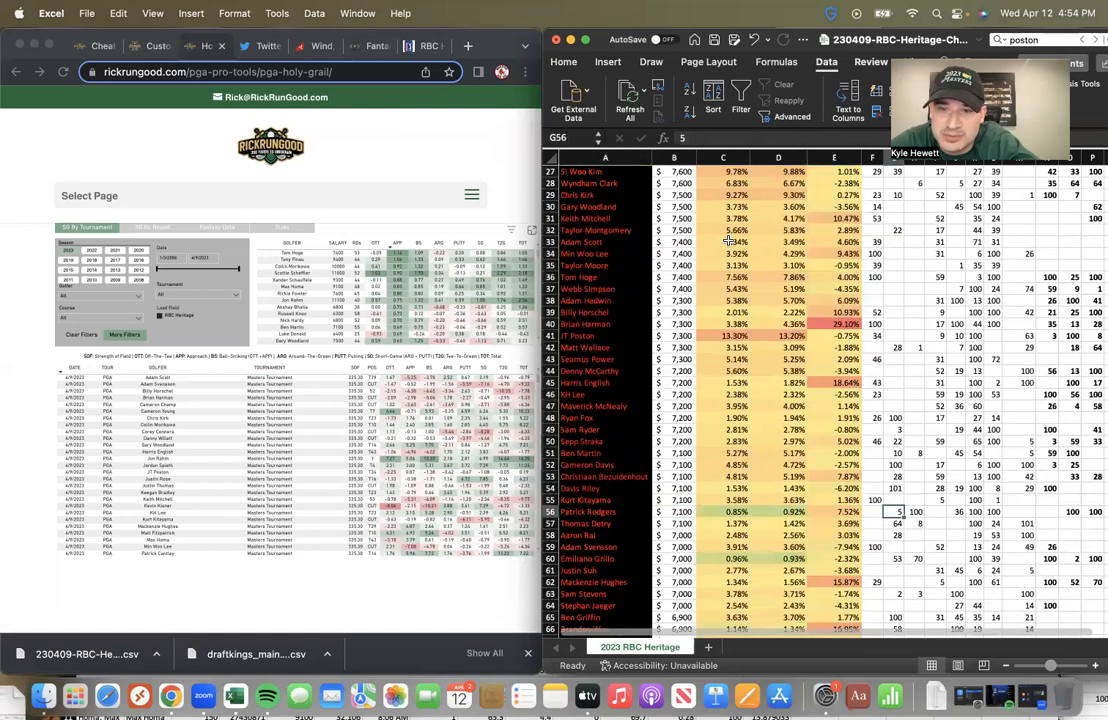
{"action": "left_click", "coordinate": [596, 512]}
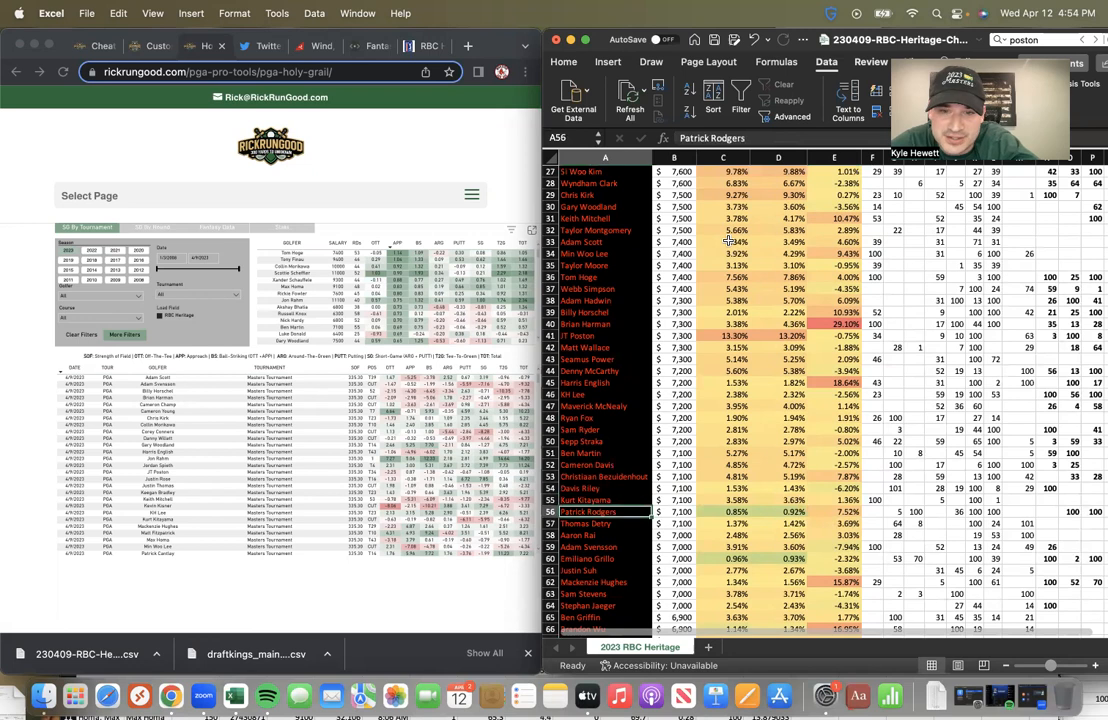
{"action": "left_click", "coordinate": [604, 500]}
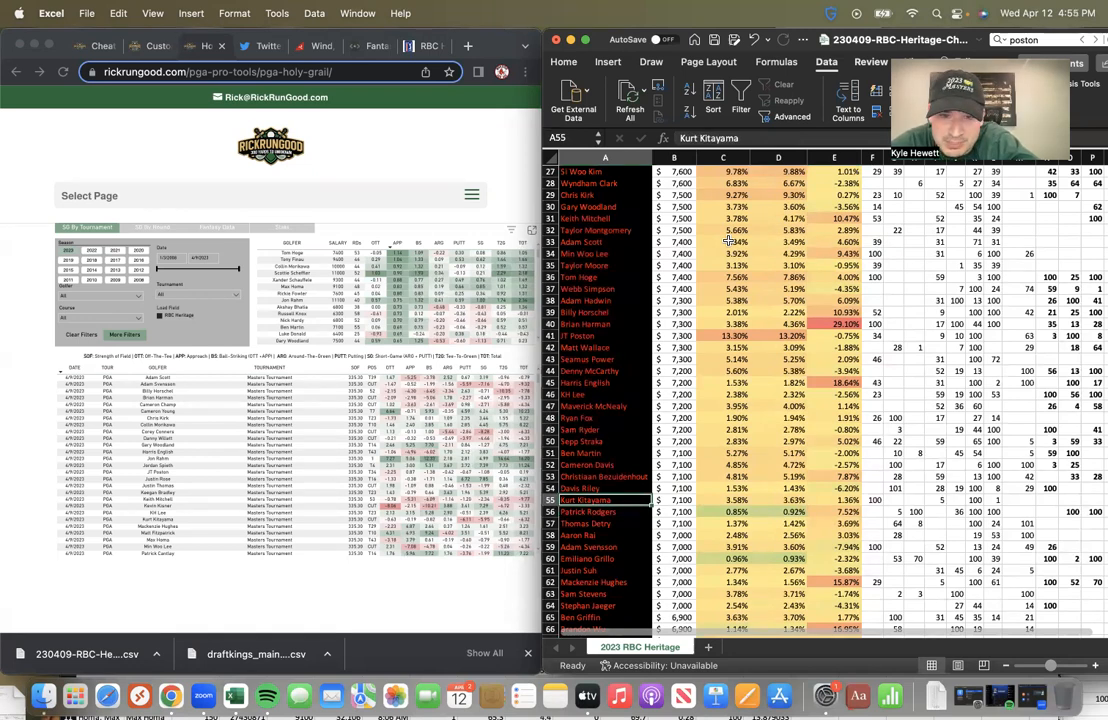
{"action": "left_click", "coordinate": [596, 546]}
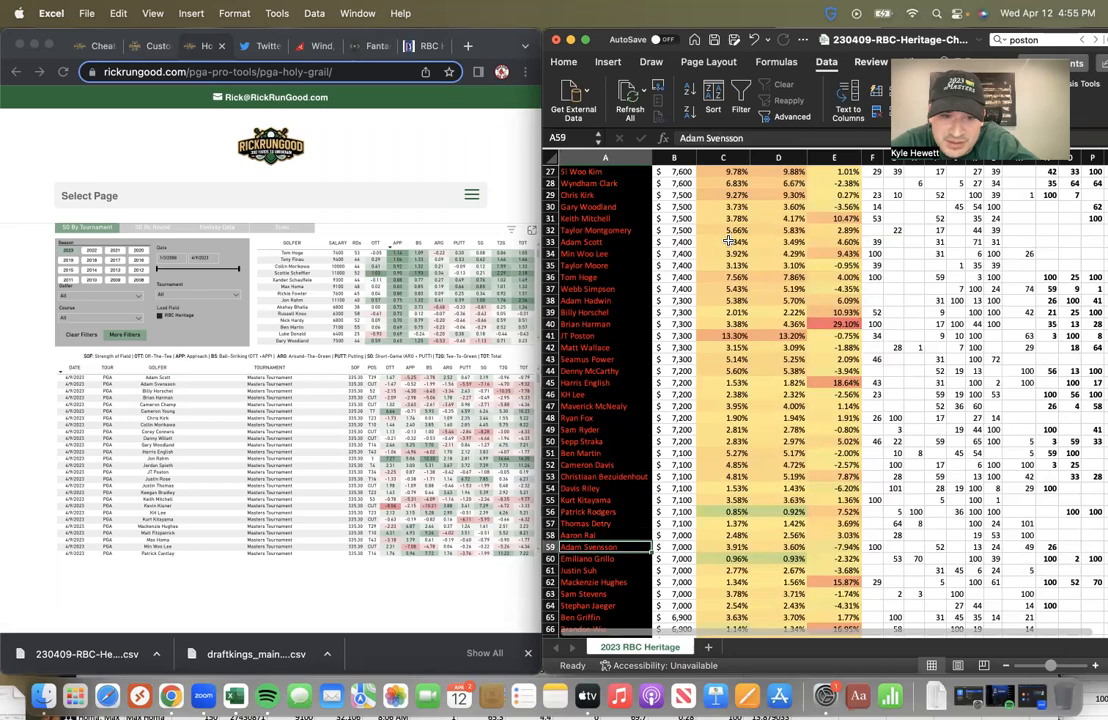
{"action": "left_click", "coordinate": [596, 604]}
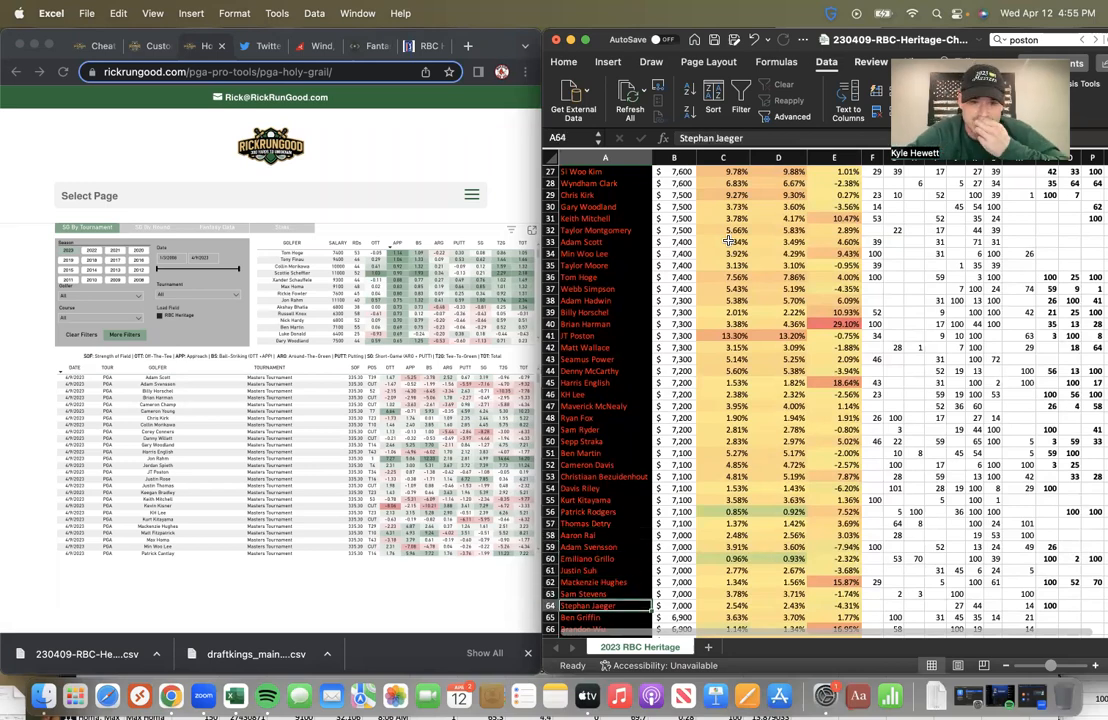
{"action": "scroll", "scroll_direction": "down", "scroll_amount": 3}
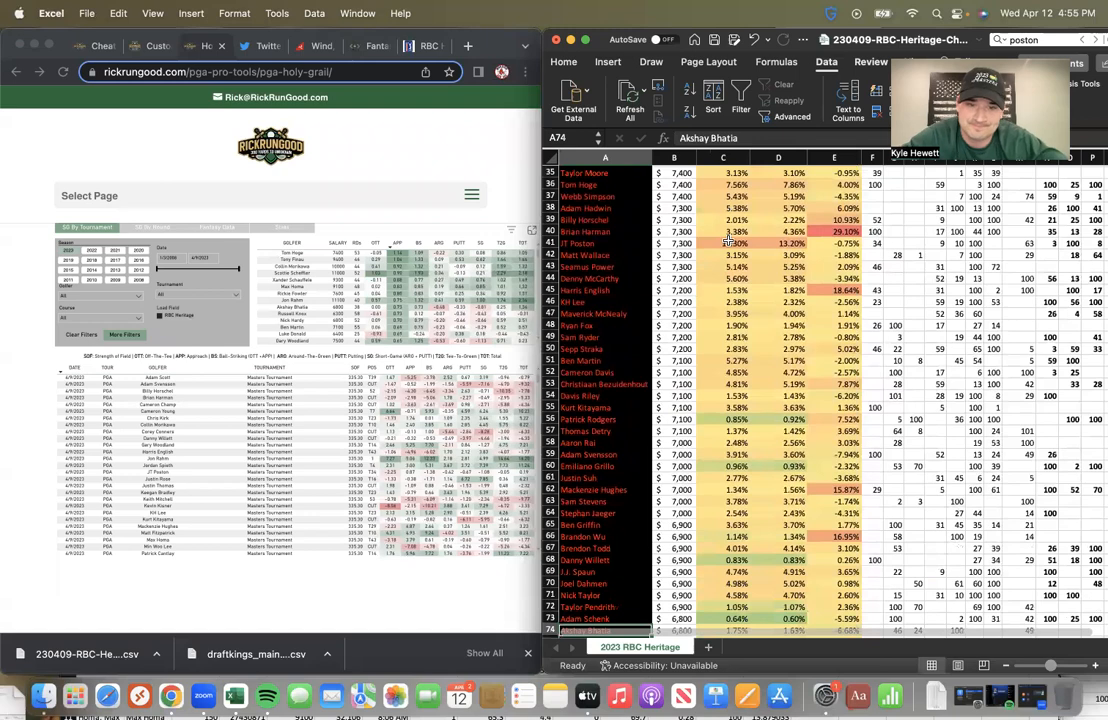
{"action": "scroll", "scroll_direction": "down", "scroll_amount": 3}
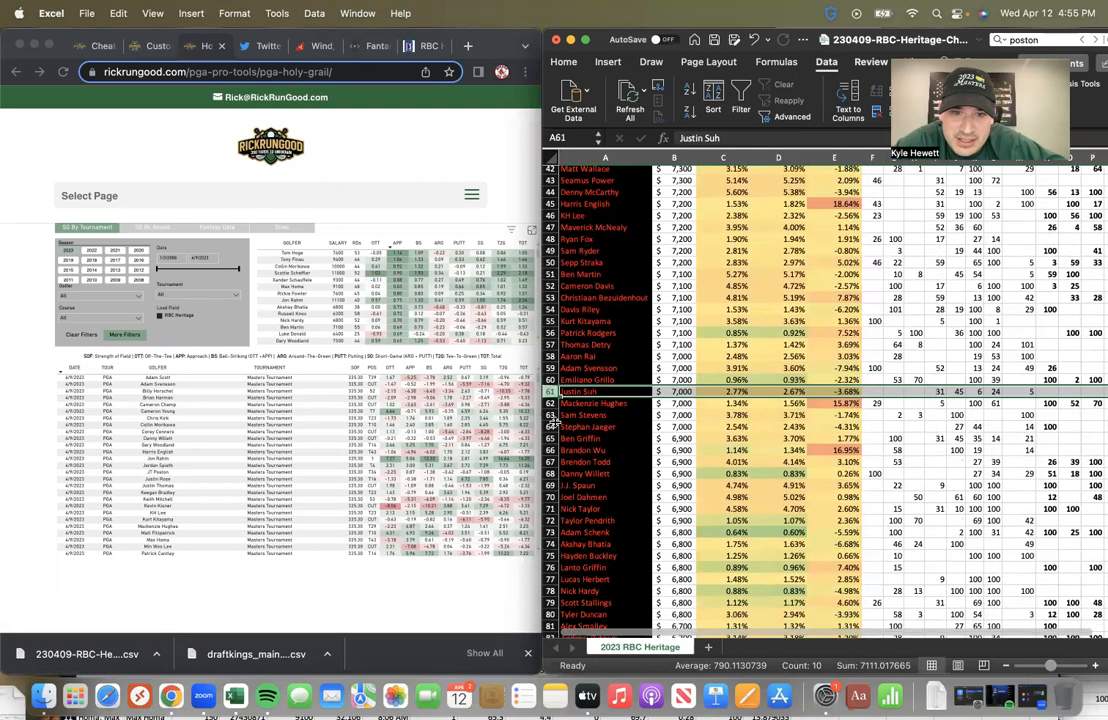
{"action": "scroll", "scroll_direction": "down", "scroll_amount": 3}
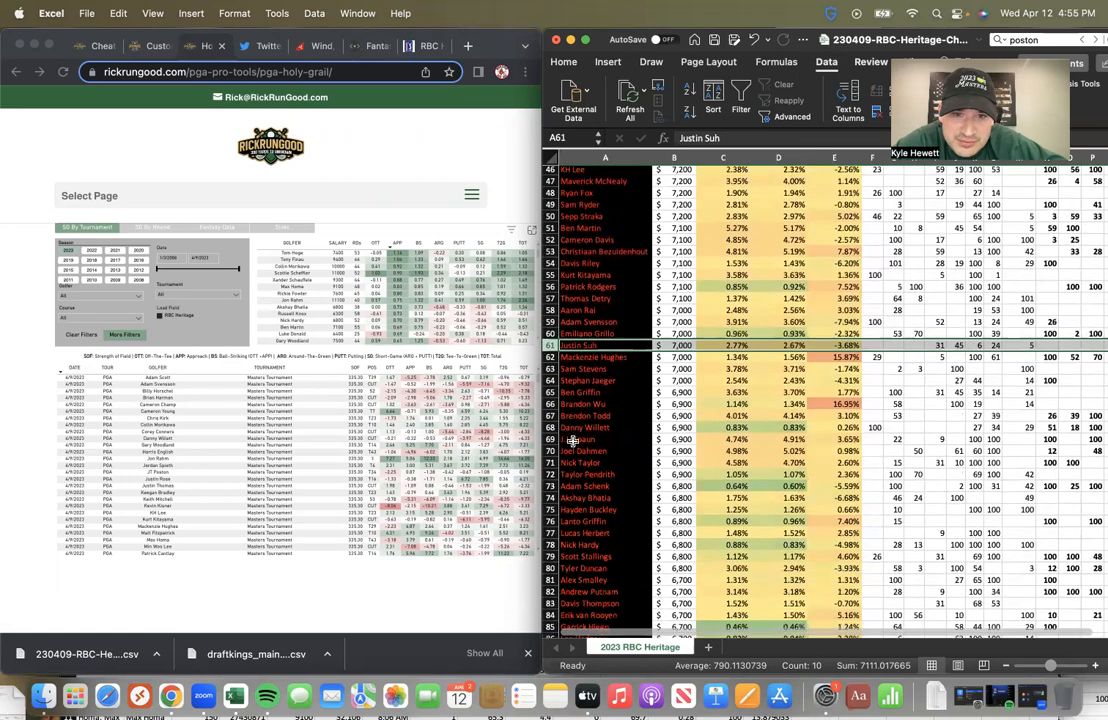
{"action": "scroll", "scroll_direction": "down", "scroll_amount": 3}
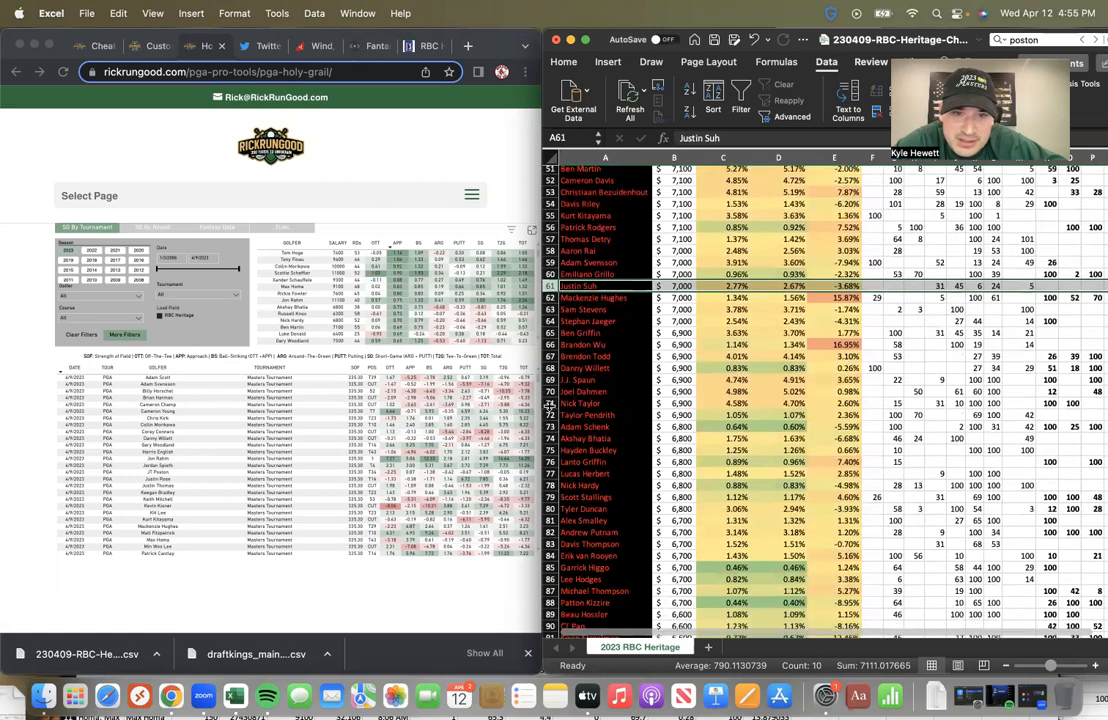
{"action": "scroll", "scroll_direction": "down", "scroll_amount": 3}
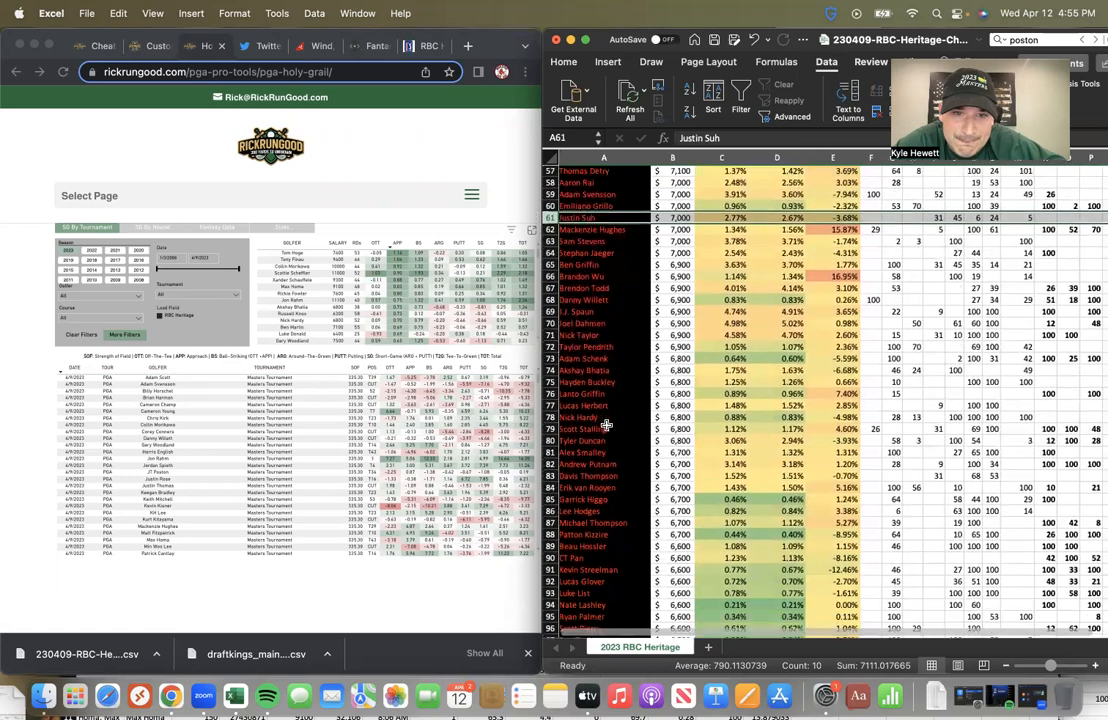
{"action": "scroll", "scroll_direction": "down", "scroll_amount": 3}
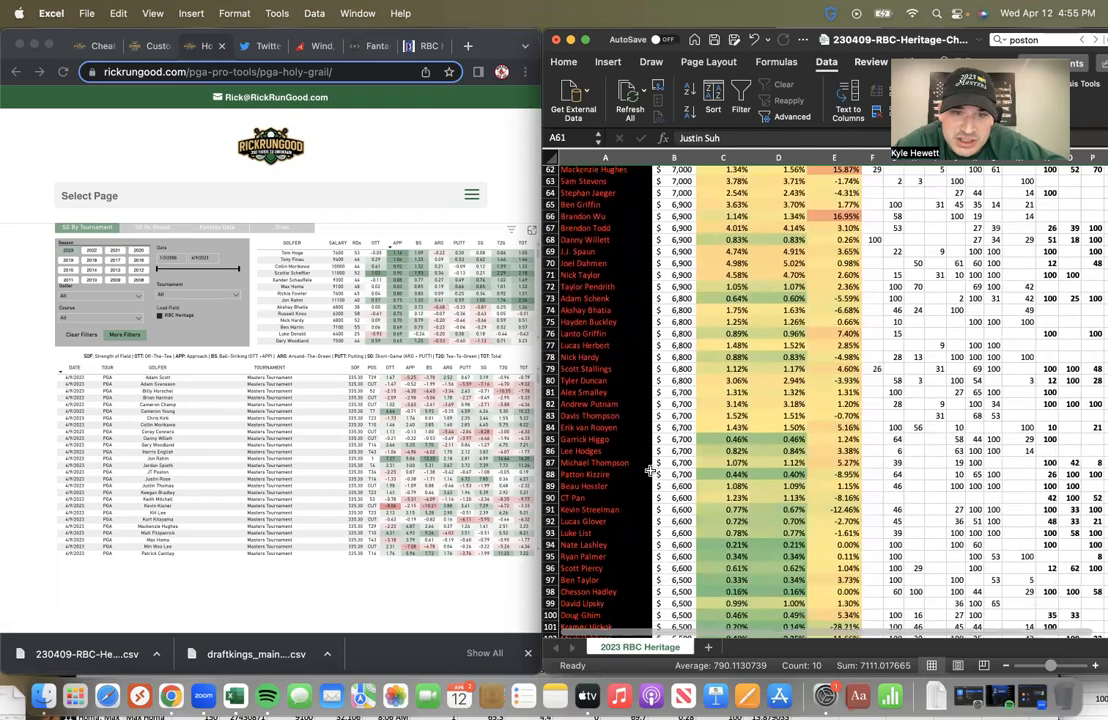
{"action": "scroll", "scroll_direction": "down", "scroll_amount": 3}
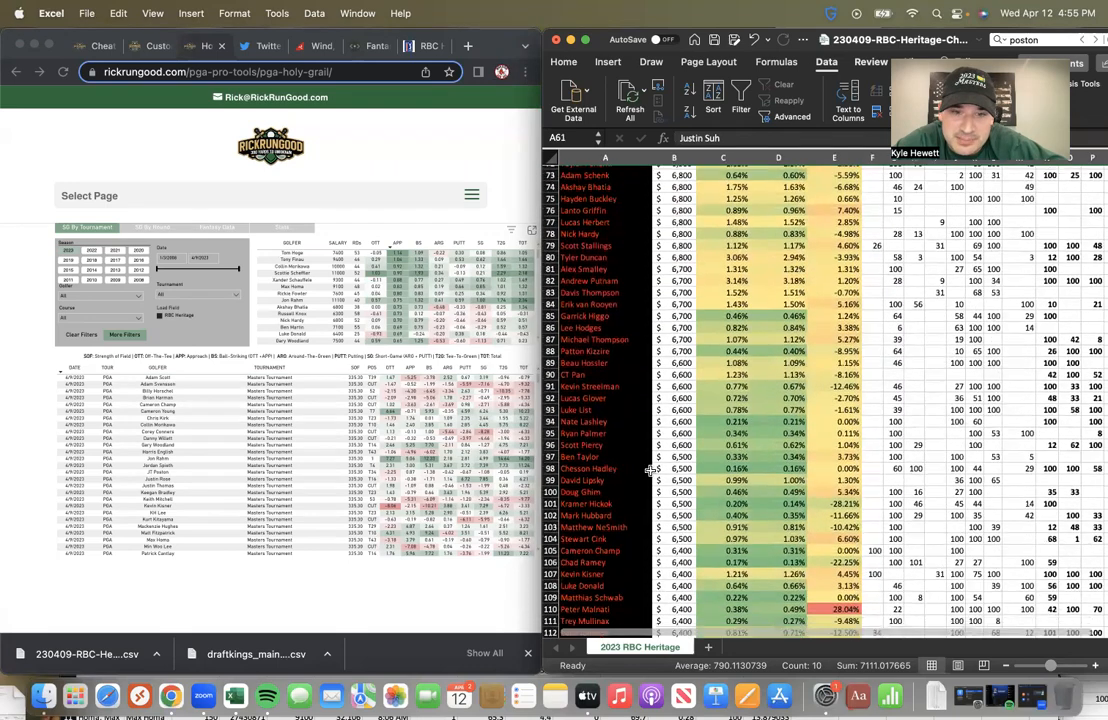
{"action": "scroll", "scroll_direction": "down", "scroll_amount": 3}
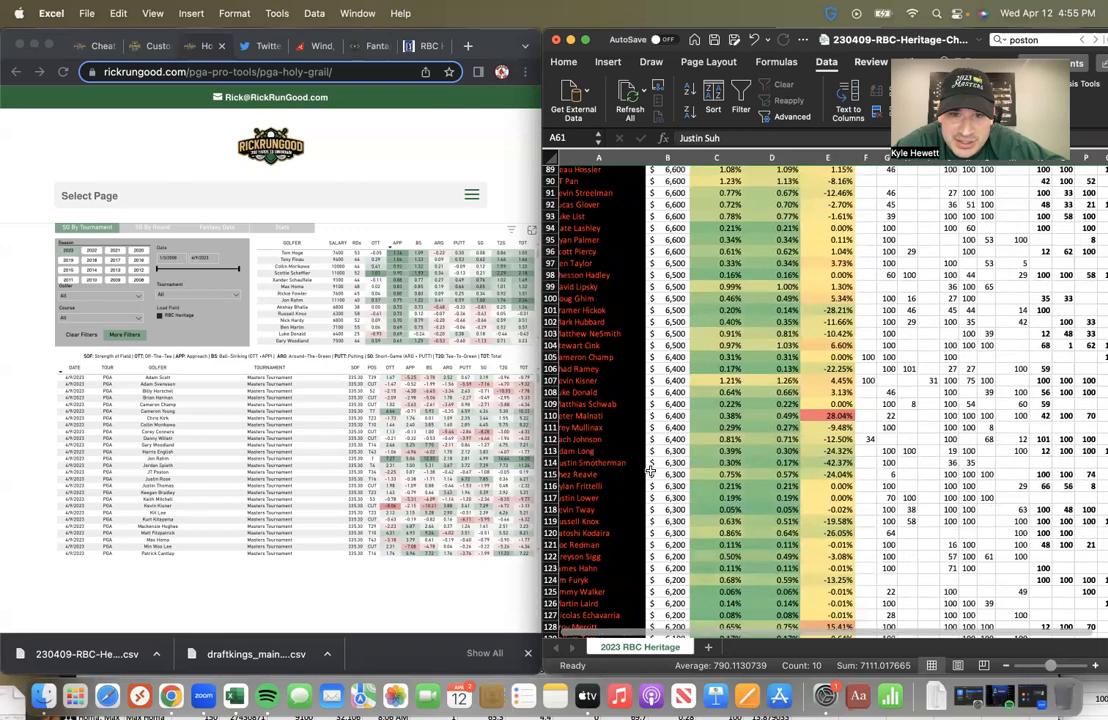
{"action": "scroll", "scroll_direction": "down", "scroll_amount": 3}
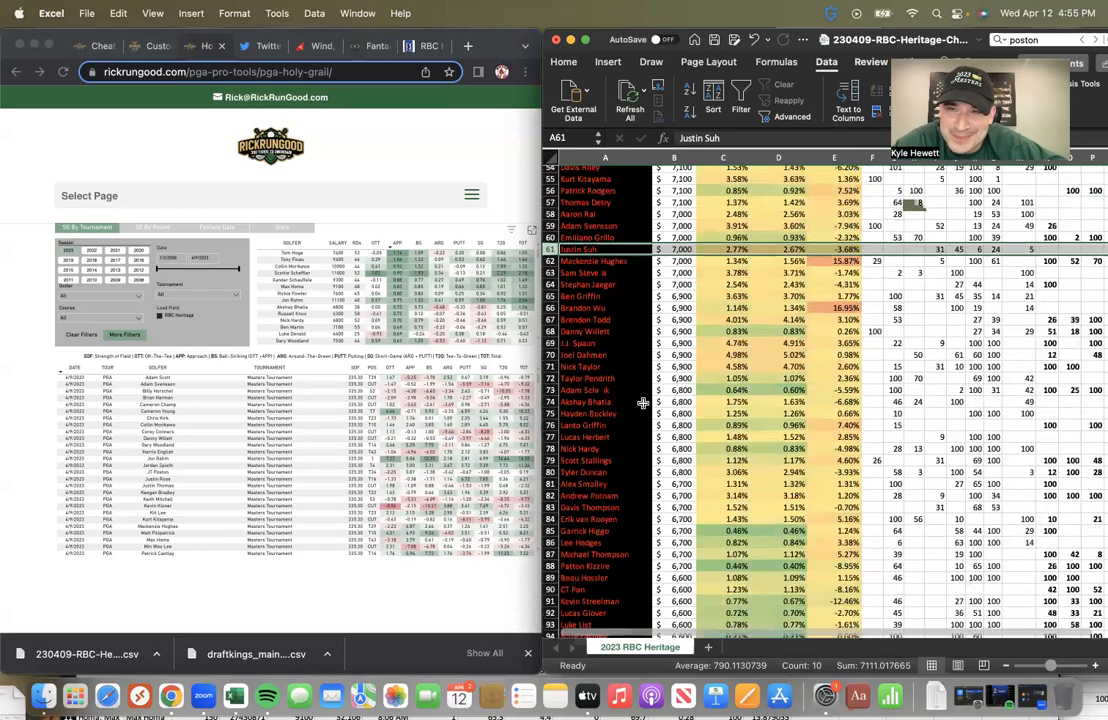
{"action": "scroll", "scroll_direction": "down", "scroll_amount": 3}
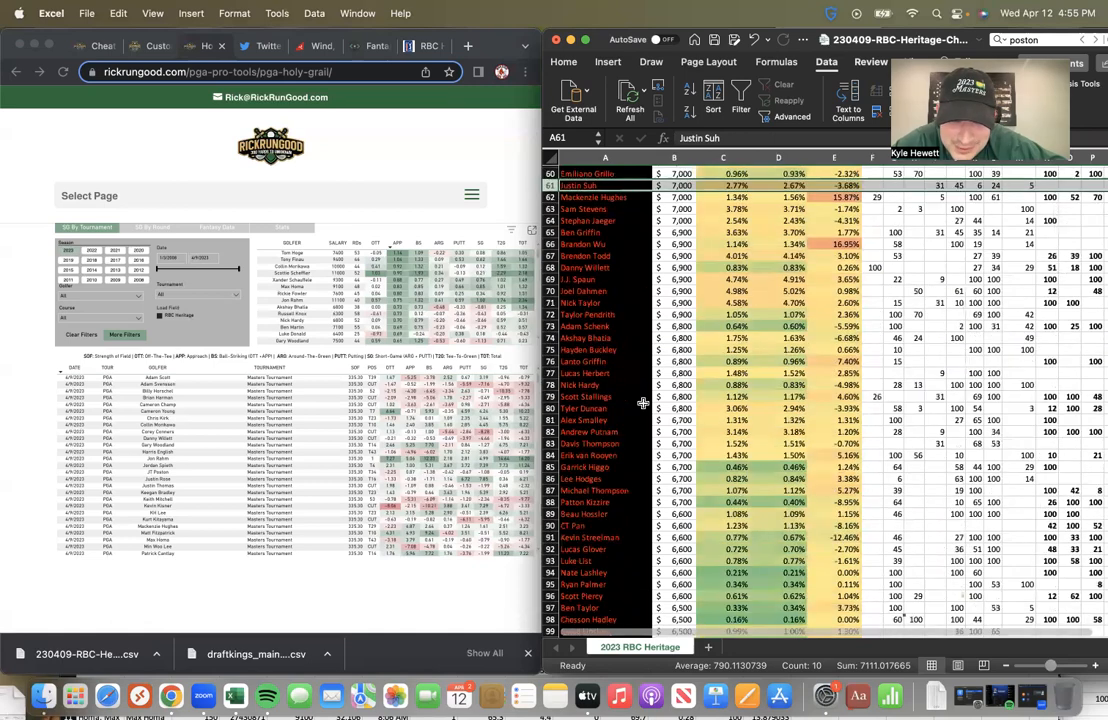
{"action": "scroll", "scroll_direction": "down", "scroll_amount": 3}
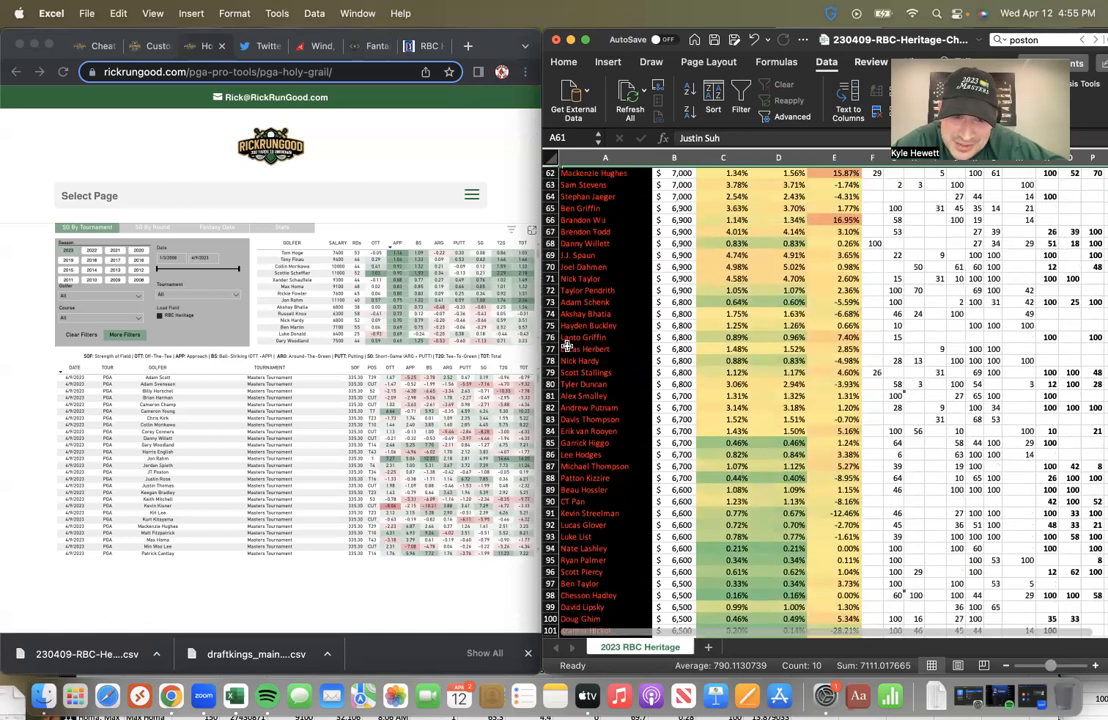
{"action": "scroll", "scroll_direction": "down", "scroll_amount": 3}
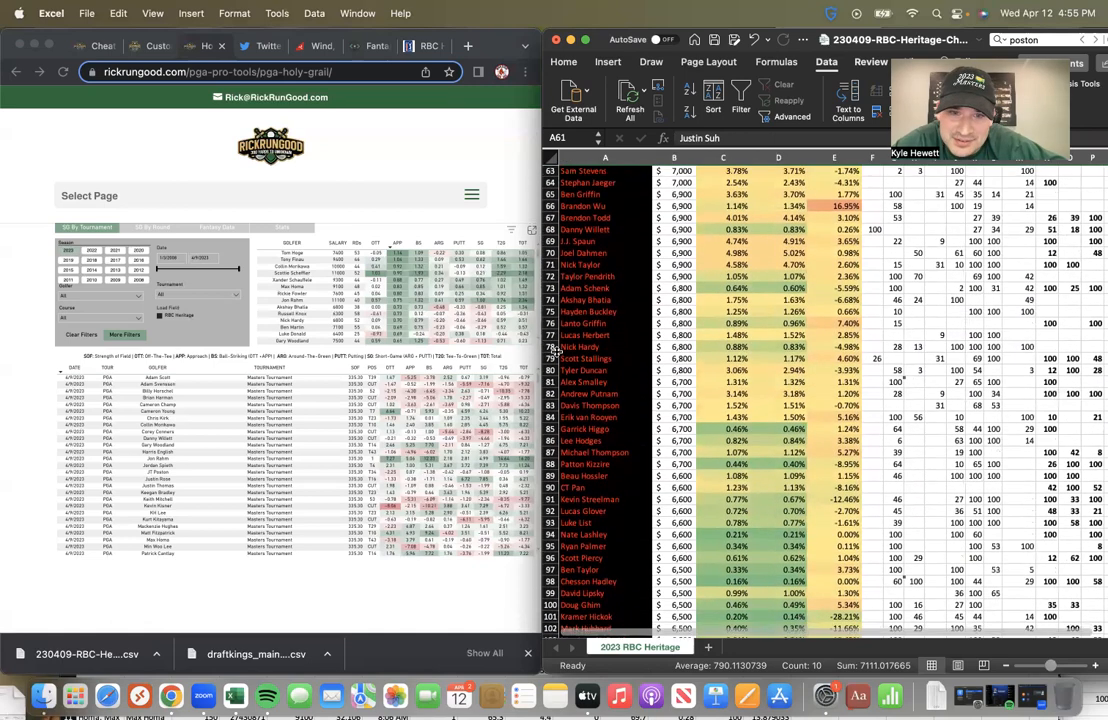
{"action": "scroll", "scroll_direction": "down", "scroll_amount": 3}
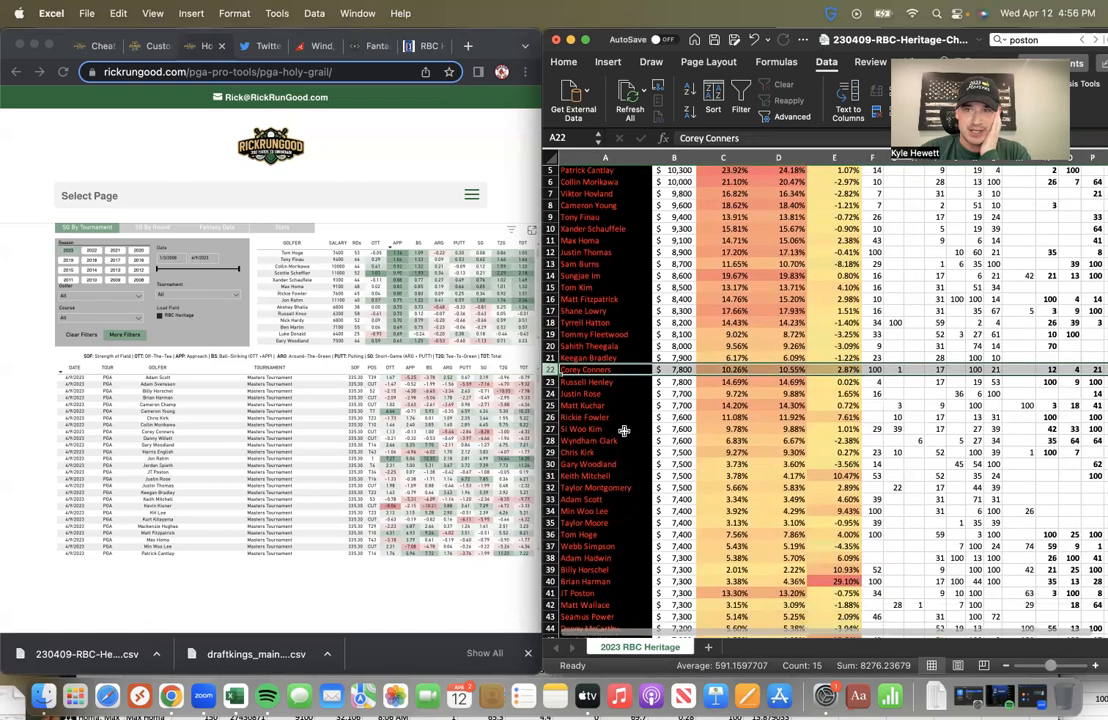
{"action": "scroll", "scroll_direction": "down", "scroll_amount": 3}
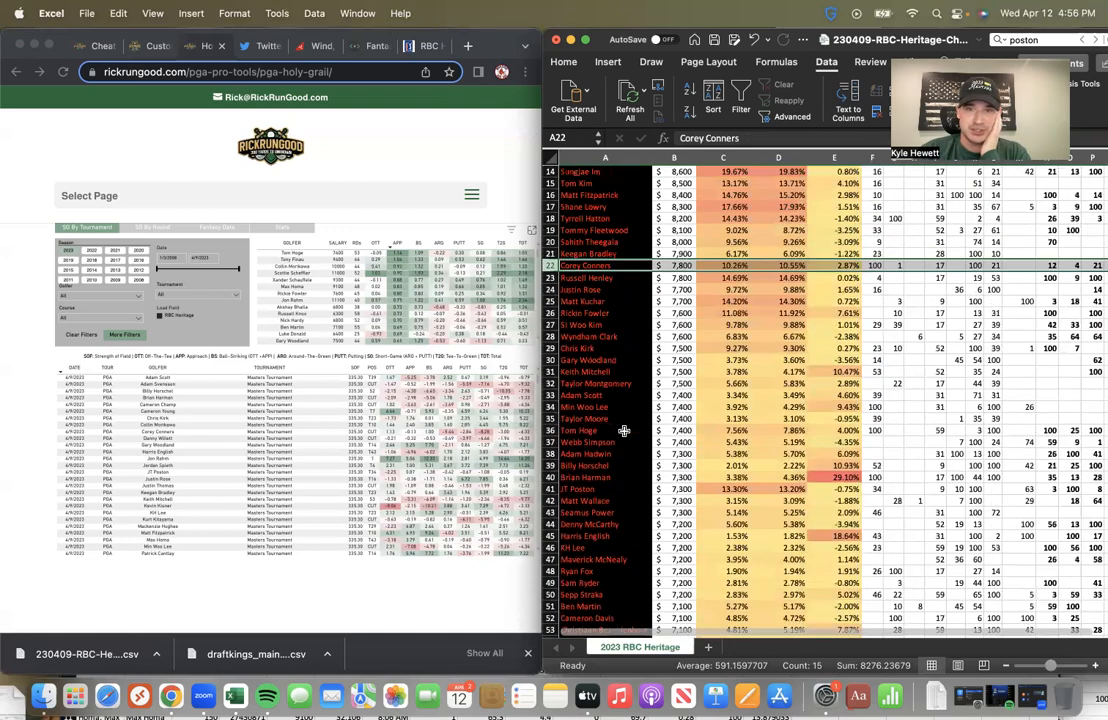
{"action": "scroll", "scroll_direction": "up", "scroll_amount": 3}
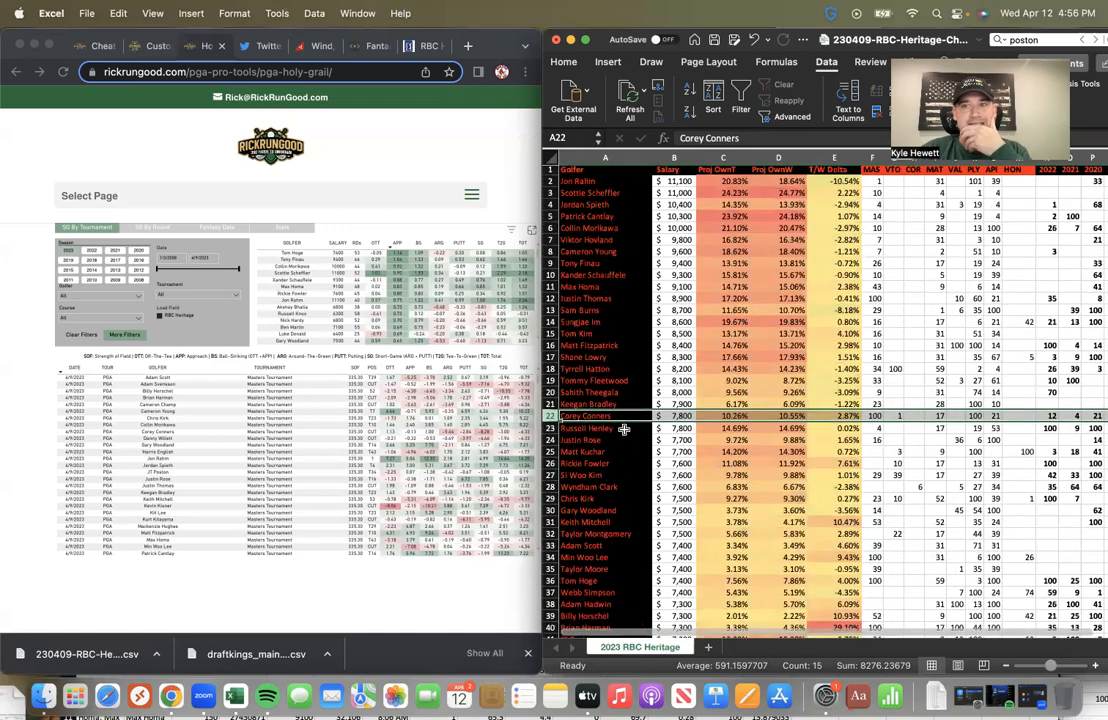
{"action": "scroll", "scroll_direction": "down", "scroll_amount": 3}
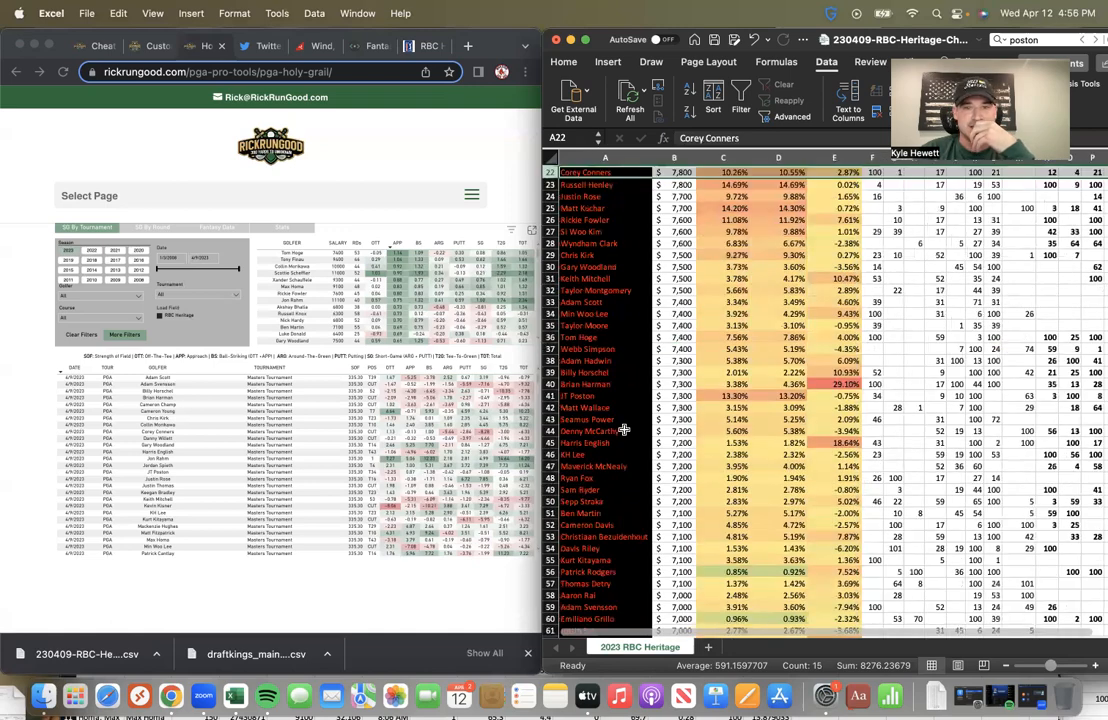
{"action": "scroll", "scroll_direction": "down", "scroll_amount": 3}
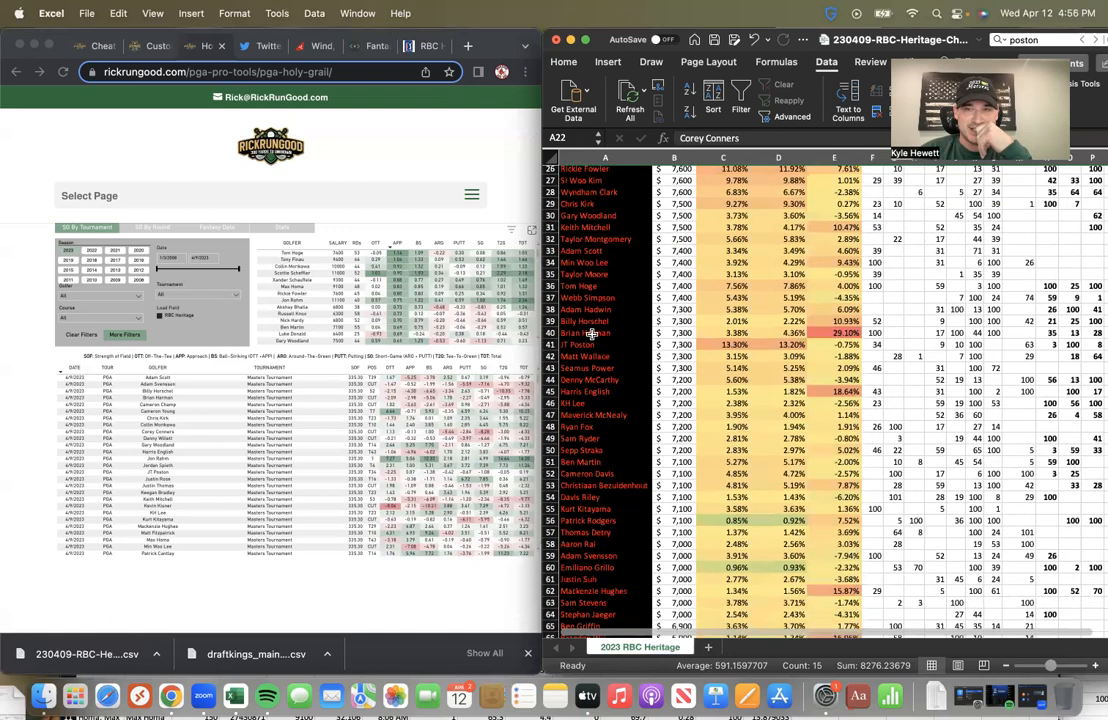
{"action": "scroll", "scroll_direction": "down", "scroll_amount": 3}
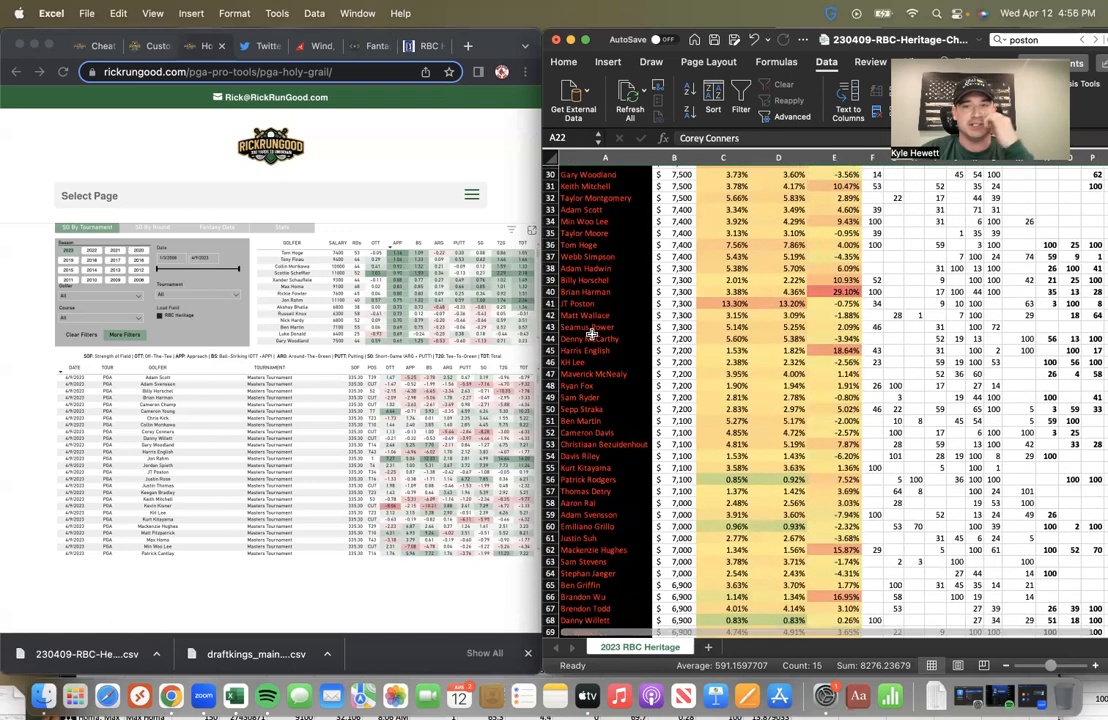
{"action": "scroll", "scroll_direction": "down", "scroll_amount": 3}
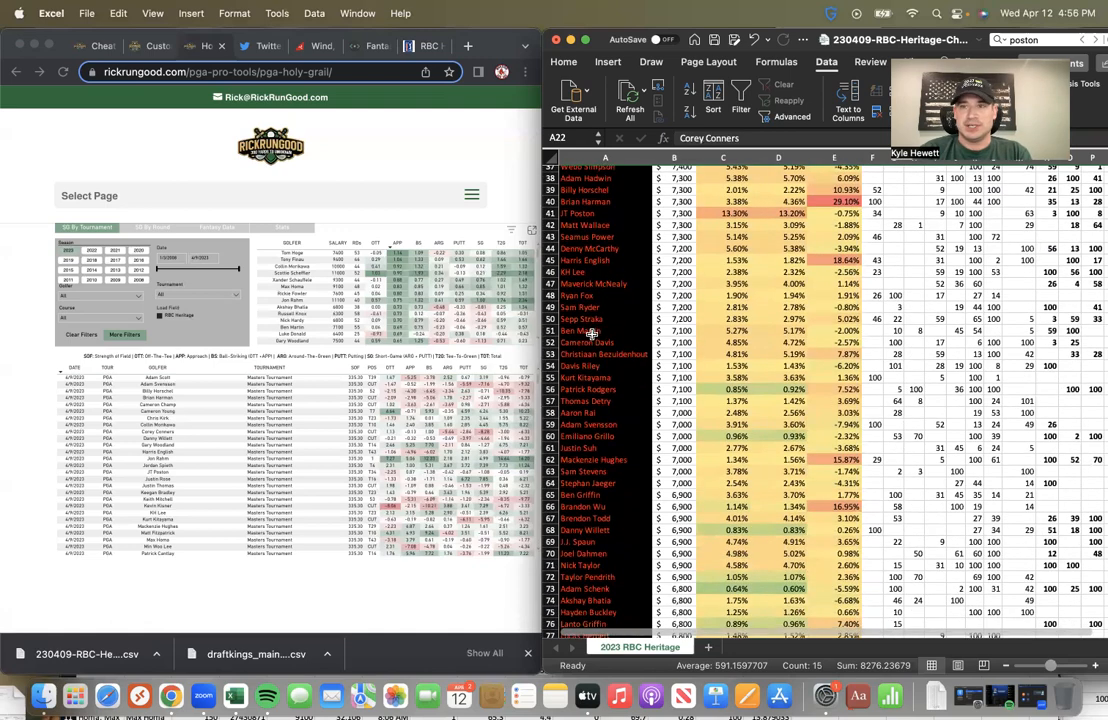
{"action": "scroll", "scroll_direction": "down", "scroll_amount": 3}
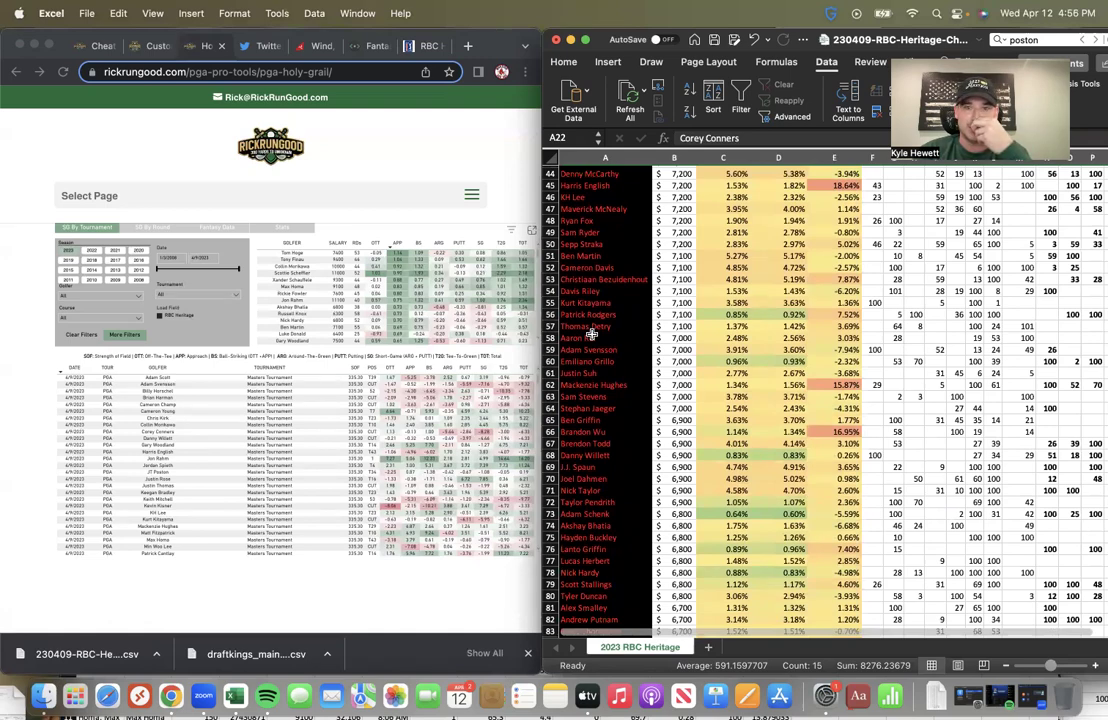
{"action": "scroll", "scroll_direction": "down", "scroll_amount": 3}
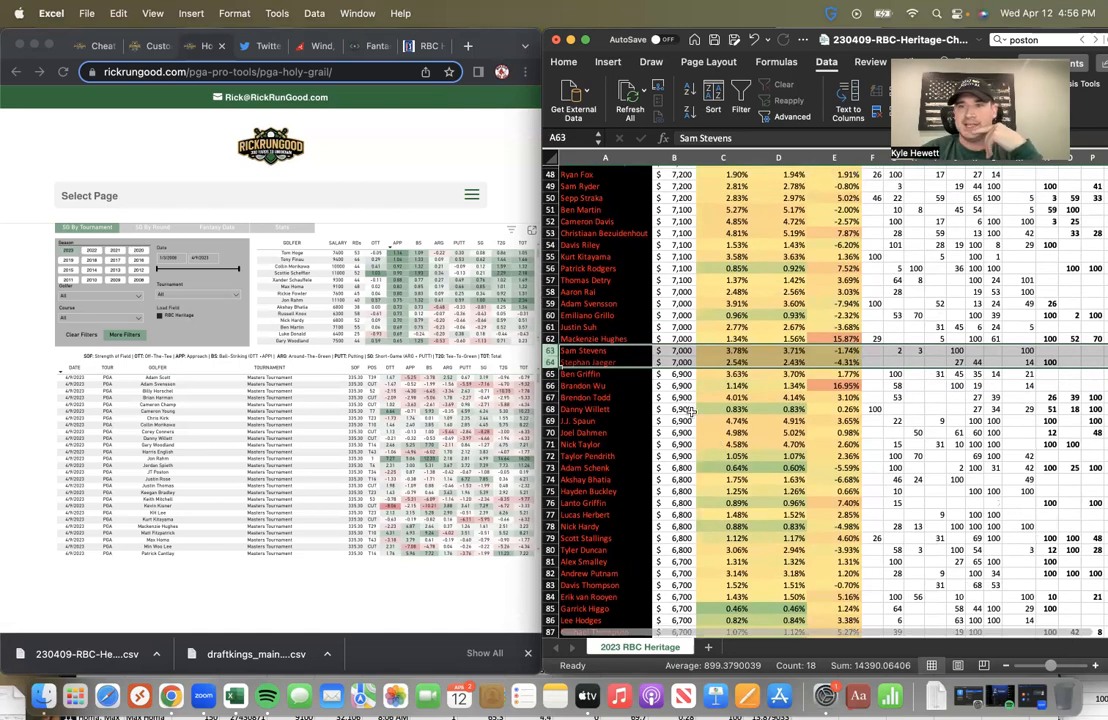
{"action": "scroll", "scroll_direction": "up", "scroll_amount": 3}
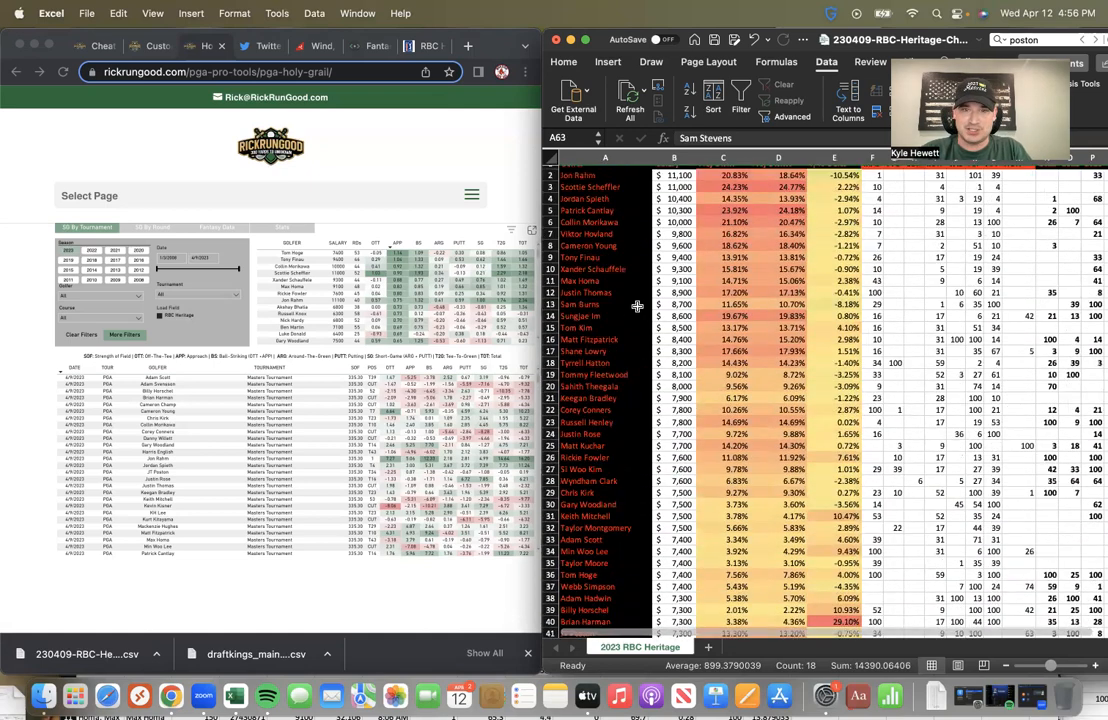
{"action": "scroll", "scroll_direction": "down", "scroll_amount": 3}
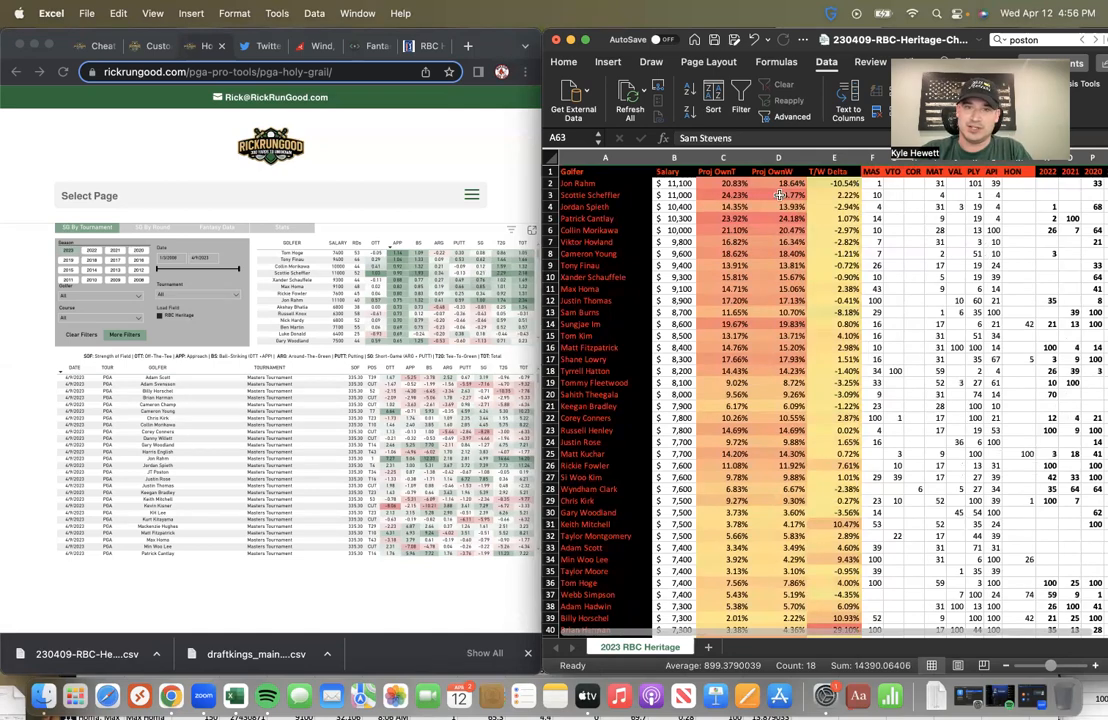
{"action": "scroll", "scroll_direction": "down", "scroll_amount": 3}
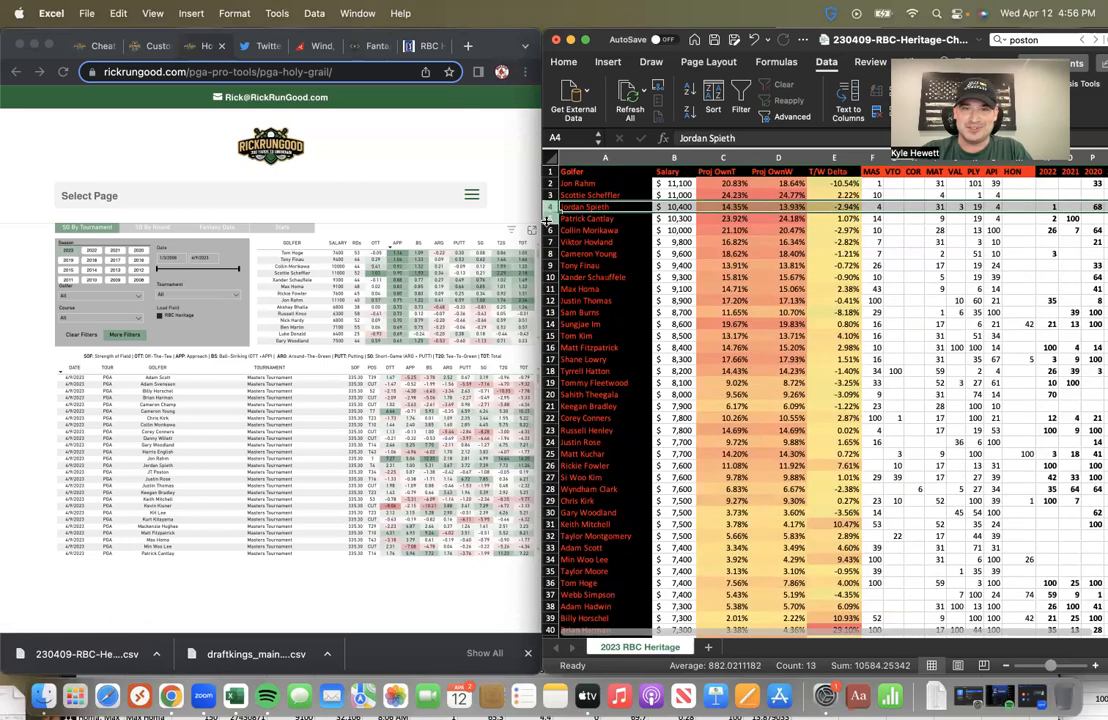
{"action": "left_click", "coordinate": [604, 230]}
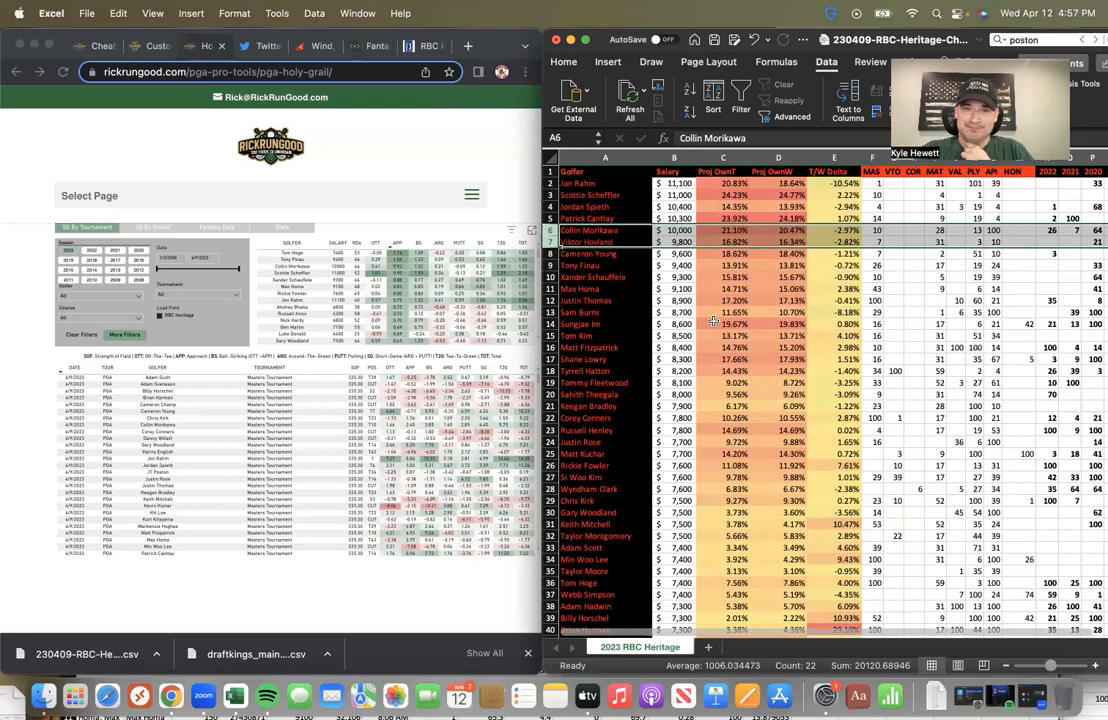
{"action": "scroll", "scroll_direction": "down", "scroll_amount": 3}
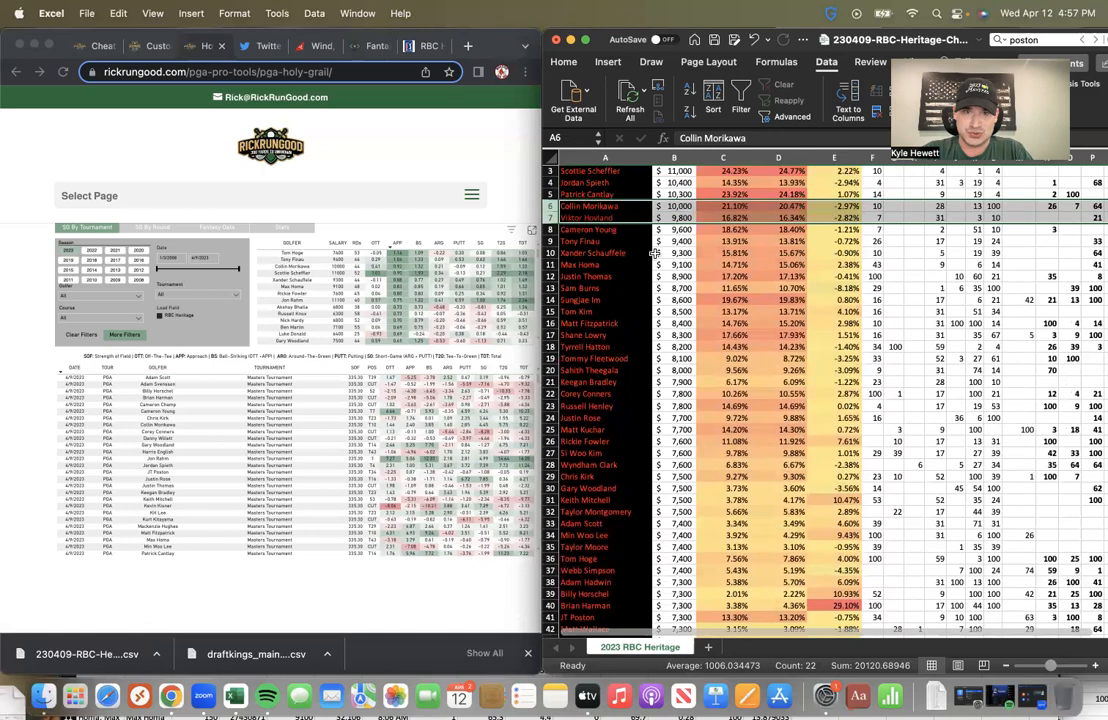
{"action": "scroll", "scroll_direction": "down", "scroll_amount": 3}
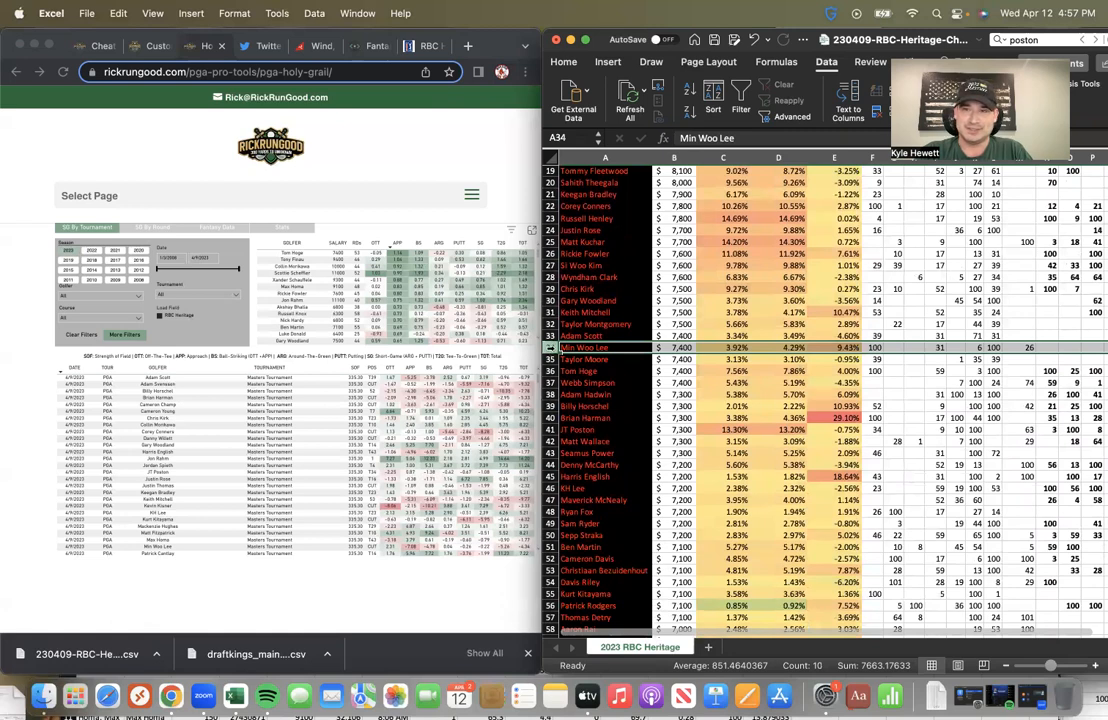
{"action": "scroll", "scroll_direction": "down", "scroll_amount": 3}
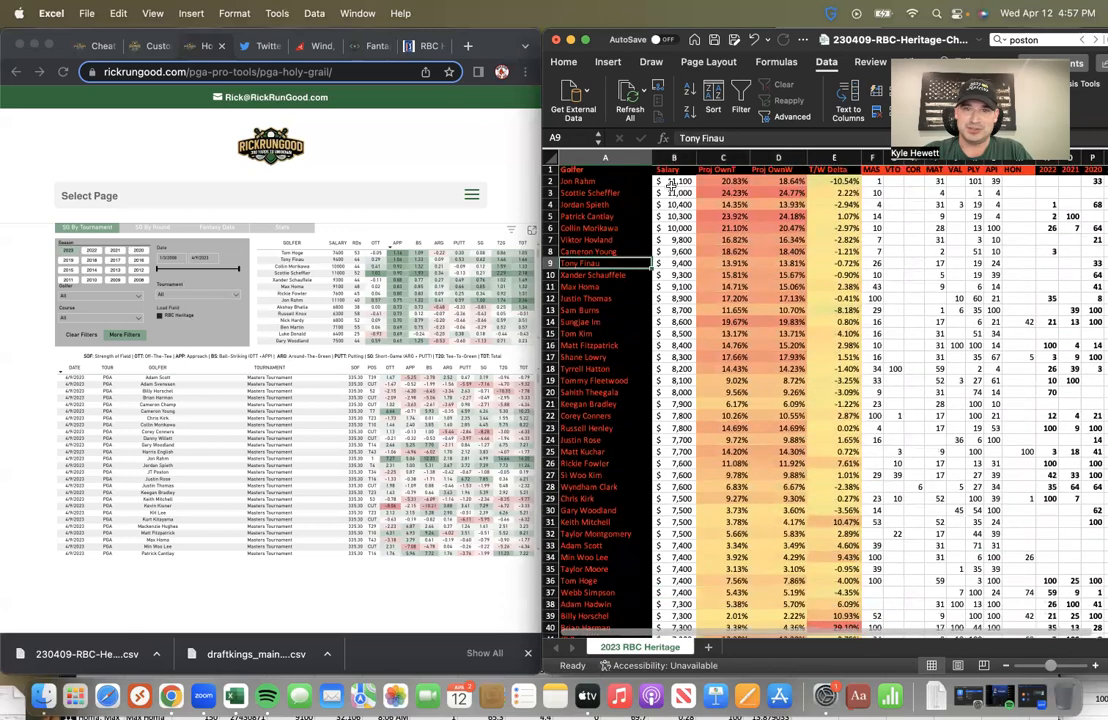
{"action": "left_click", "coordinate": [676, 180]}
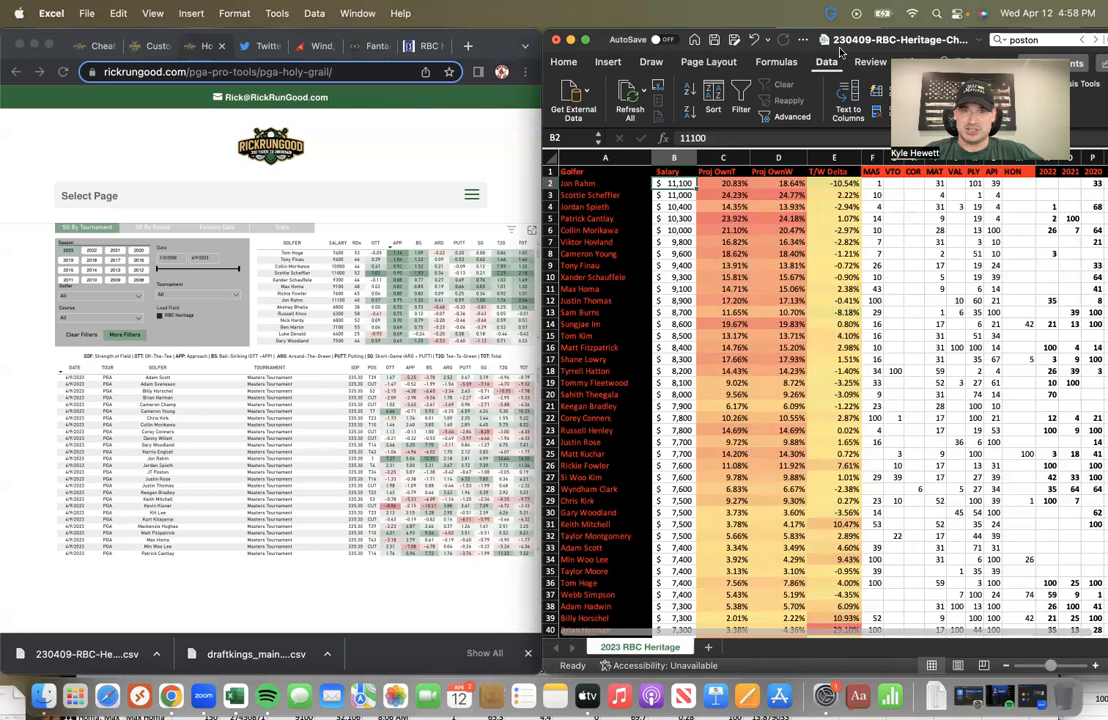
{"action": "left_click", "coordinate": [772, 230]}
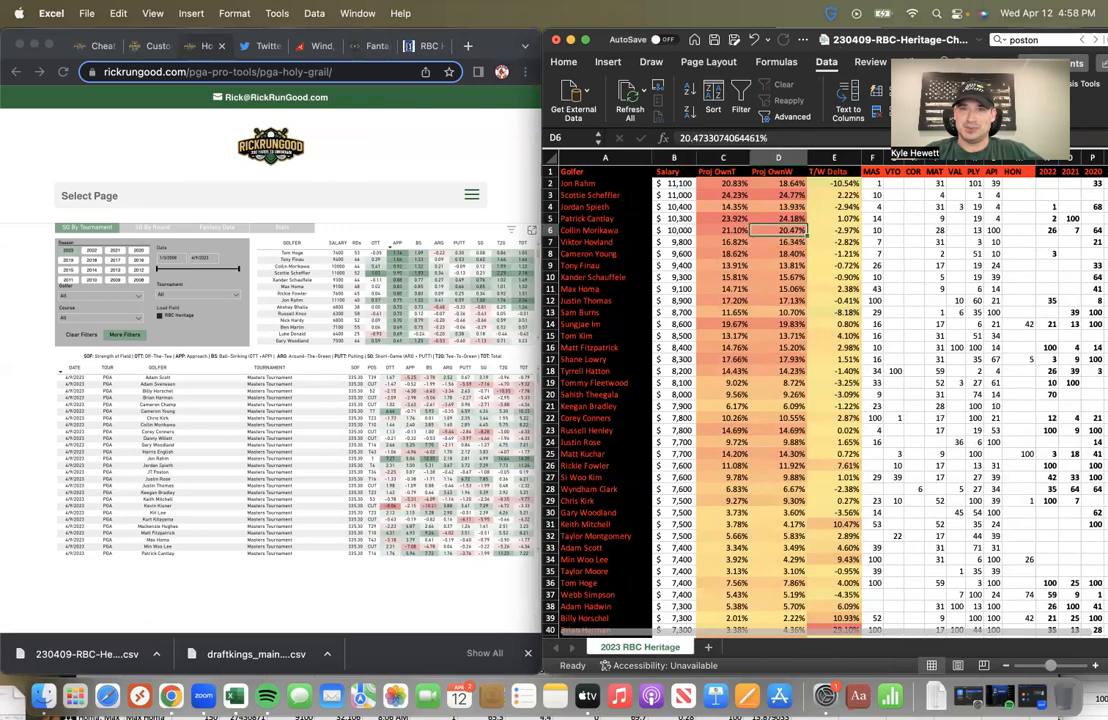
{"action": "mouse_move", "coordinate": [1058, 280]}
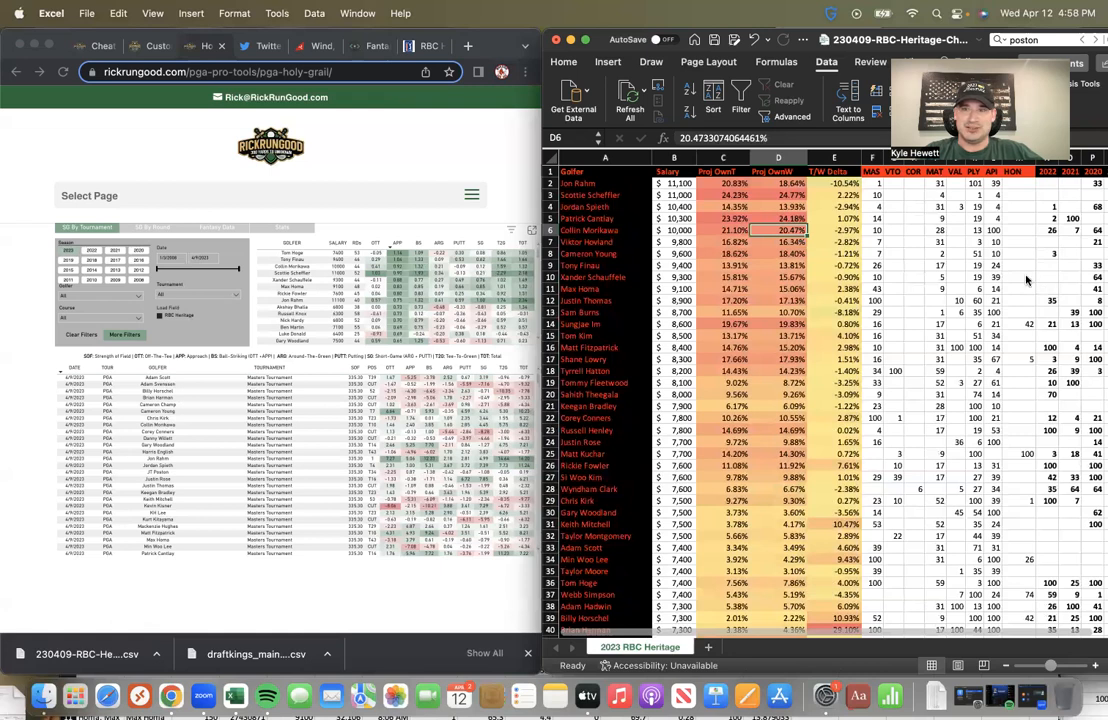
{"action": "mouse_move", "coordinate": [1016, 258]}
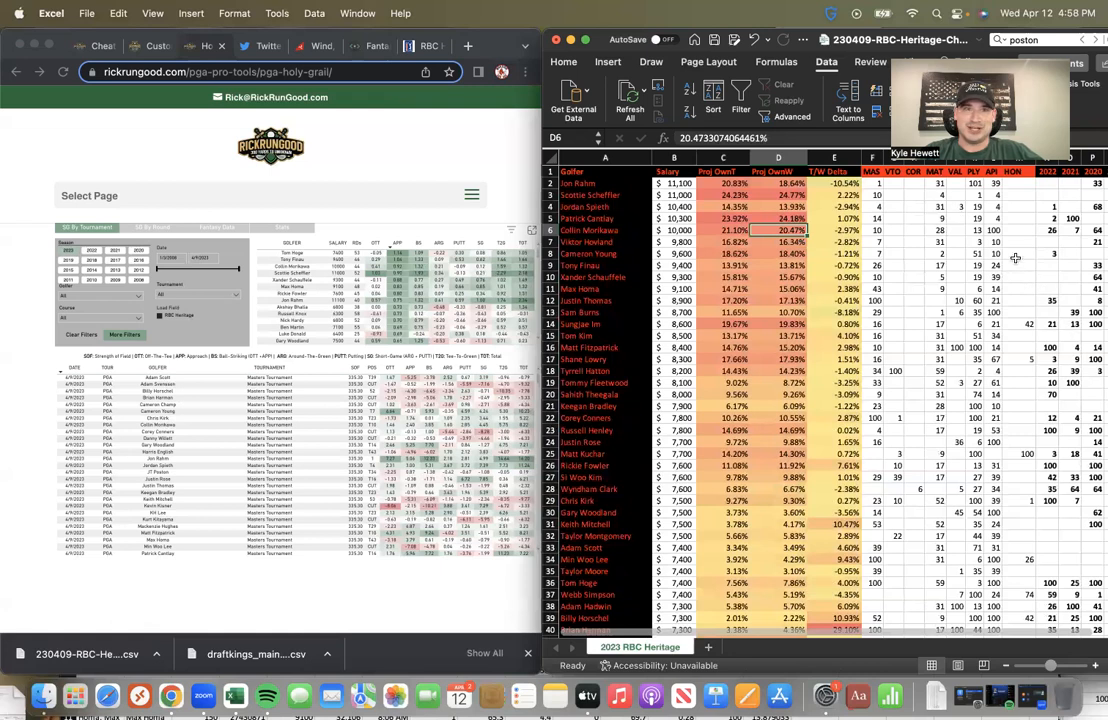